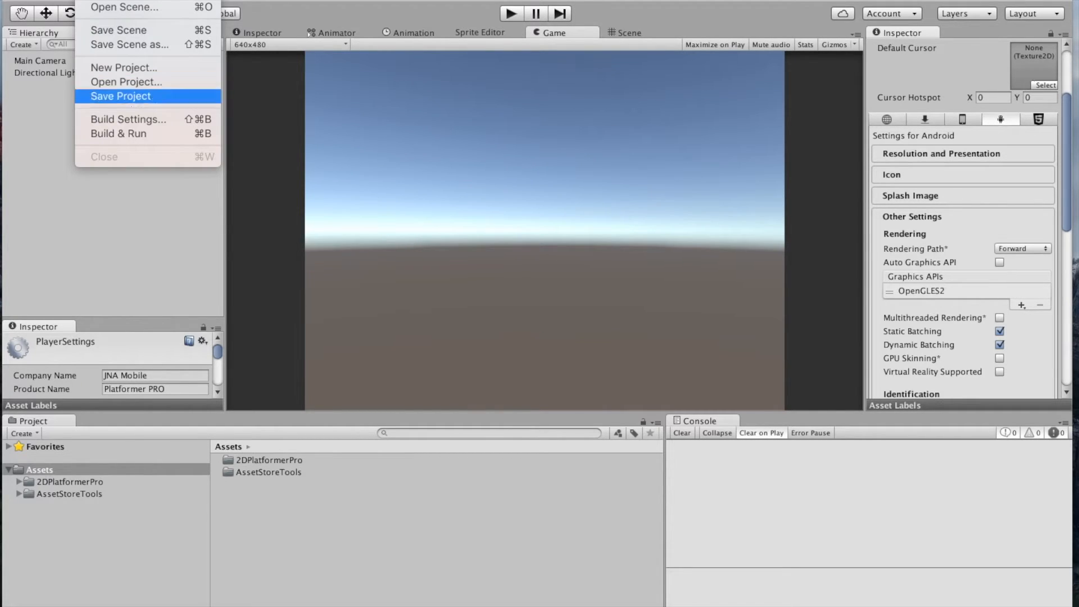
Step: Check Build Settings, then open SampleScene-CommandBro from Assets/2DPlatformerPro/Samples/ComandBroSample
click(128, 119)
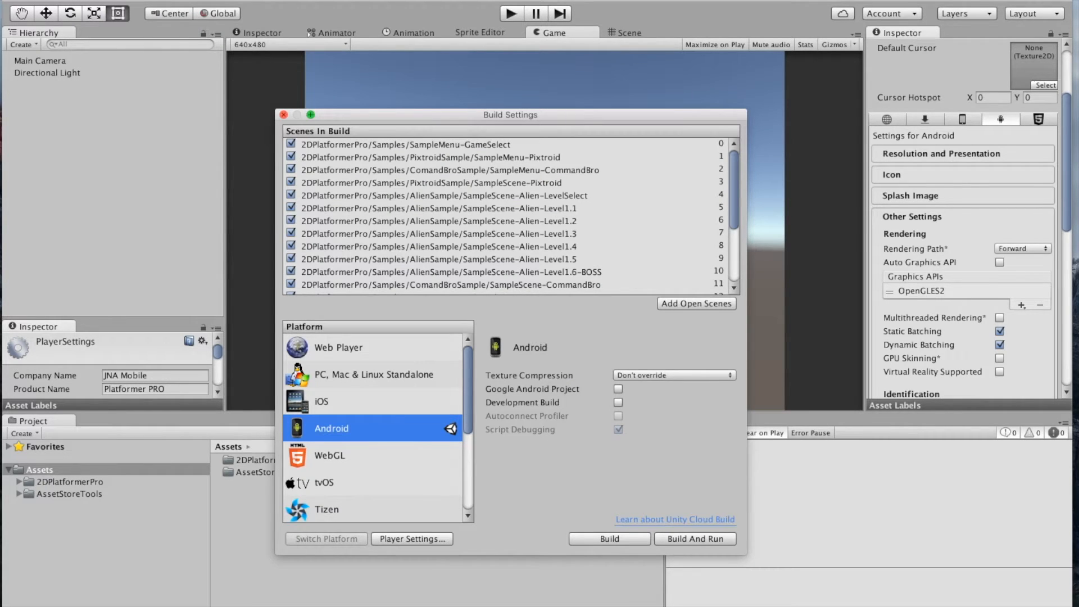
click(284, 115)
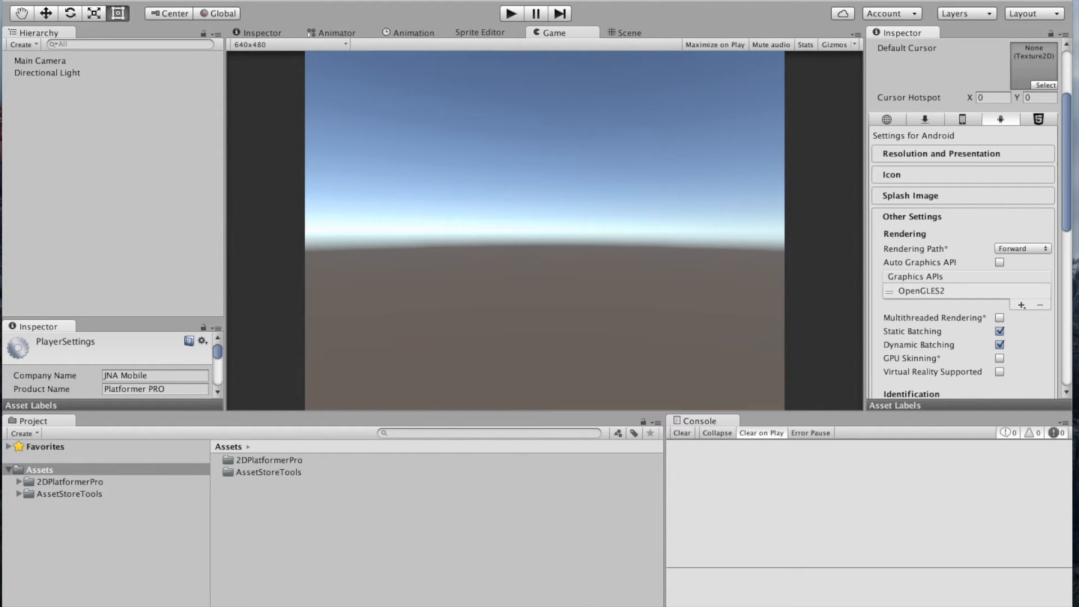
click(62, 481)
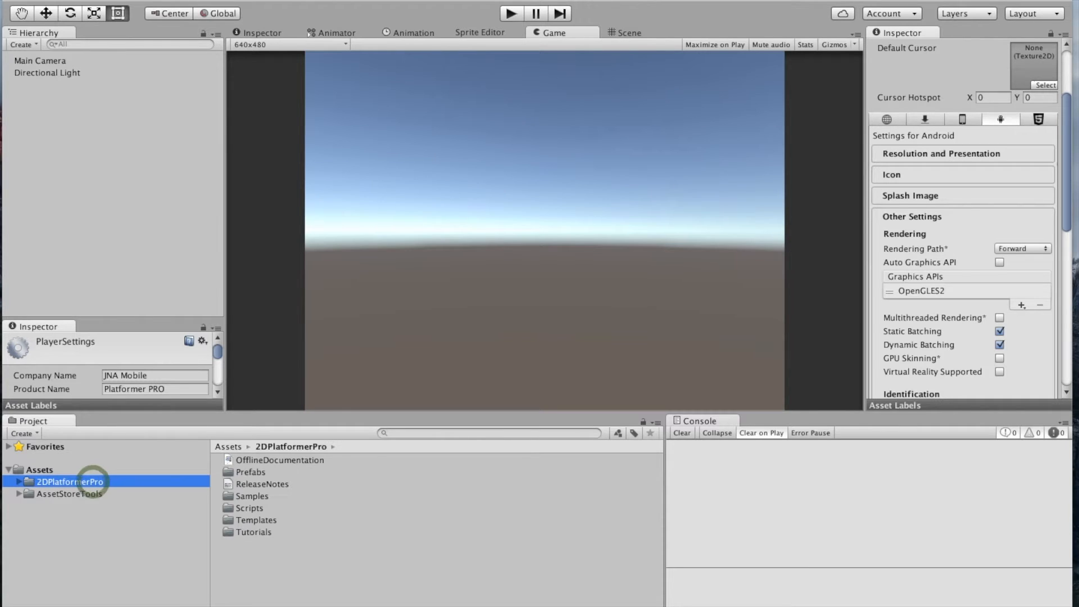
double_click(250, 496)
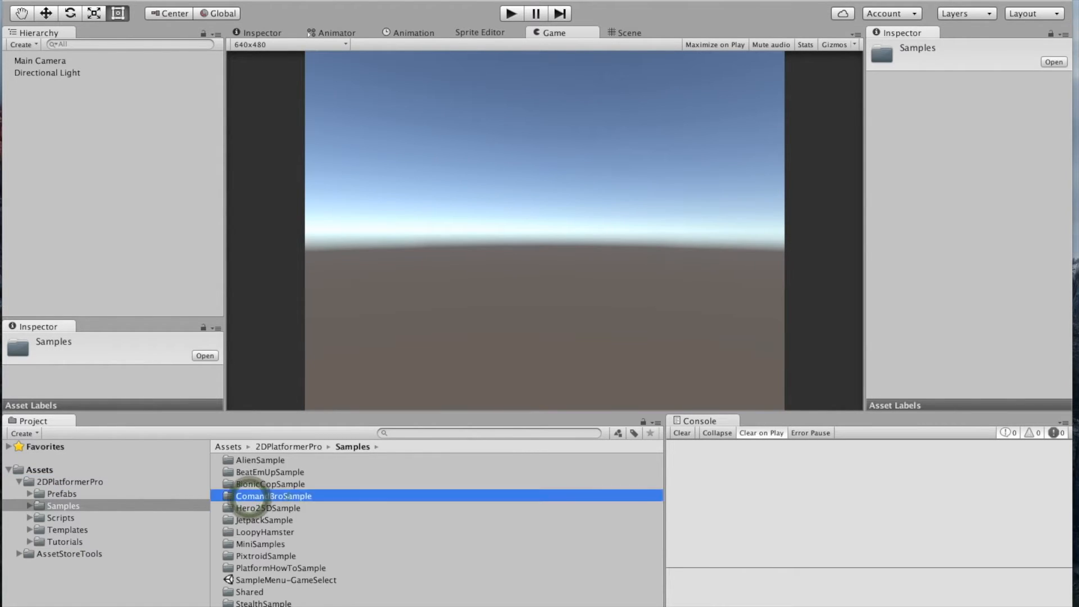
double_click(271, 496)
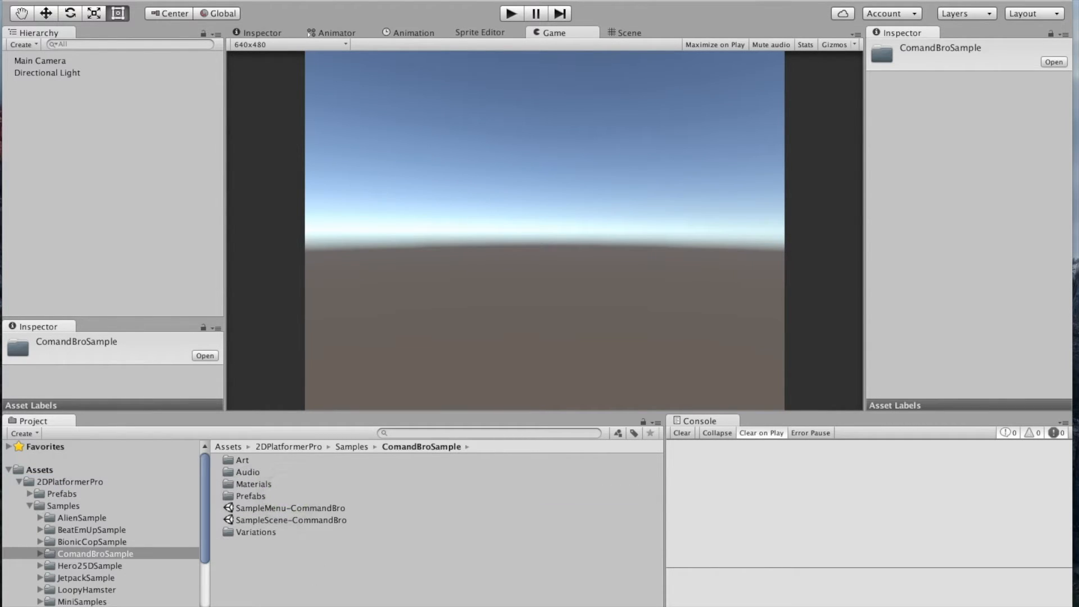
double_click(289, 520)
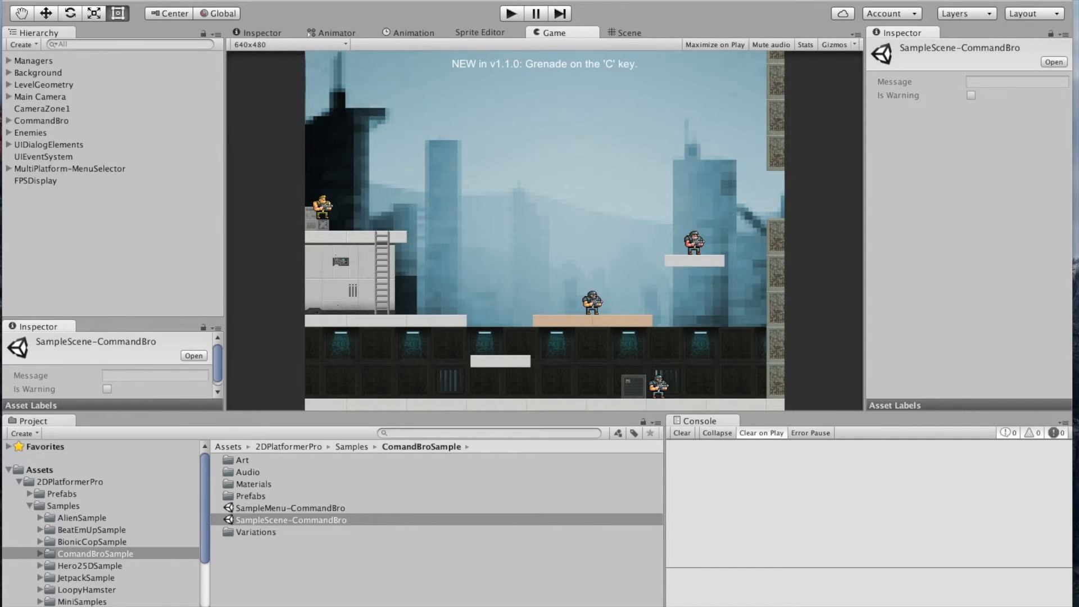
Step: Turn on Force Match for Element 0 of InputEnabler under Managers > CommandBro_MultiPlatformInput
click(7, 59)
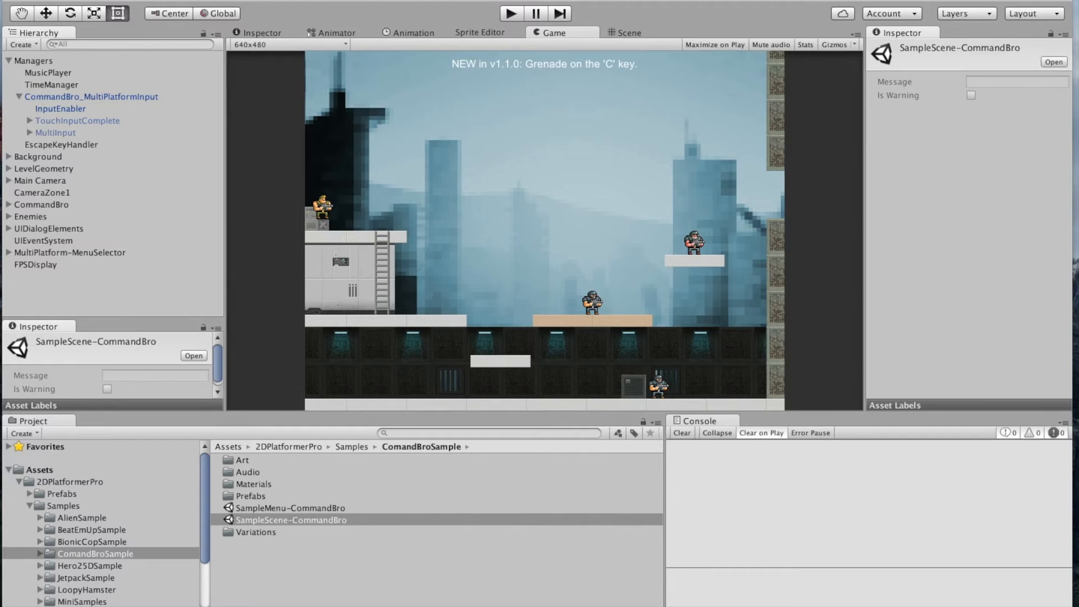
click(61, 108)
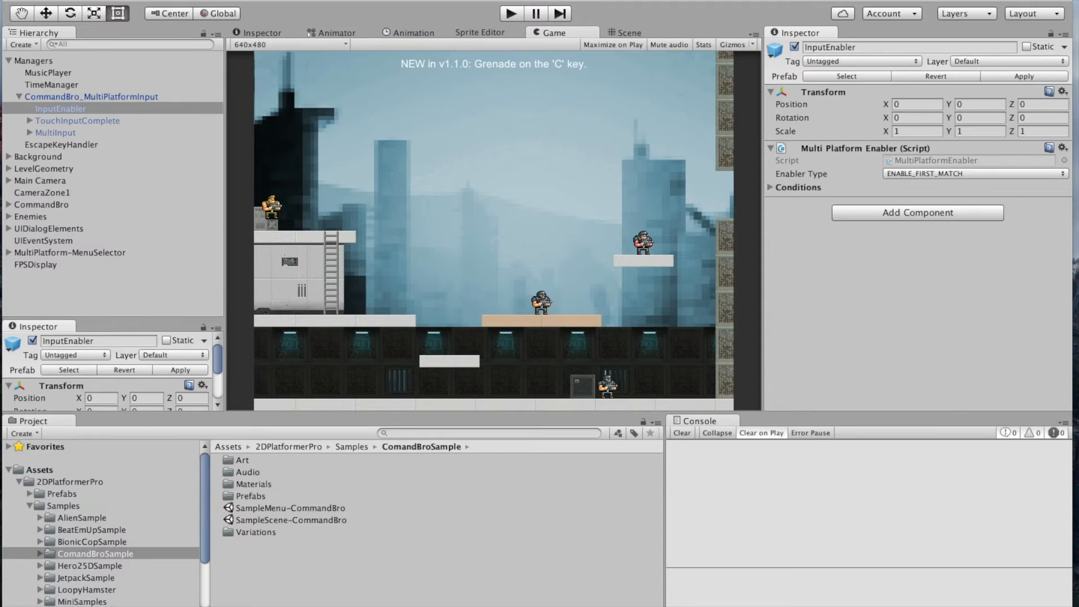
click(771, 187)
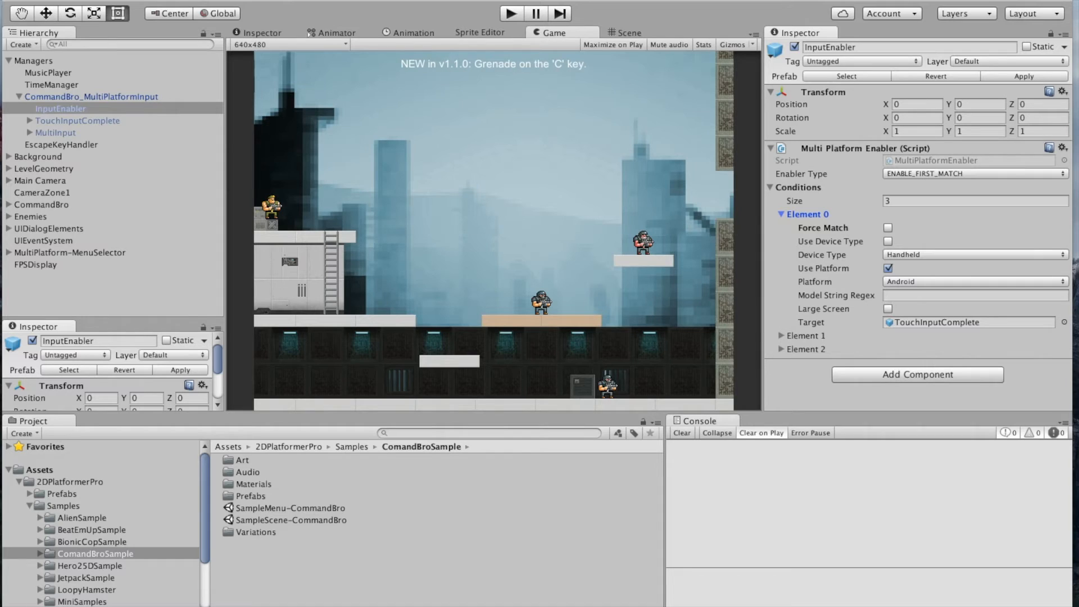
click(888, 227)
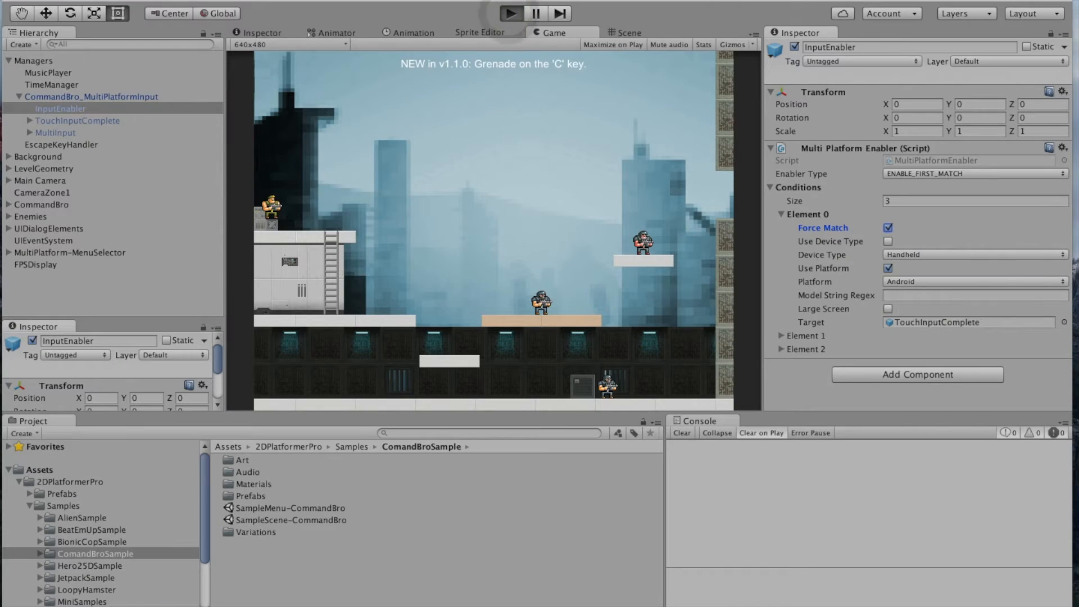
click(513, 13)
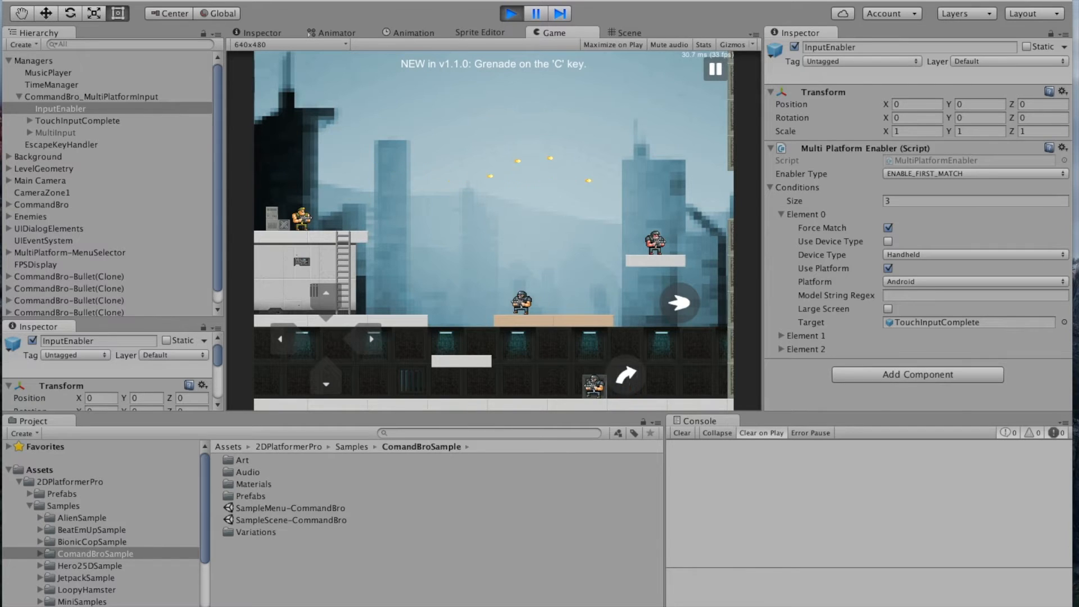
click(510, 14)
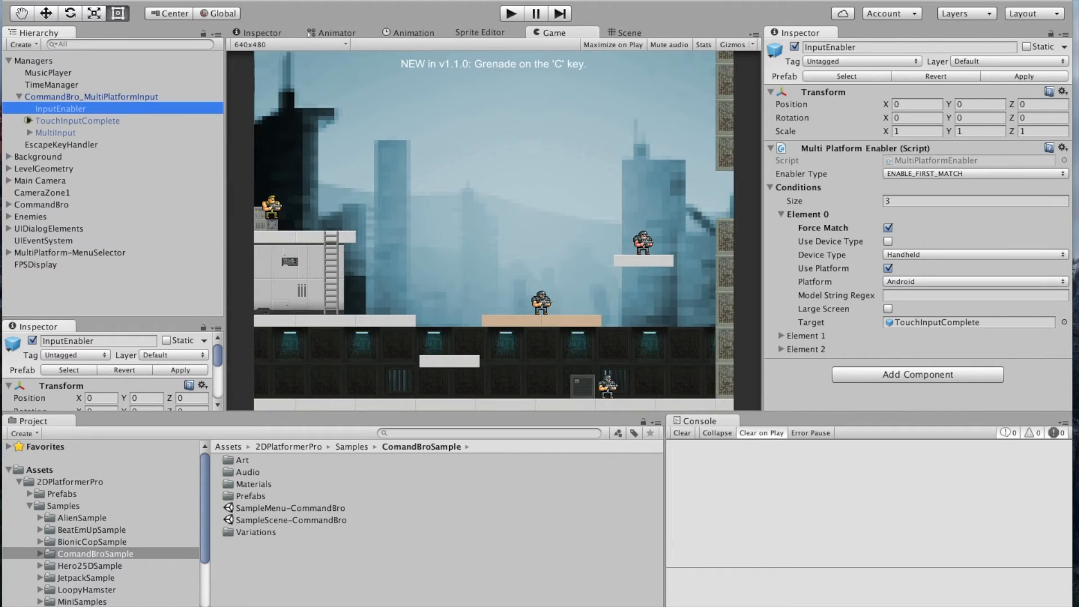
Step: Inspect UIAndTouchCamera and TouchUpDownAxis inside TouchInputComplete > TouchInput, revealing the up/down buttons
click(24, 120)
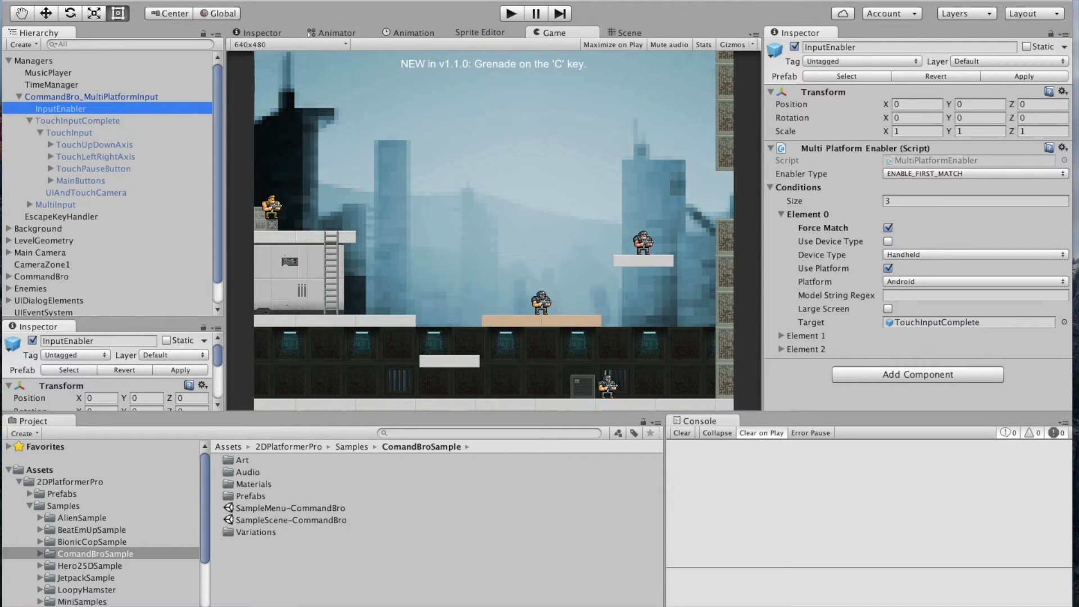
click(85, 193)
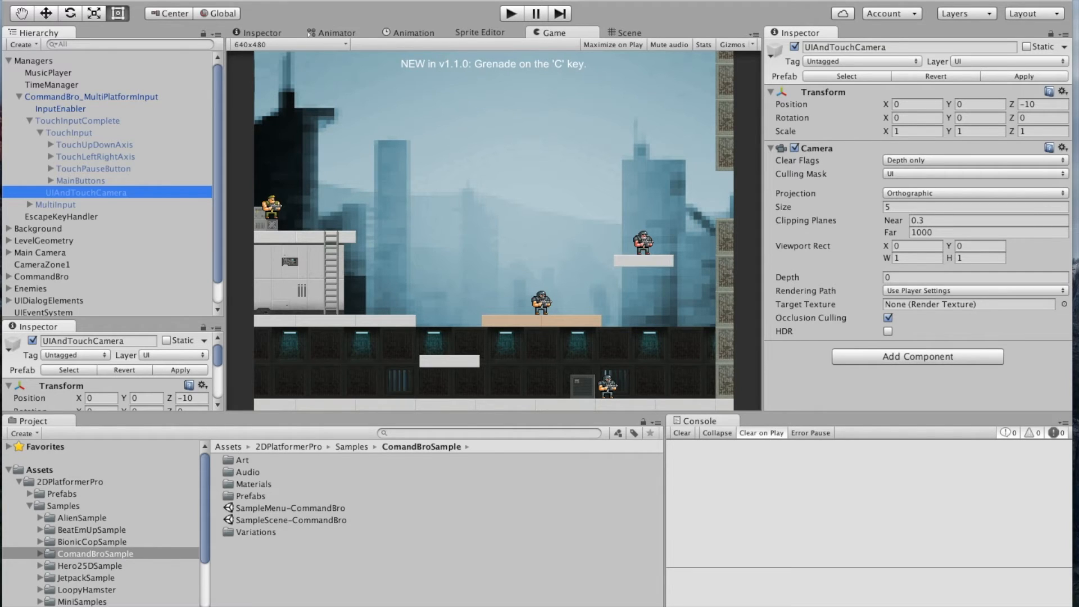
click(95, 144)
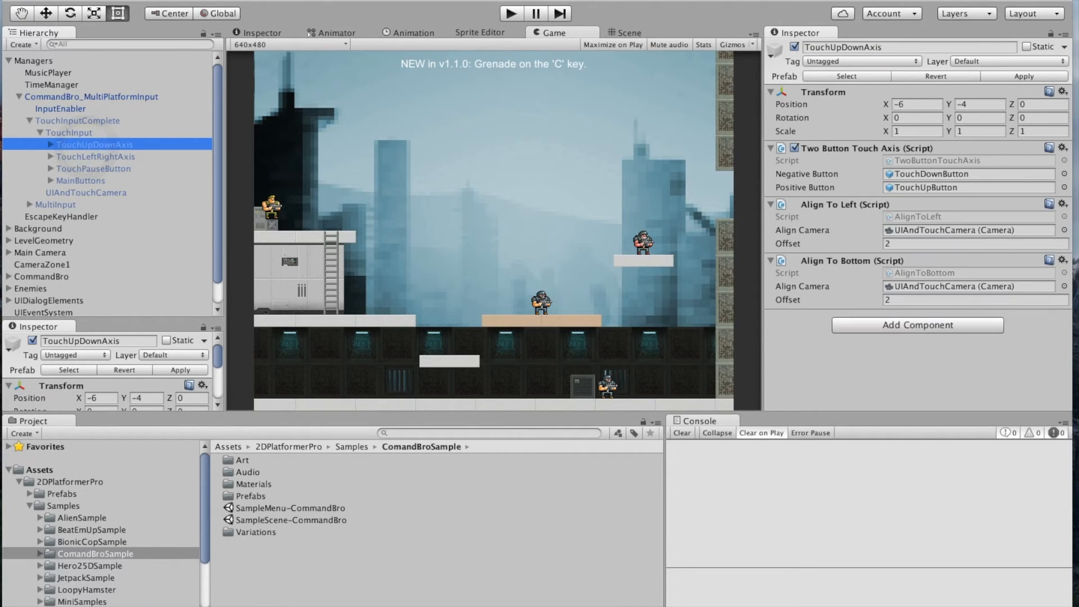
click(41, 144)
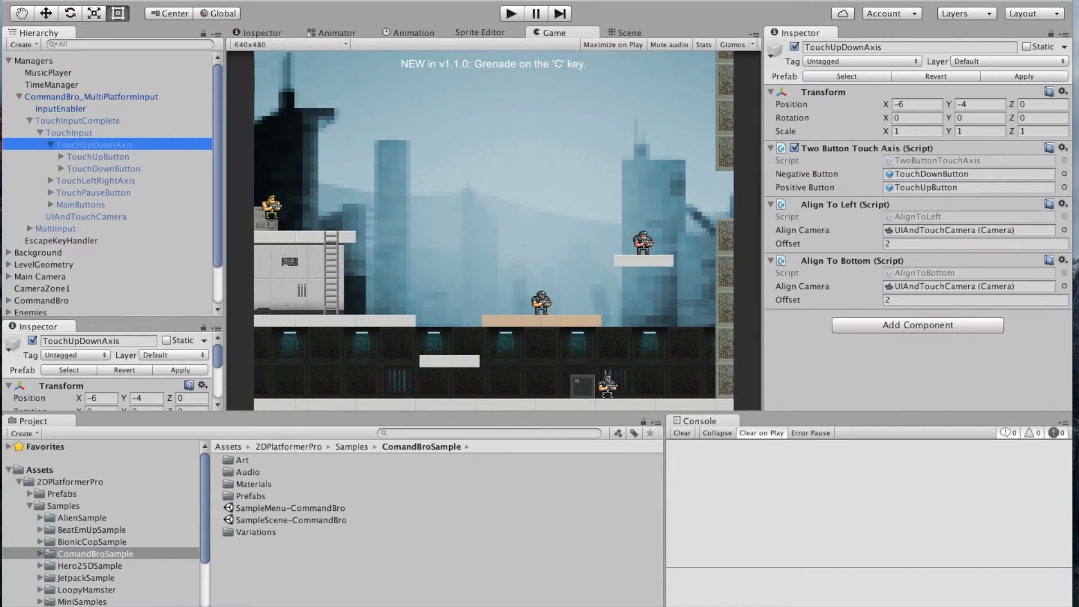
Step: Inspect TouchUpButton, TouchDownButton and TouchUpButtonSprite, ending back on TouchUpDownAxis
click(97, 156)
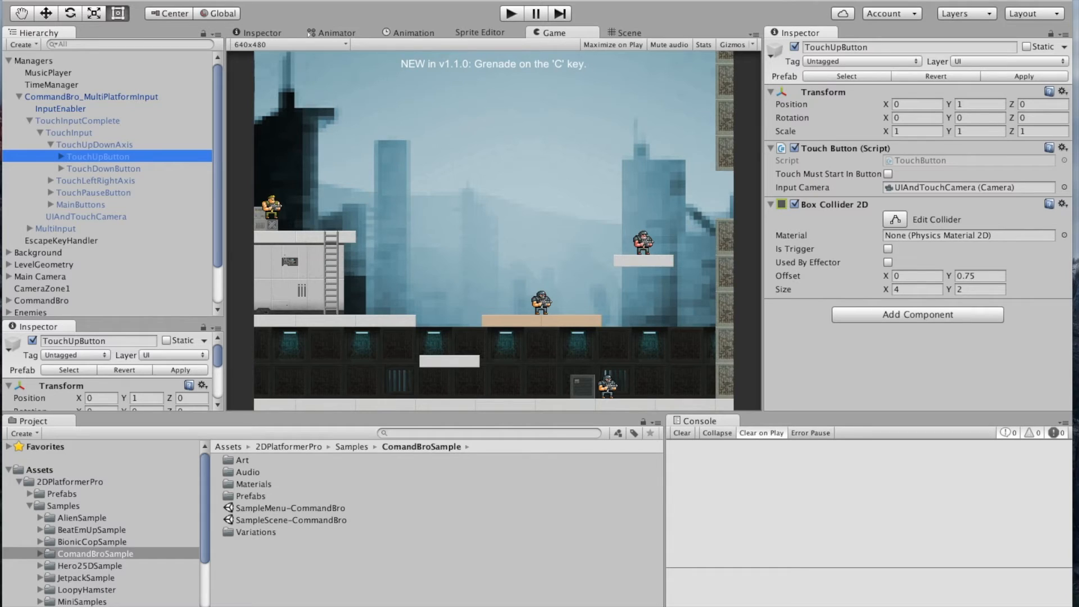
click(103, 169)
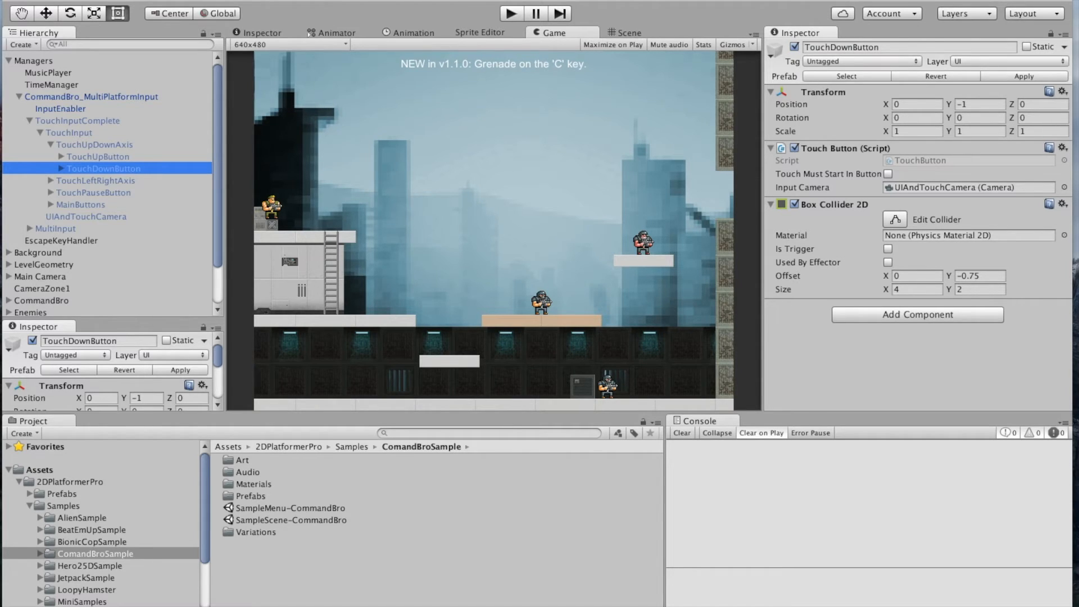
click(97, 157)
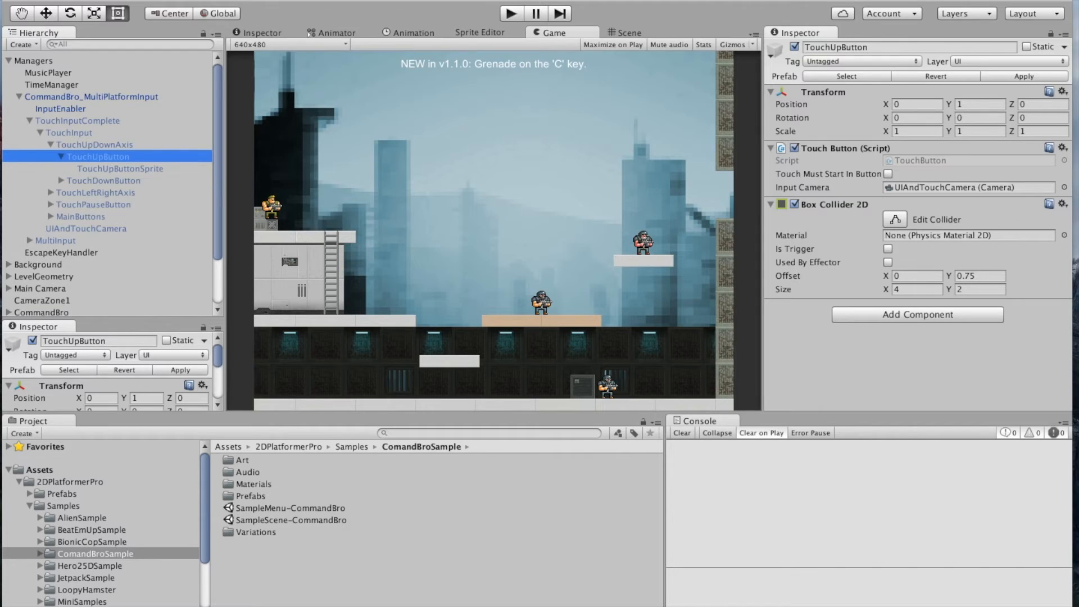
click(119, 168)
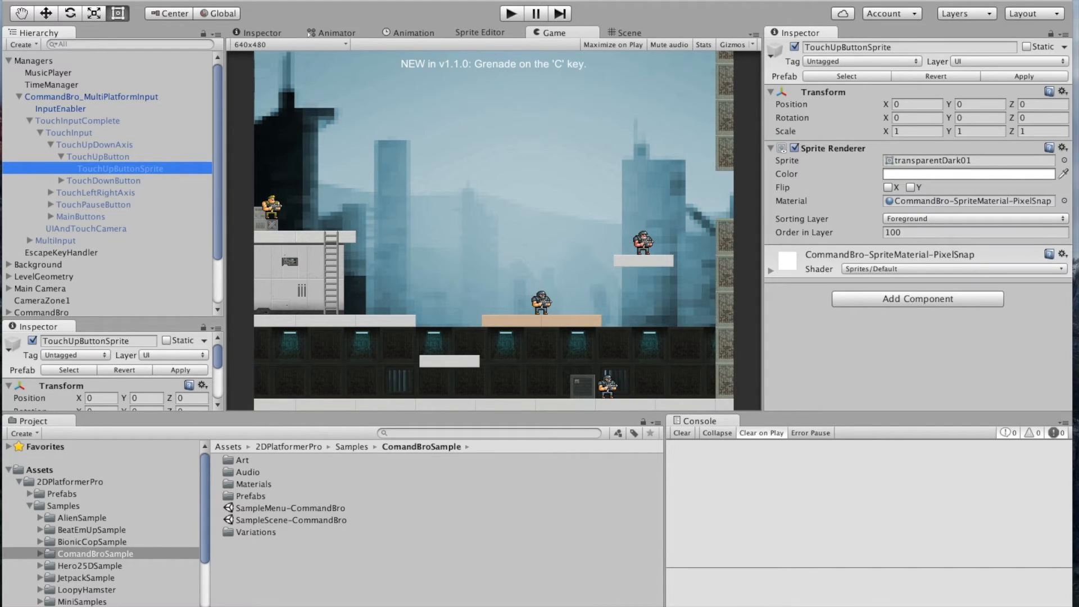
click(95, 143)
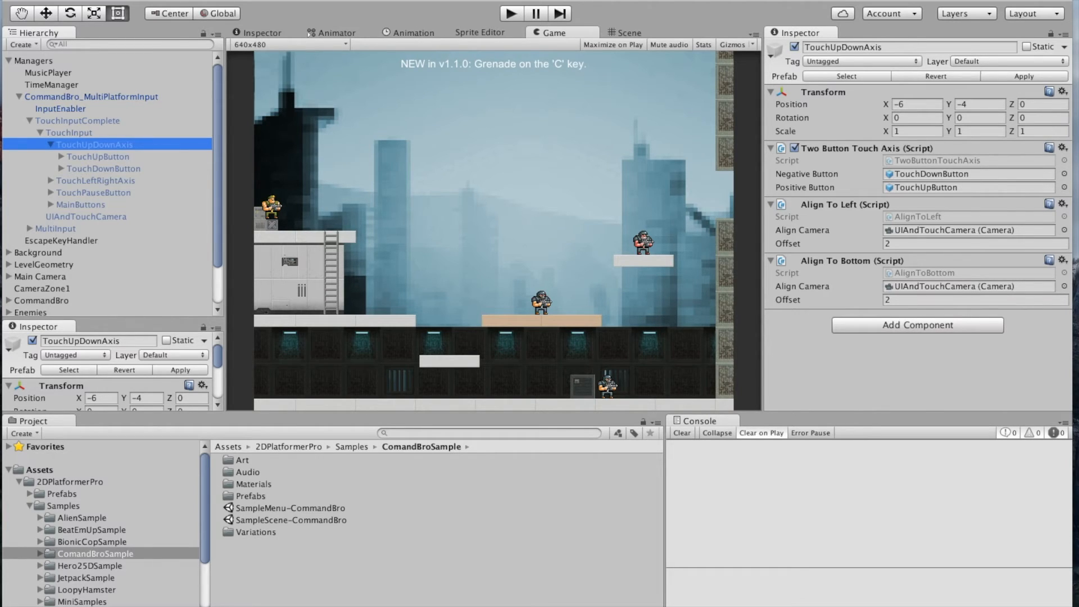
Step: Inspect TouchLeftRightAxis, reveal MainButtons' jump/action buttons, and view TouchInput's Basic Touch Input script
click(94, 180)
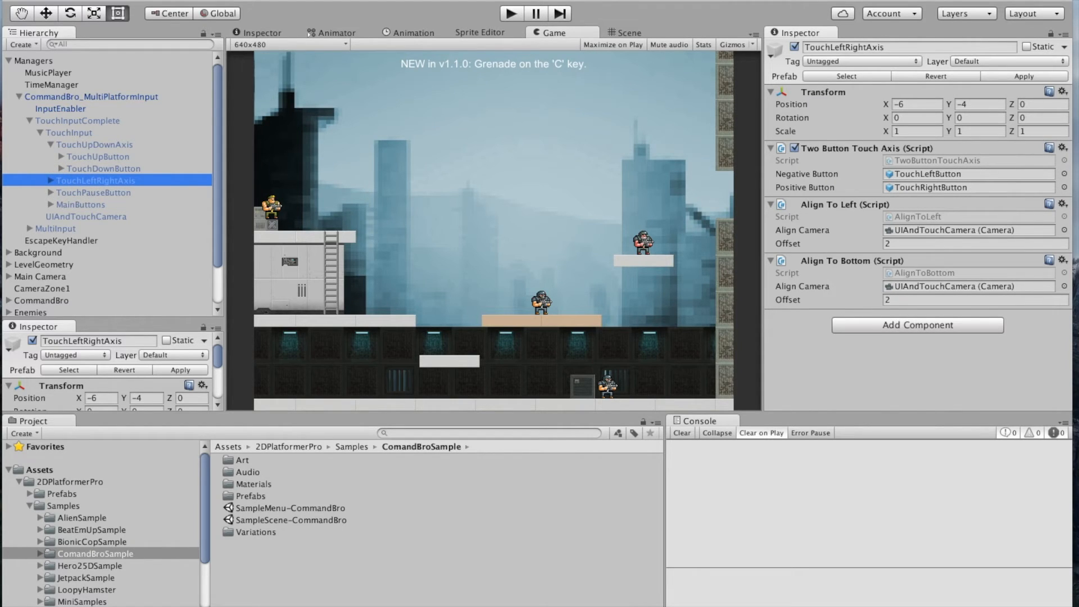
click(103, 217)
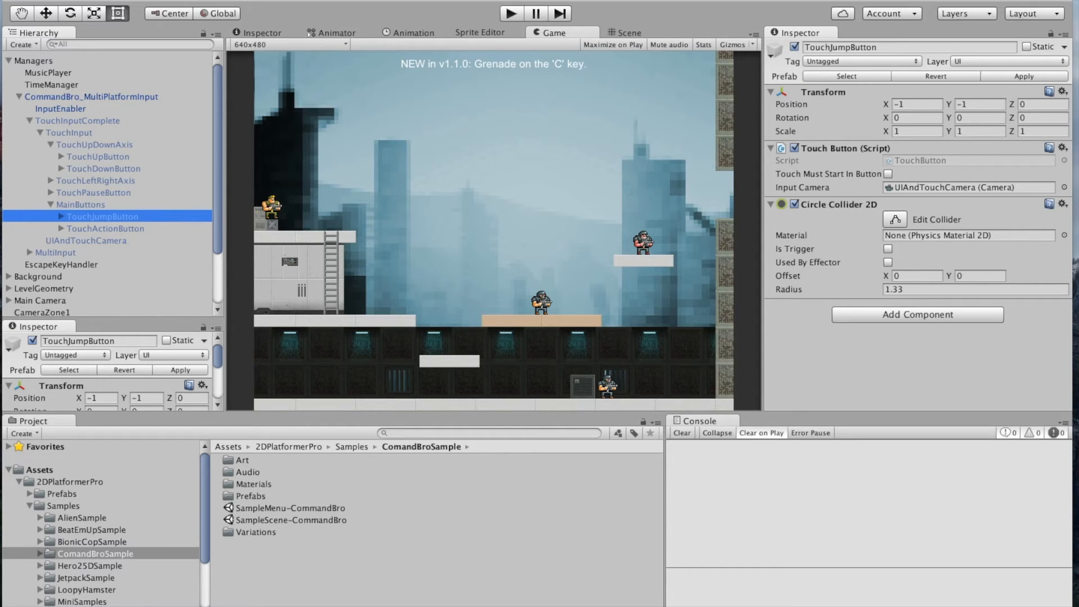
click(68, 133)
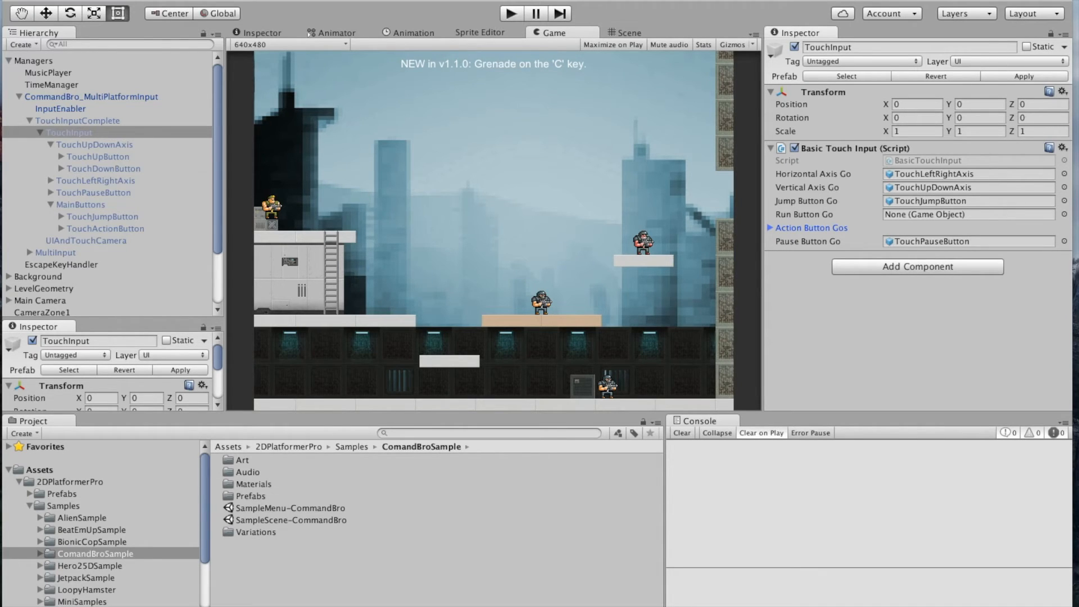
Step: Review TouchUpDownAxis's Align components and MainButtons' Align To Bottom and Align To Right scripts
click(45, 144)
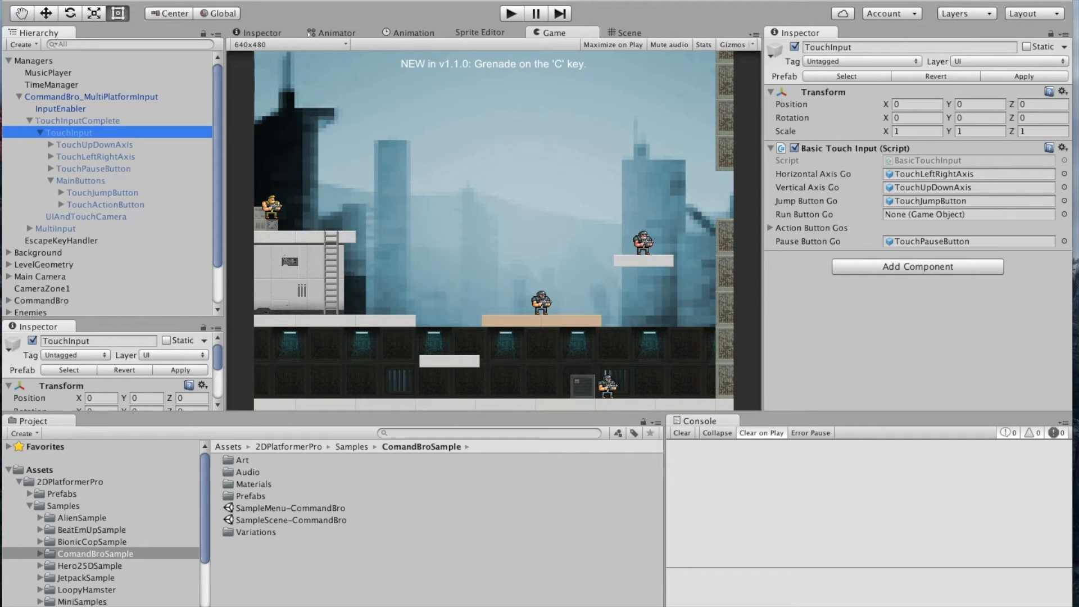
click(97, 144)
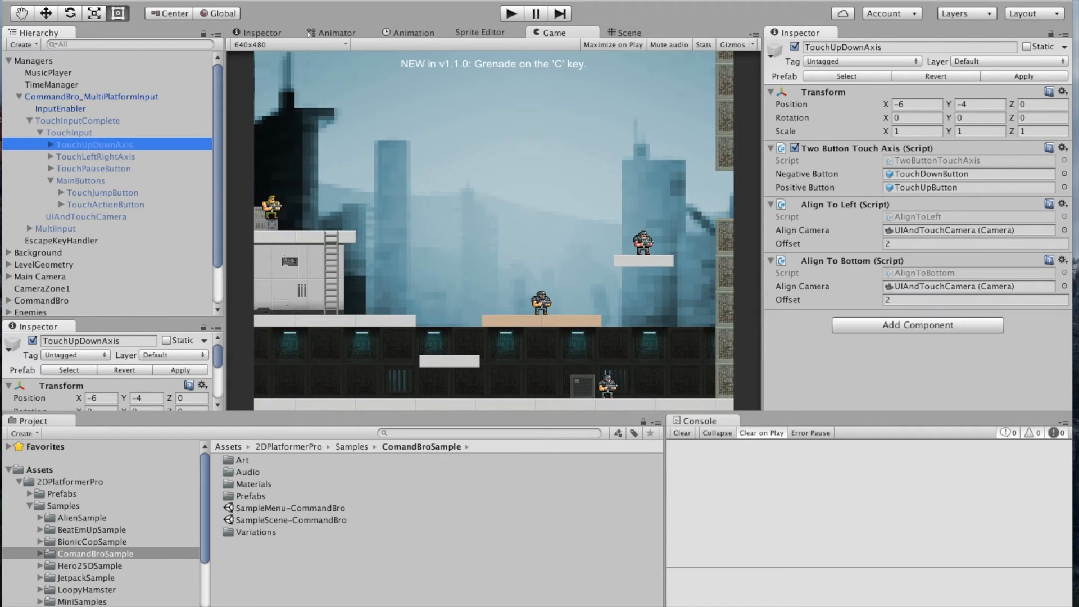
click(81, 180)
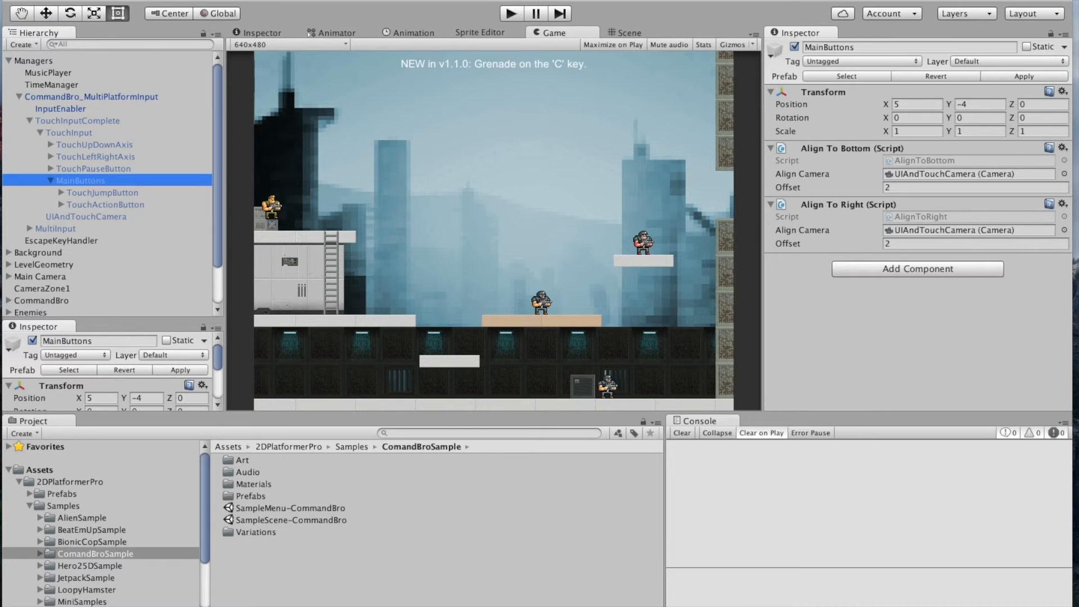
click(94, 144)
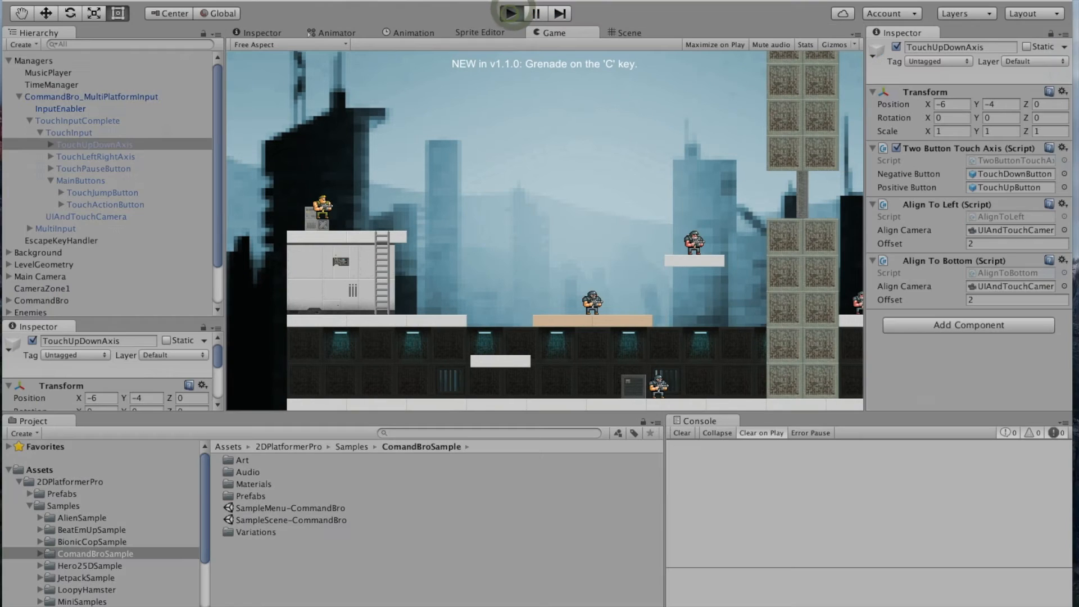
Step: Play-test the touch controls and keep TouchUpDownAxis Align To Left/Bottom offsets at 2 before reviewing MainButtons
click(513, 13)
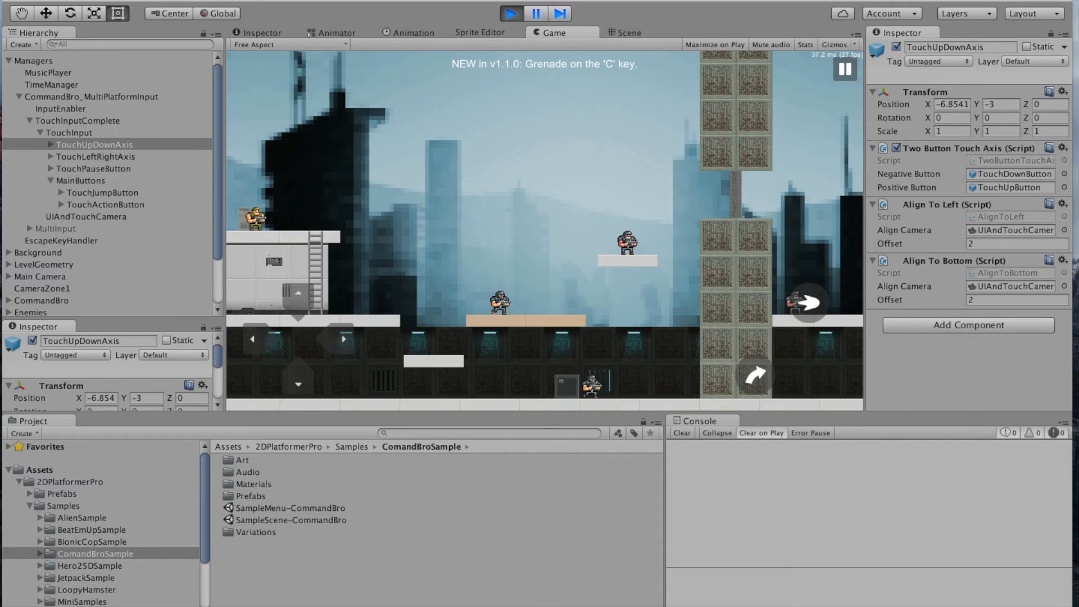
click(513, 13)
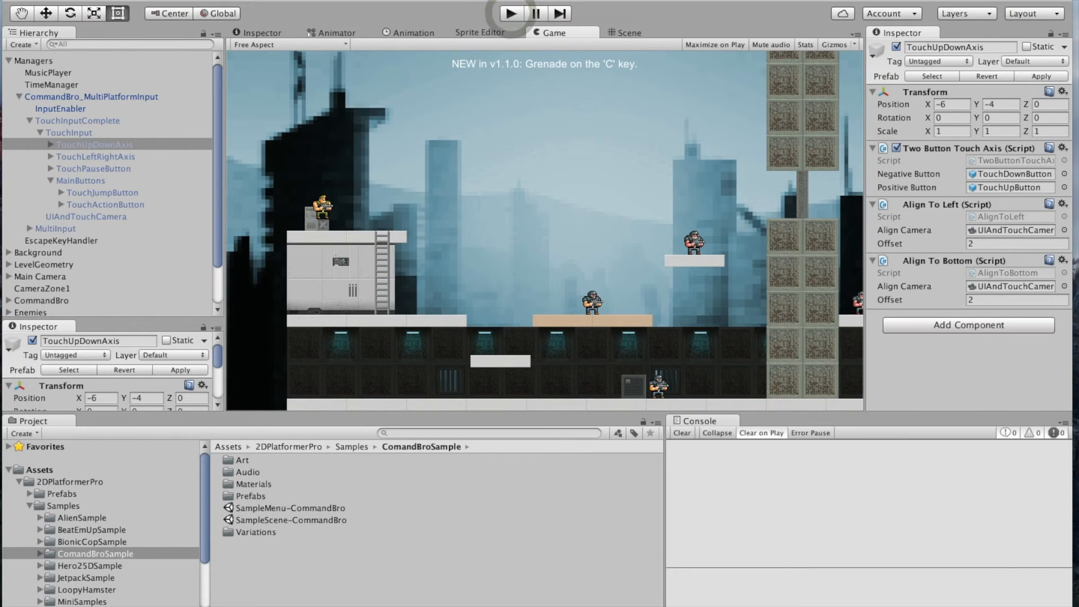
click(1016, 243)
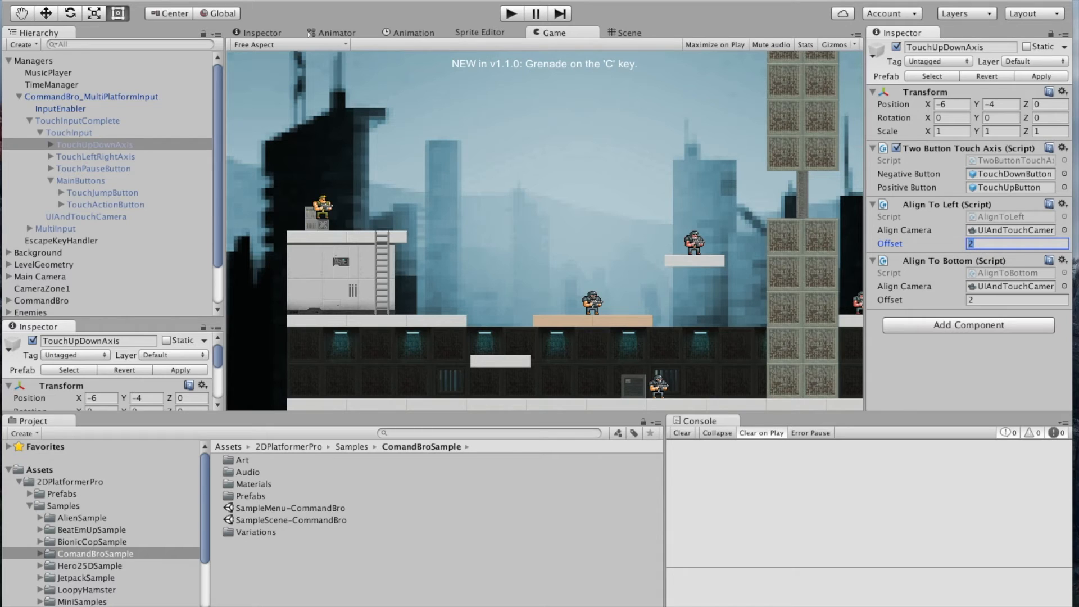
click(1016, 299)
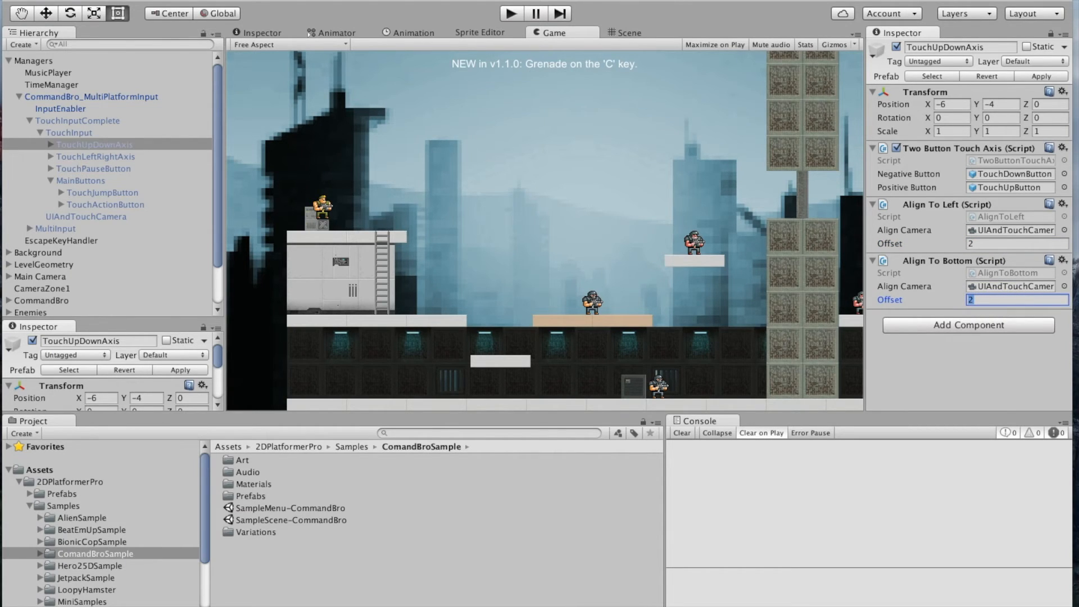
click(81, 180)
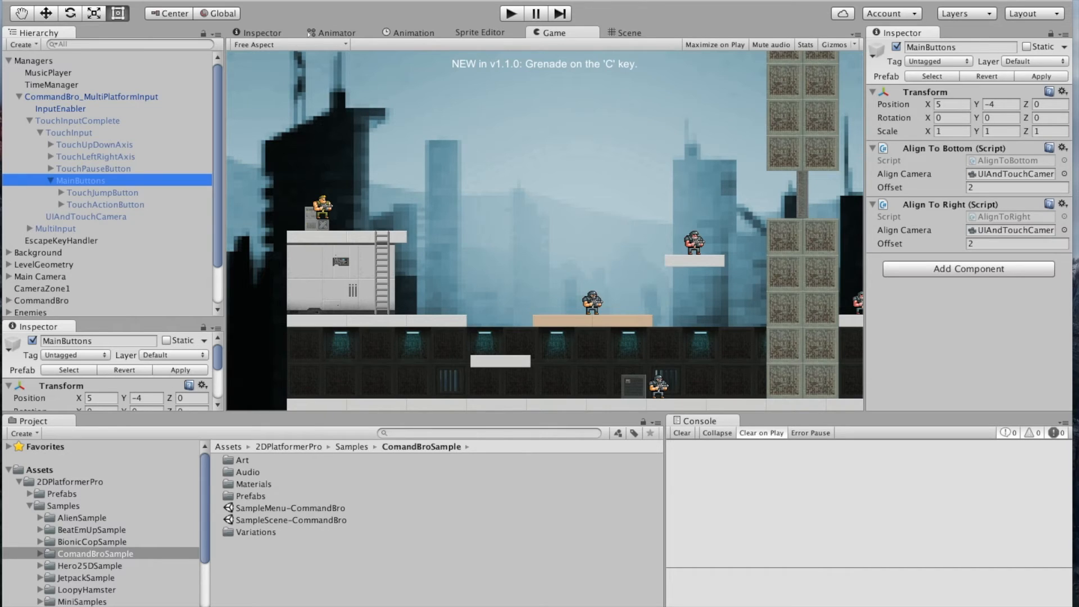
click(1016, 187)
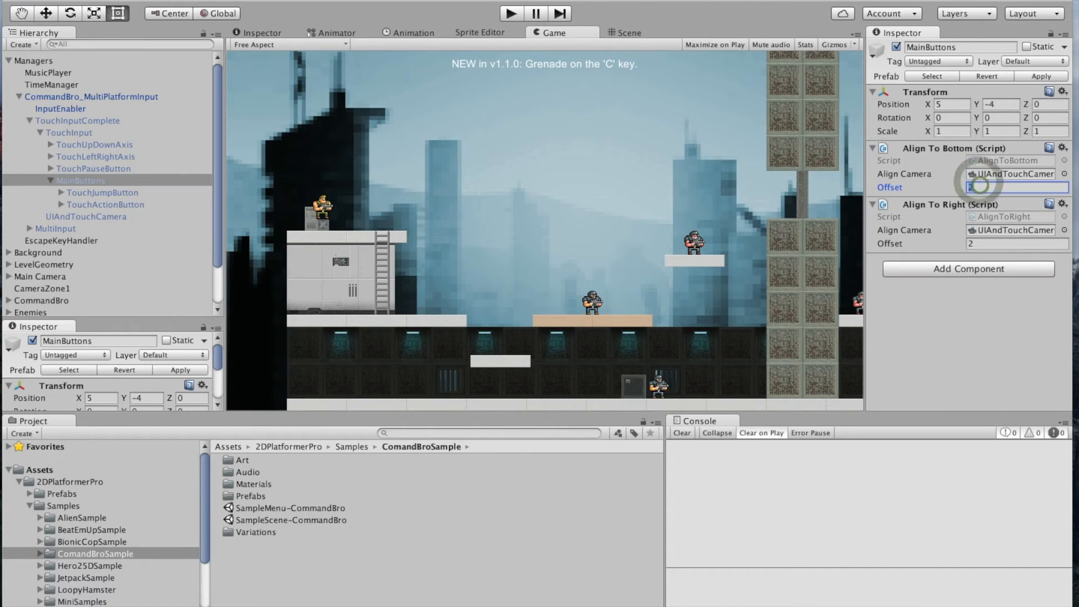
text(4)
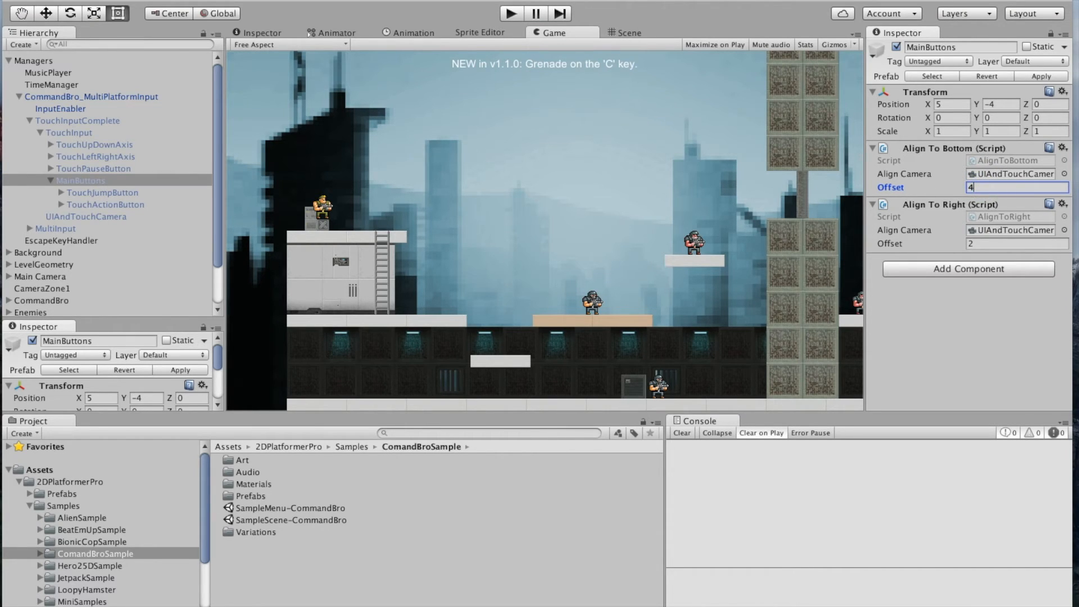
click(1016, 243)
text(4)
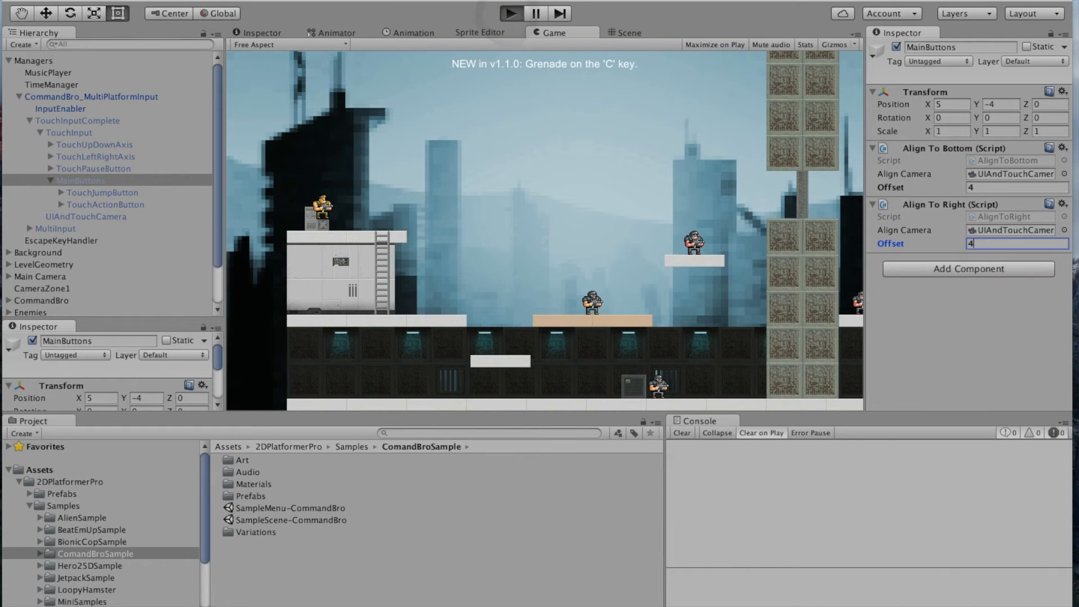
click(513, 12)
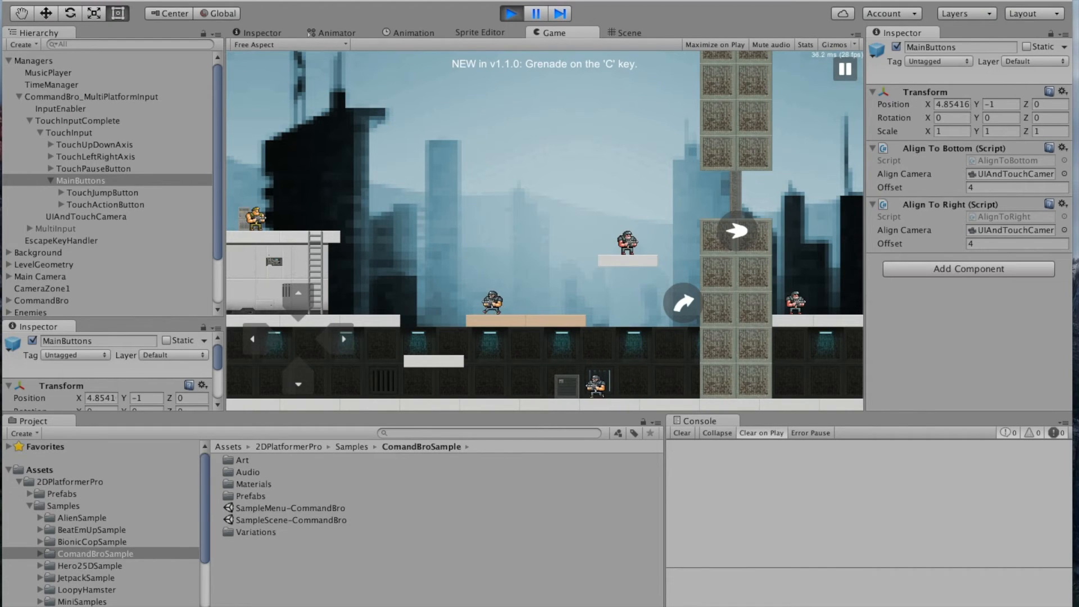
click(513, 13)
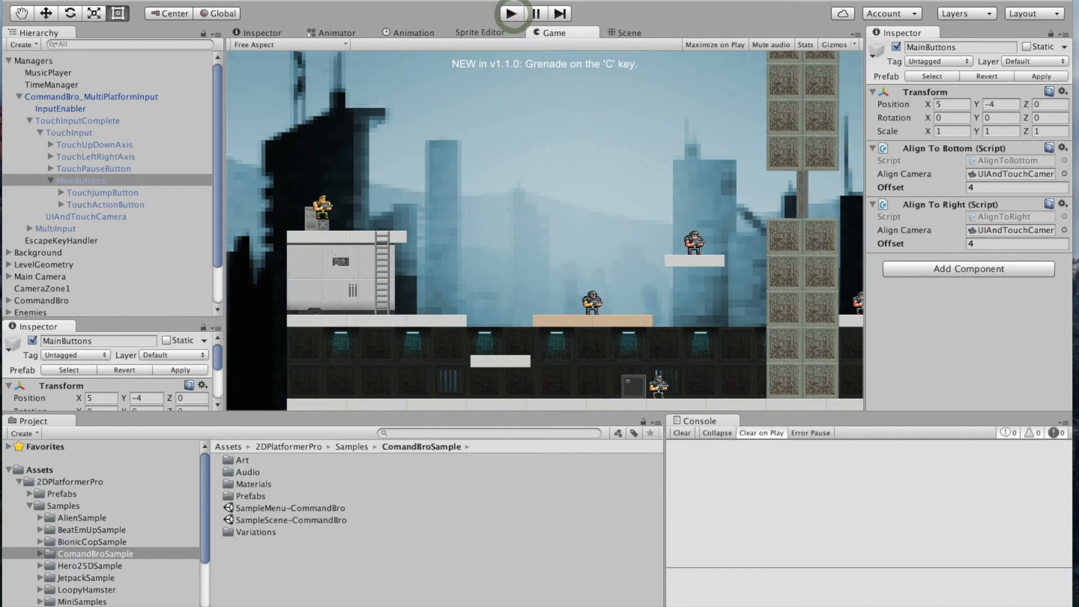
click(989, 243)
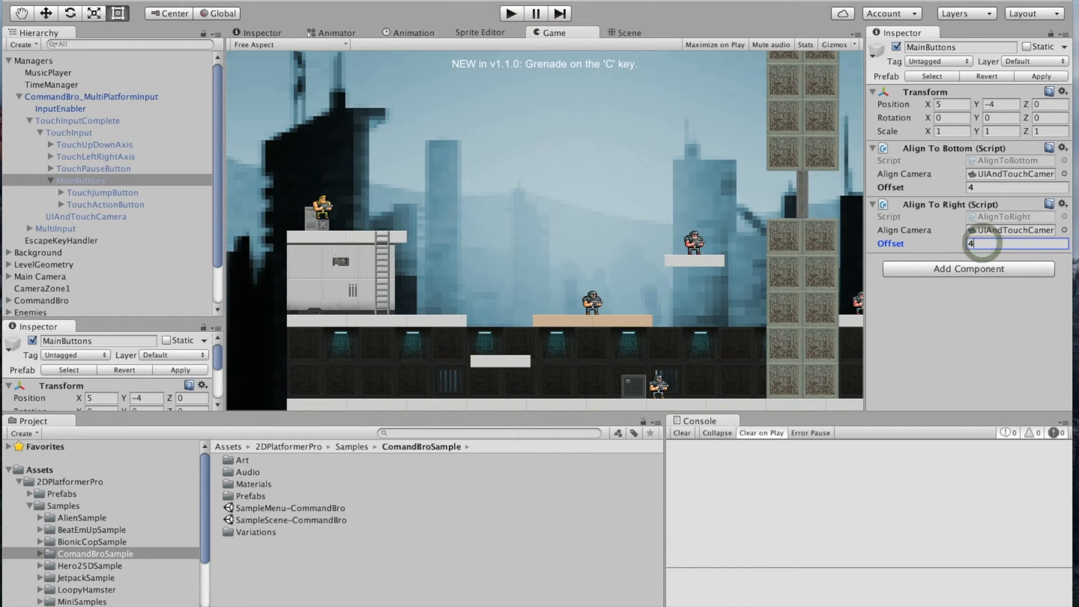
text(2)
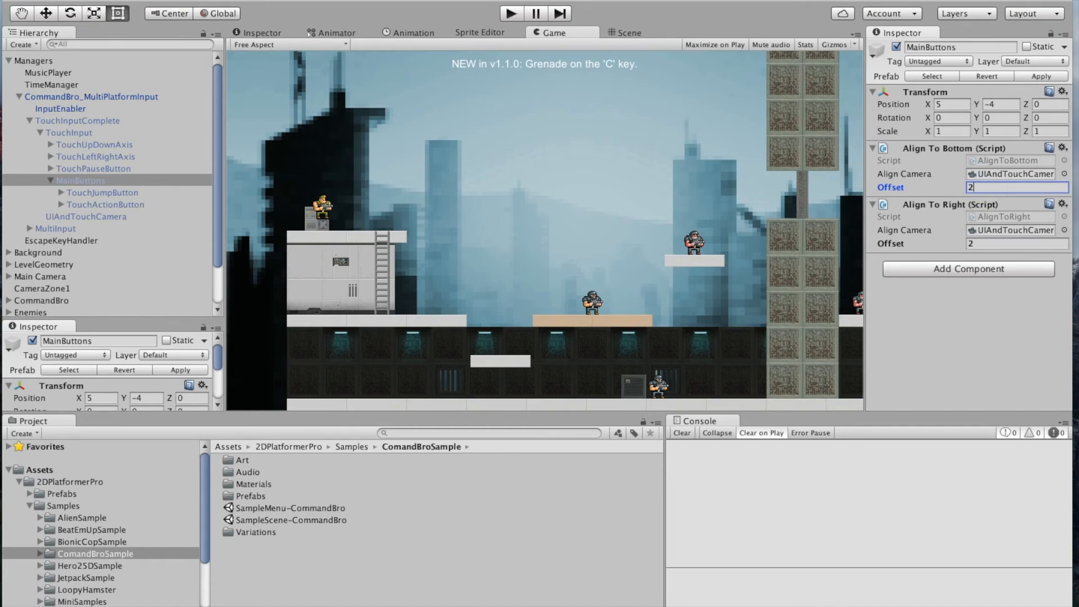
click(1017, 243)
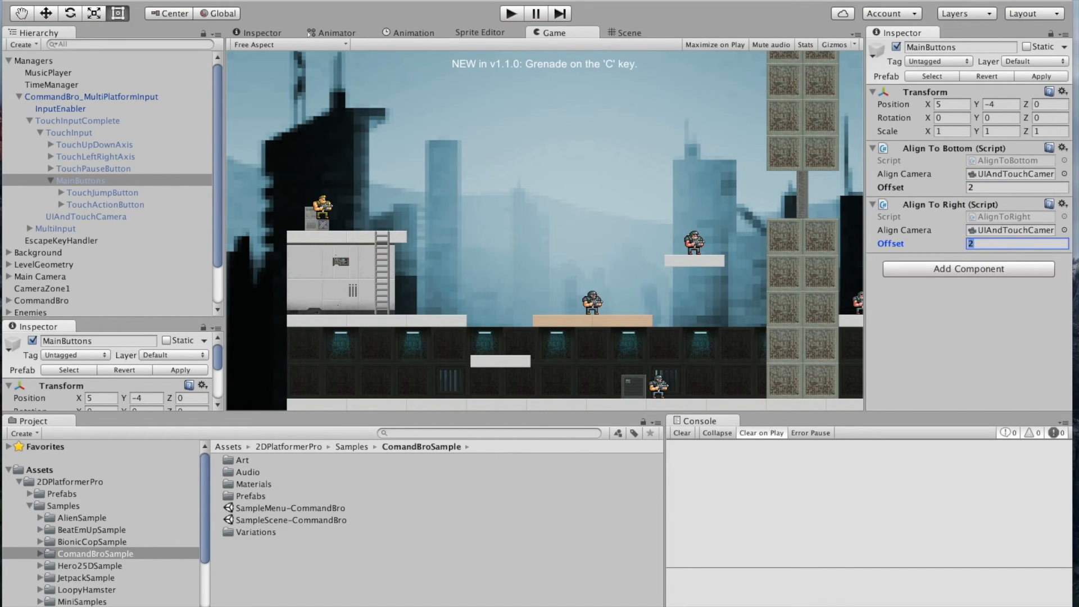
Step: Review InputEnabler's Android platform condition and duplicate TouchInputComplete as TouchInputComplete (1)
click(50, 109)
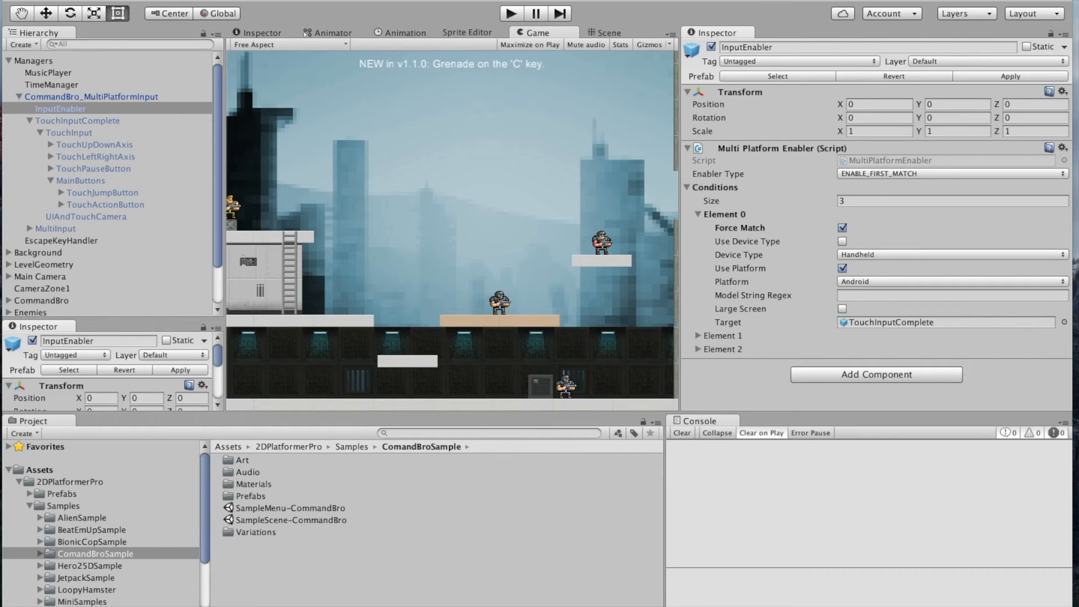
click(951, 254)
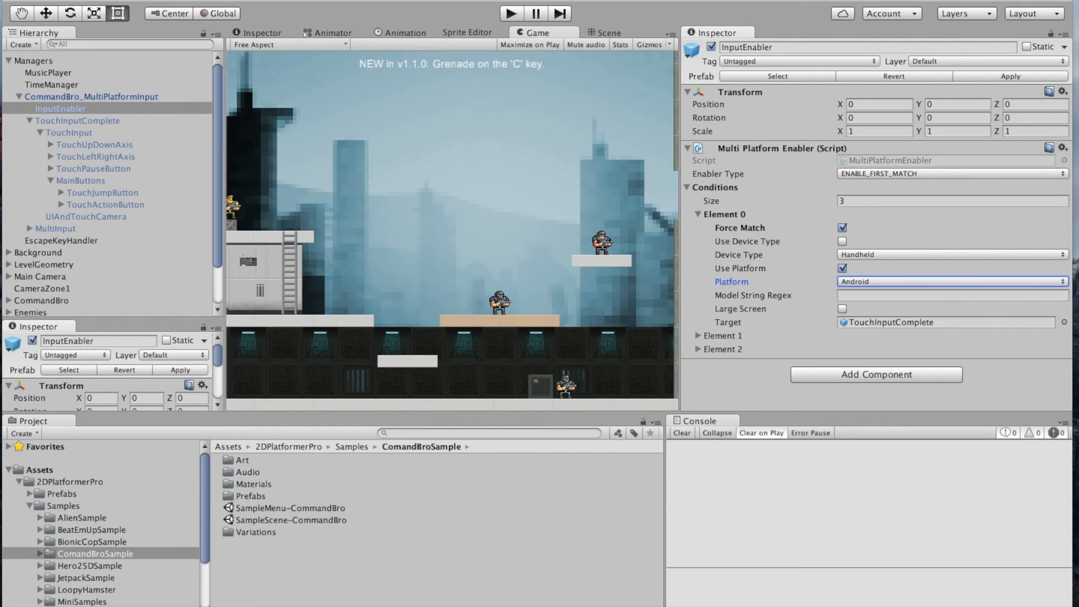
mouse_move(753, 294)
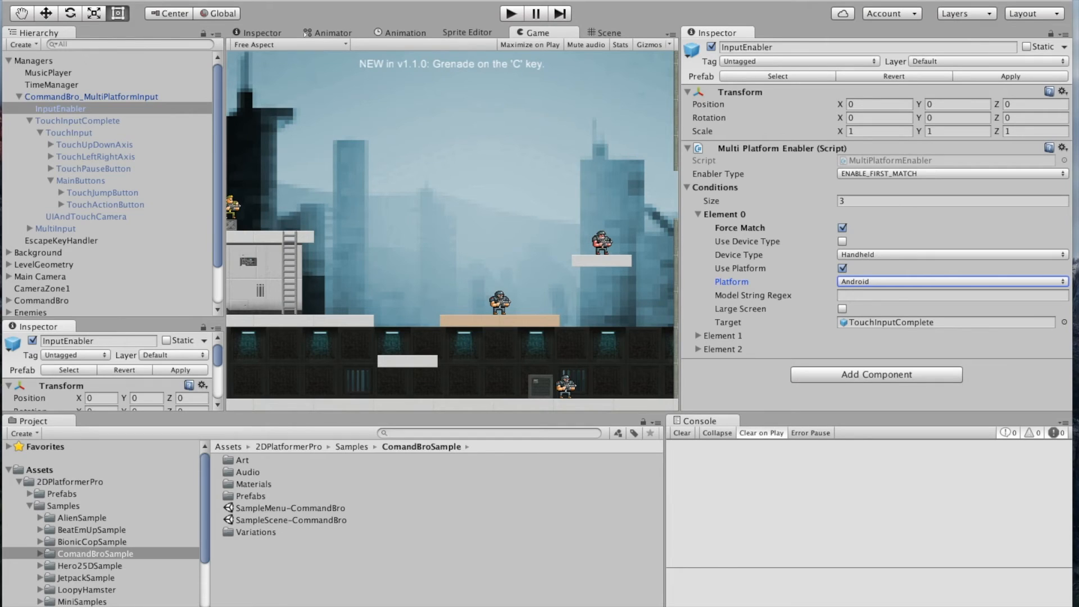
click(77, 121)
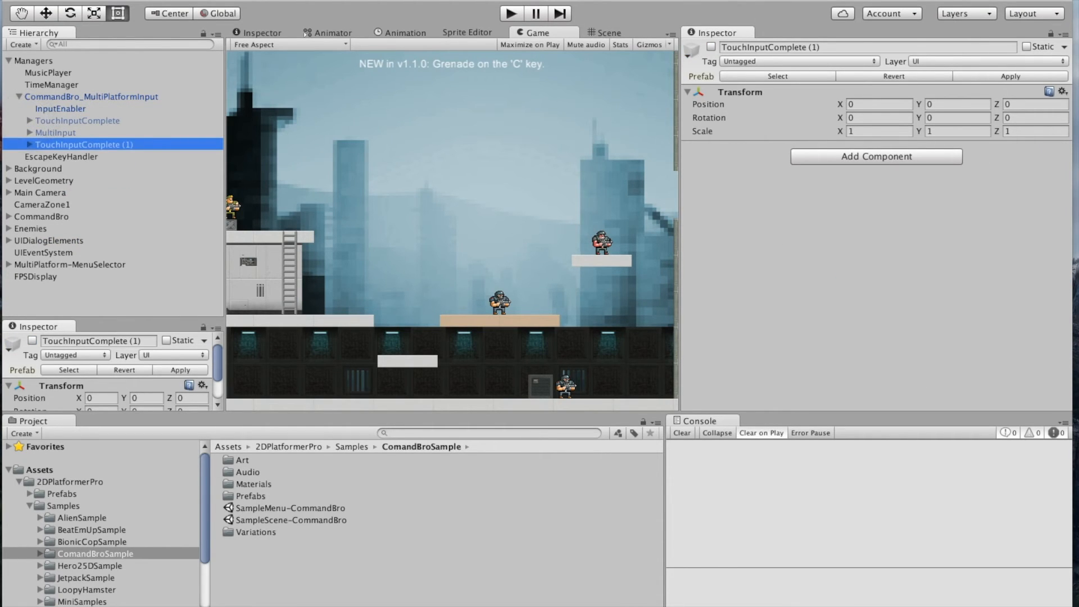
Step: Rename the duplicate to TouchInputCompleteTablet and expand it to its up/down axis control
double_click(82, 144)
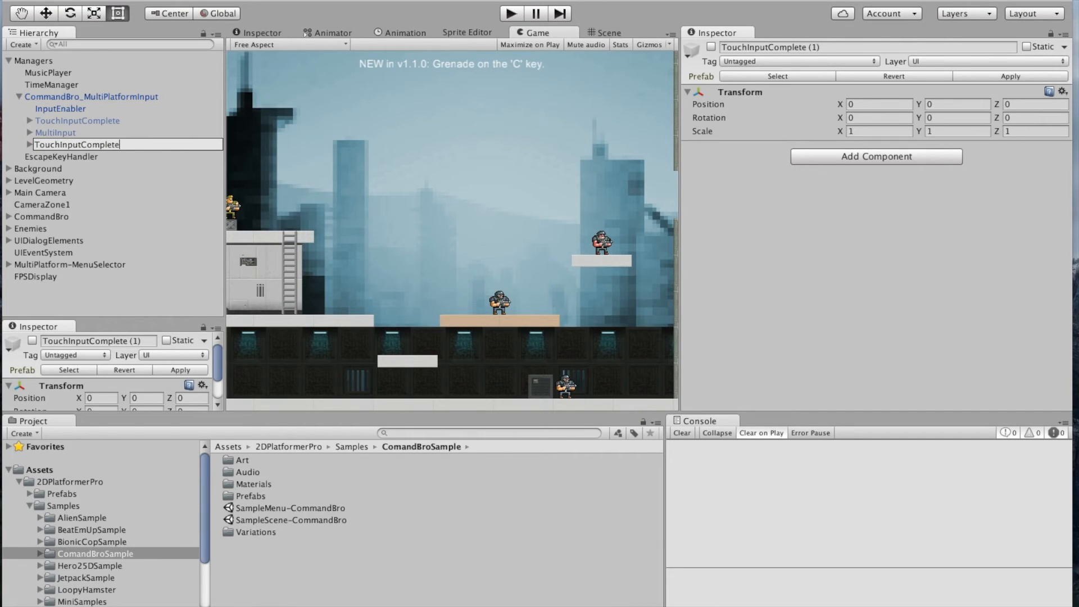
text(Tablet)
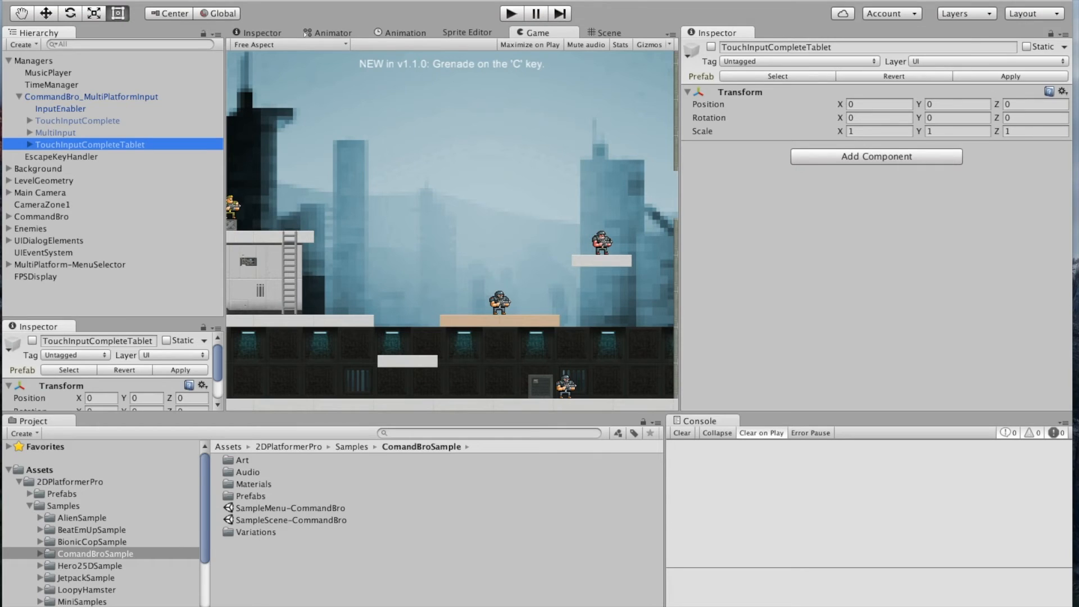
click(14, 144)
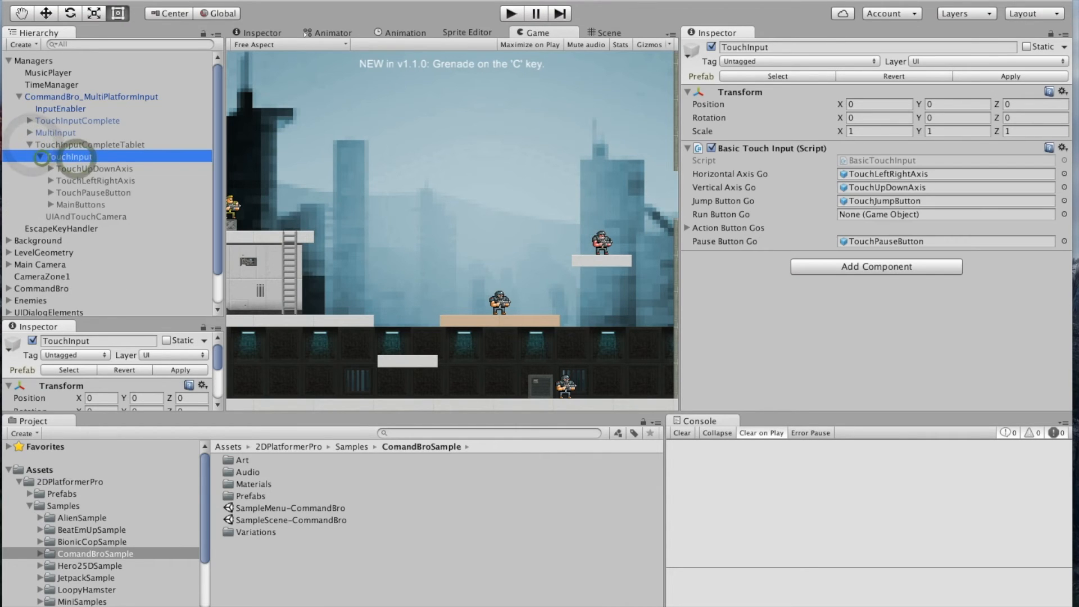
click(93, 168)
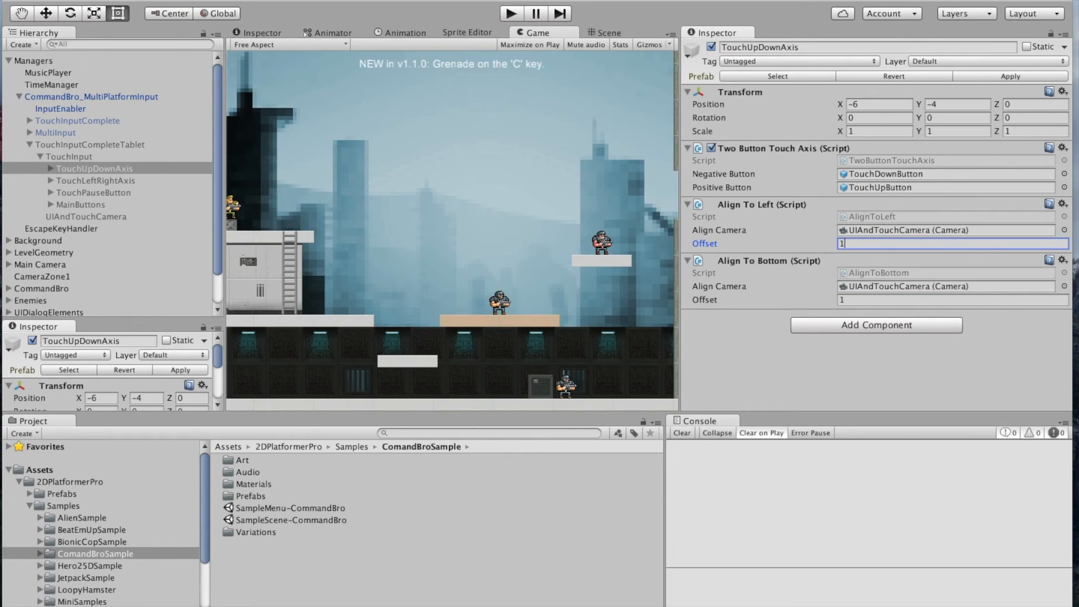
Step: Set the tablet copy's TouchInput Transform scale to 0.75 on X, Y and Z
click(68, 157)
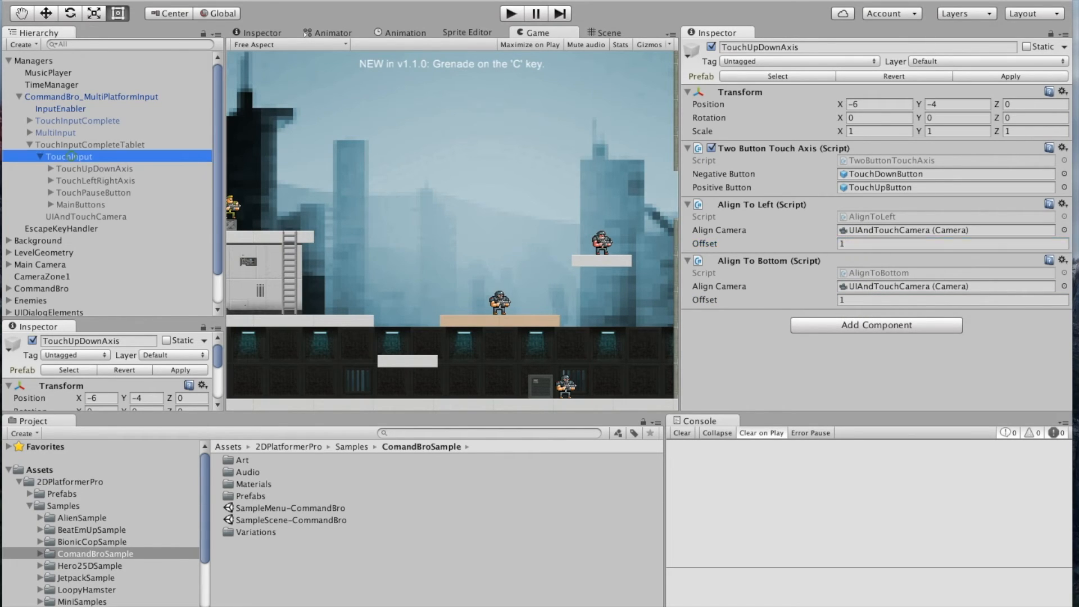
click(68, 156)
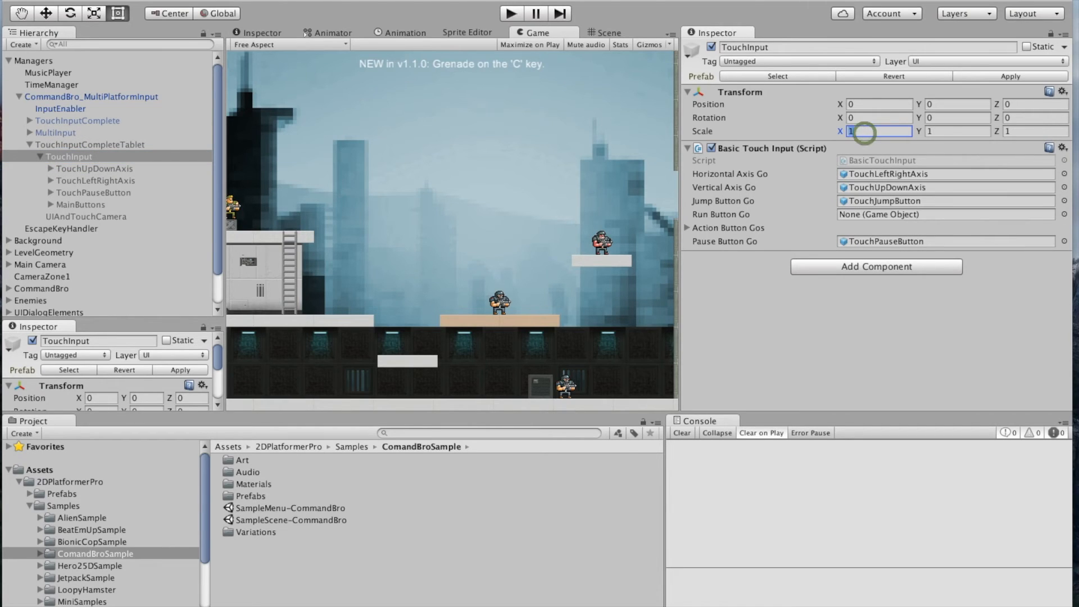
text(.75)
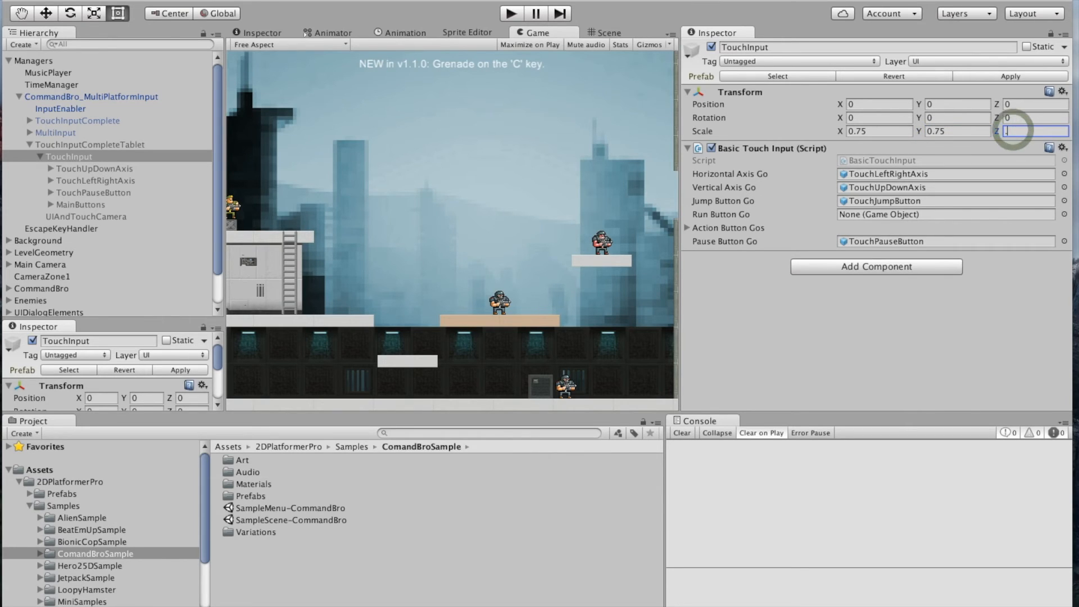
text(.75)
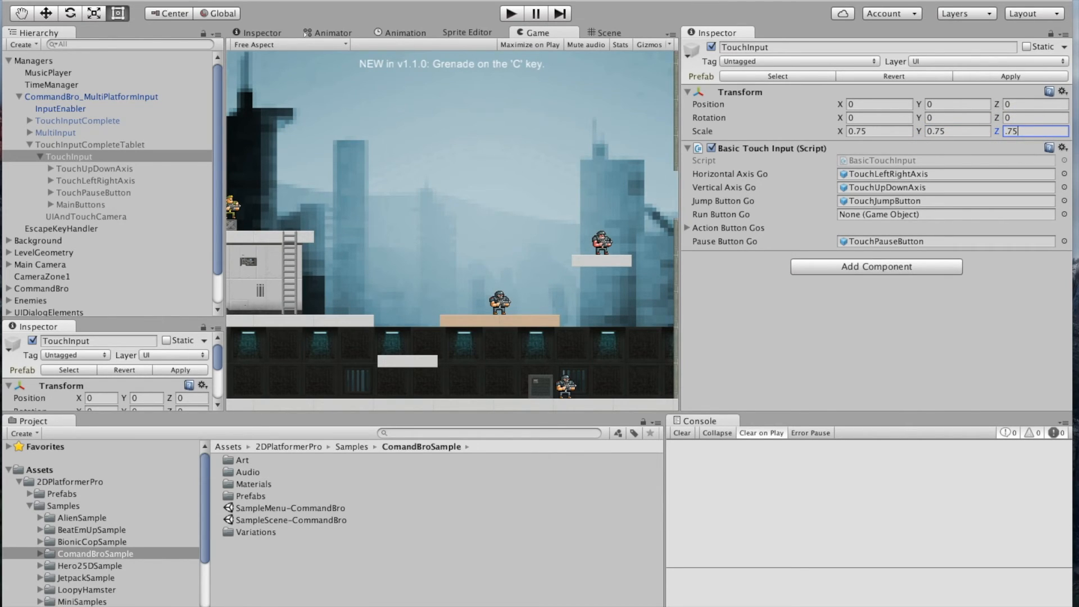
click(61, 109)
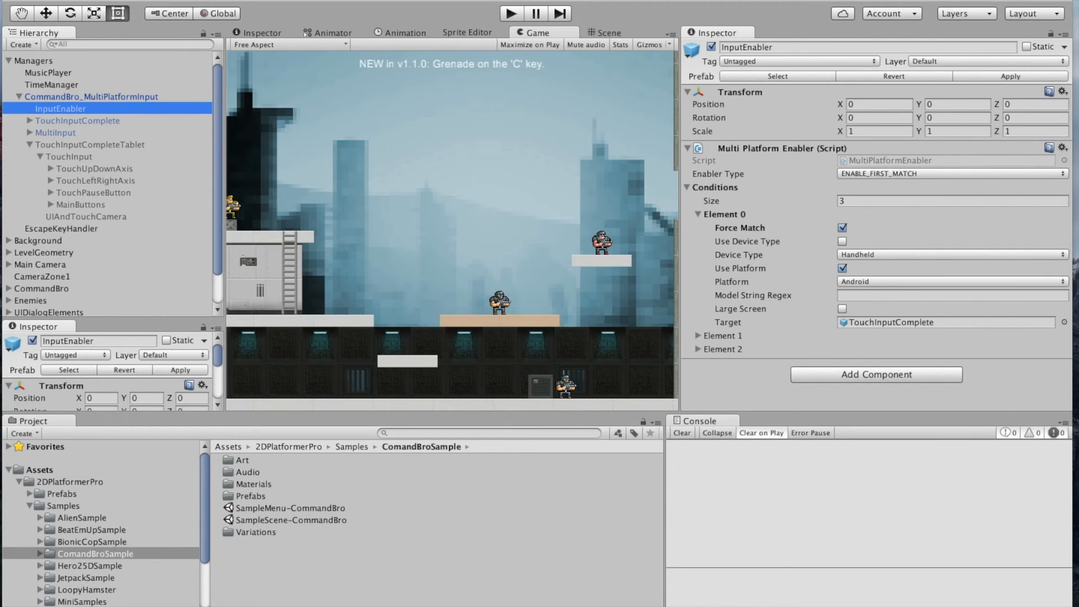
Step: Grow the Multi Platform Enabler conditions list to 4 and clear Force Match on the existing Android condition
text(4)
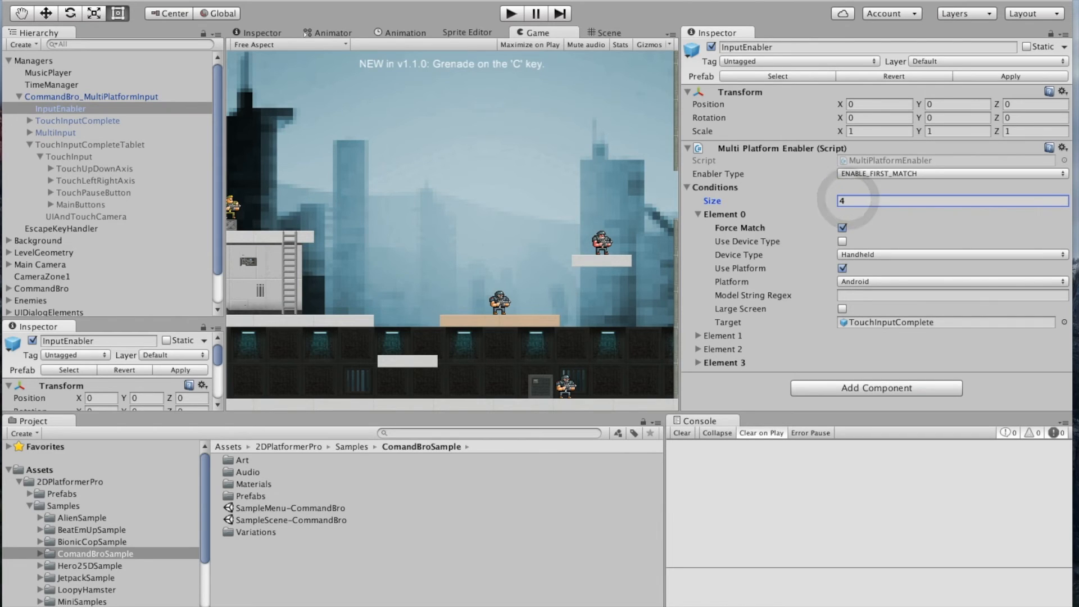
click(697, 362)
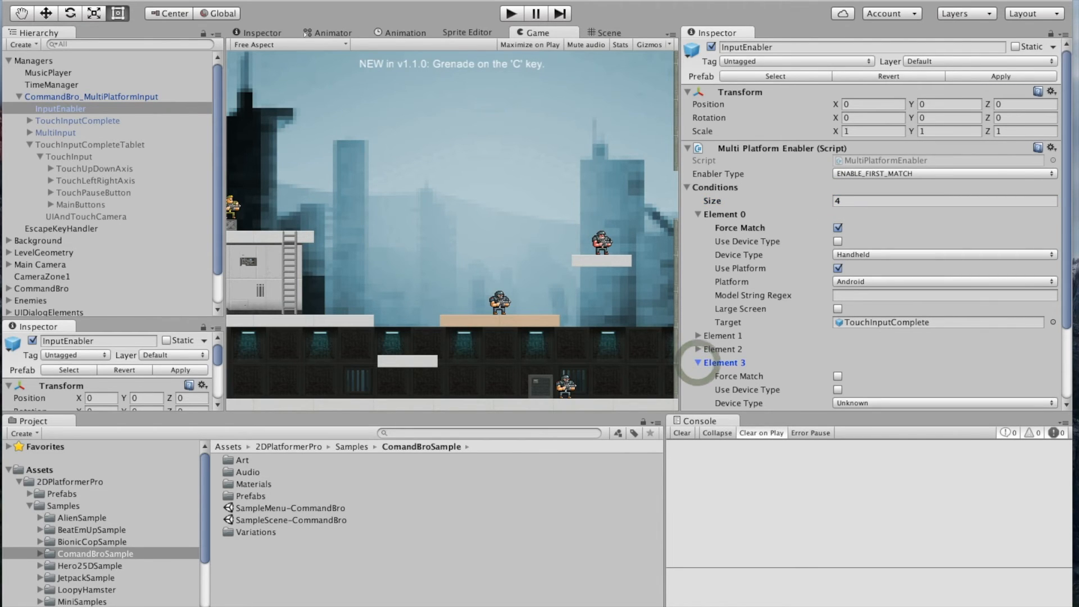
scroll(down, 3)
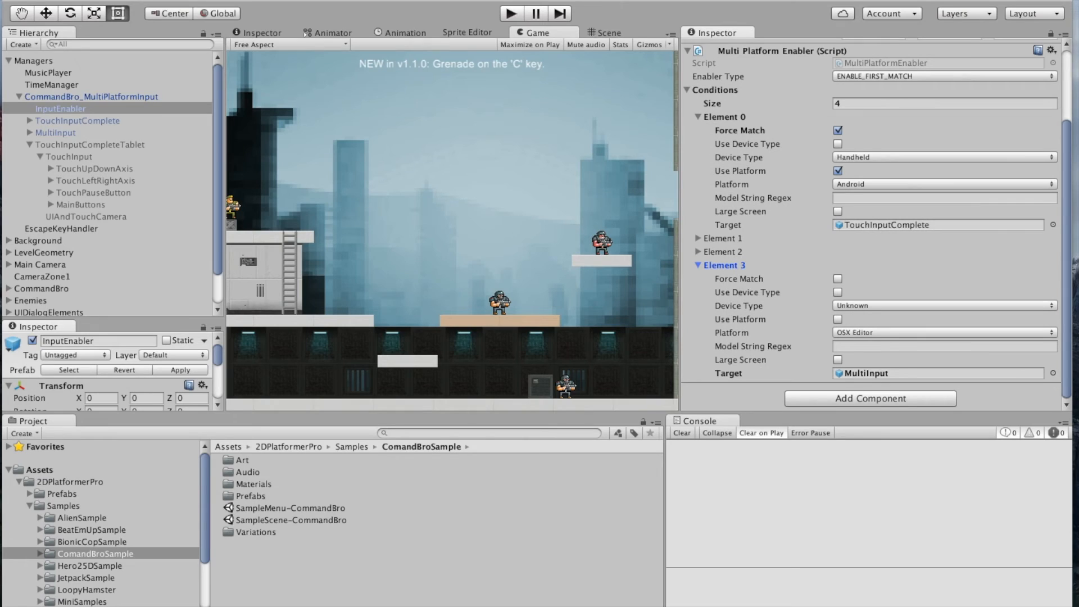
click(837, 131)
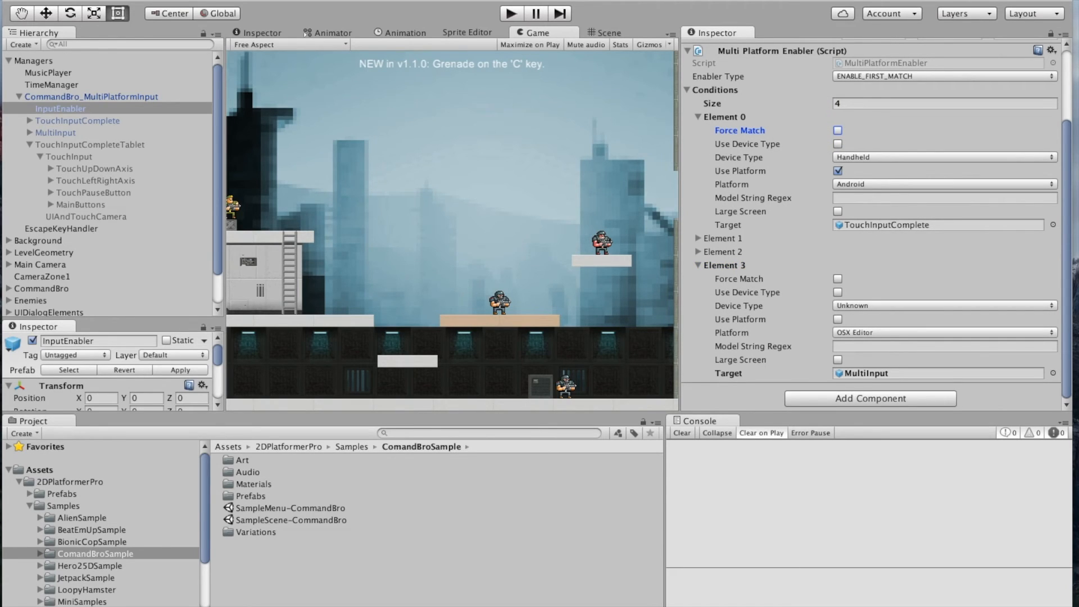
Step: Make Element 2 match Handheld devices with Use Platform set to Android, and turn on its Force Match
click(695, 252)
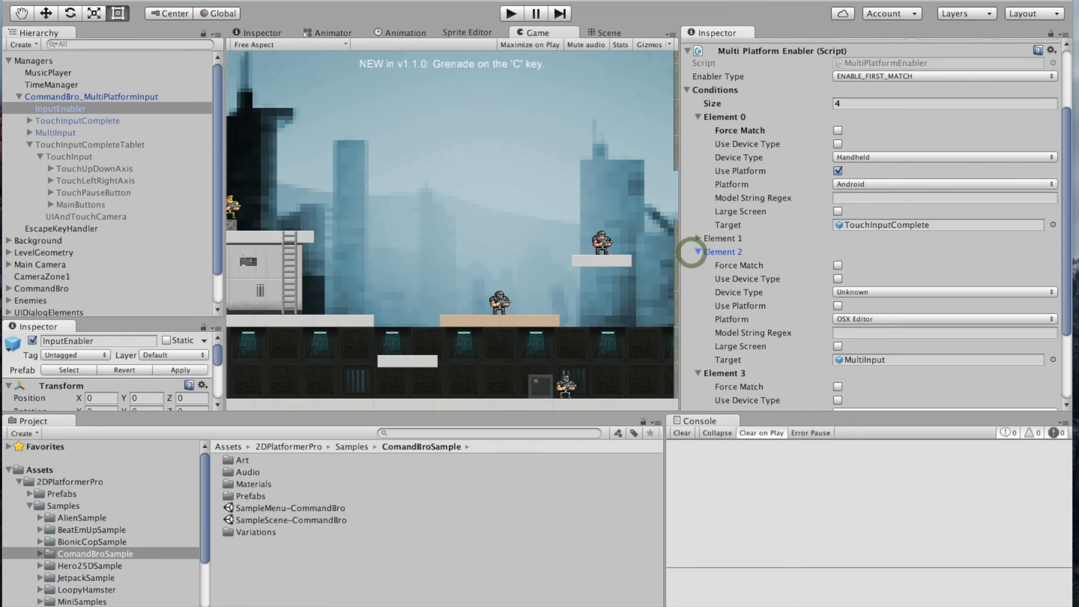
scroll(down, 3)
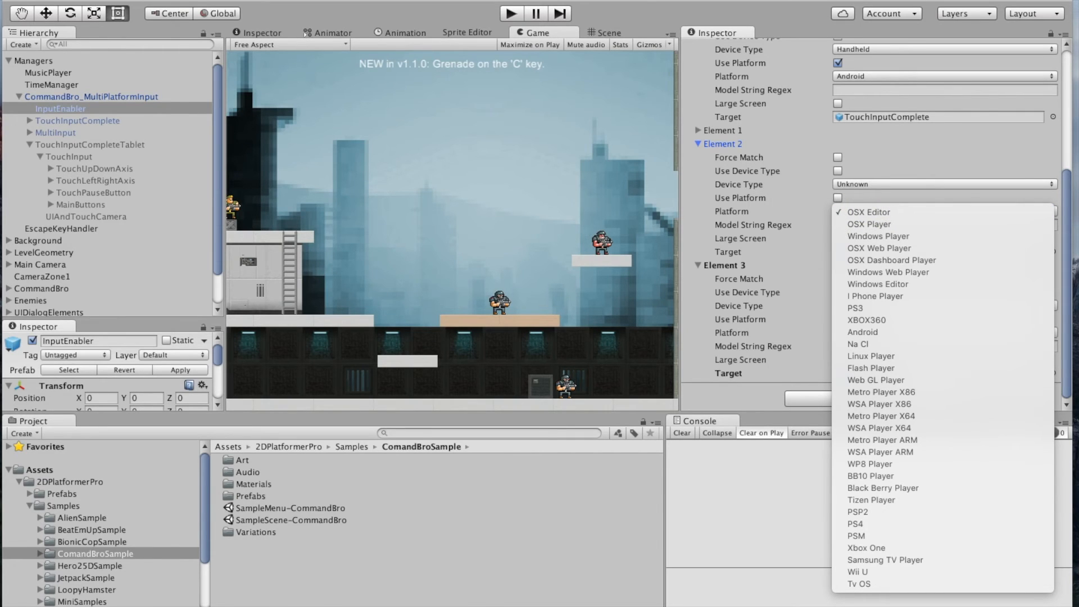
click(868, 211)
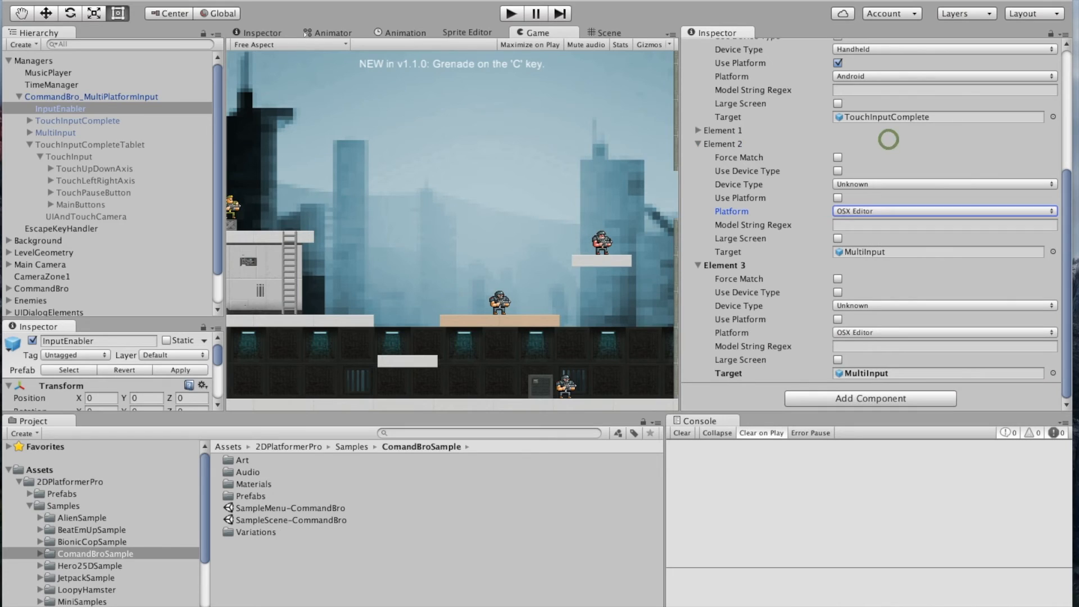
click(942, 185)
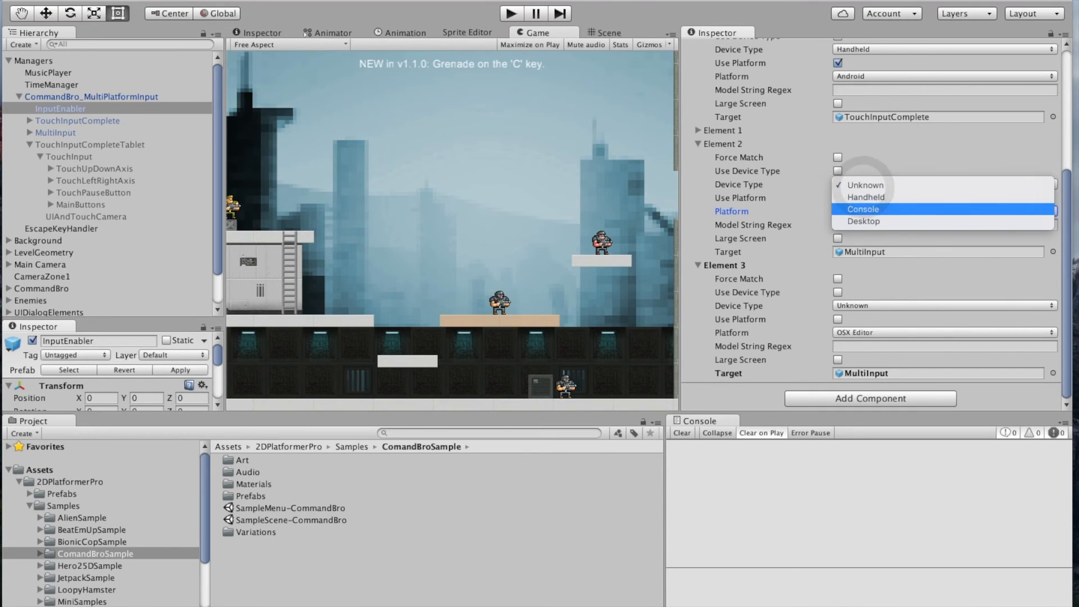
click(945, 184)
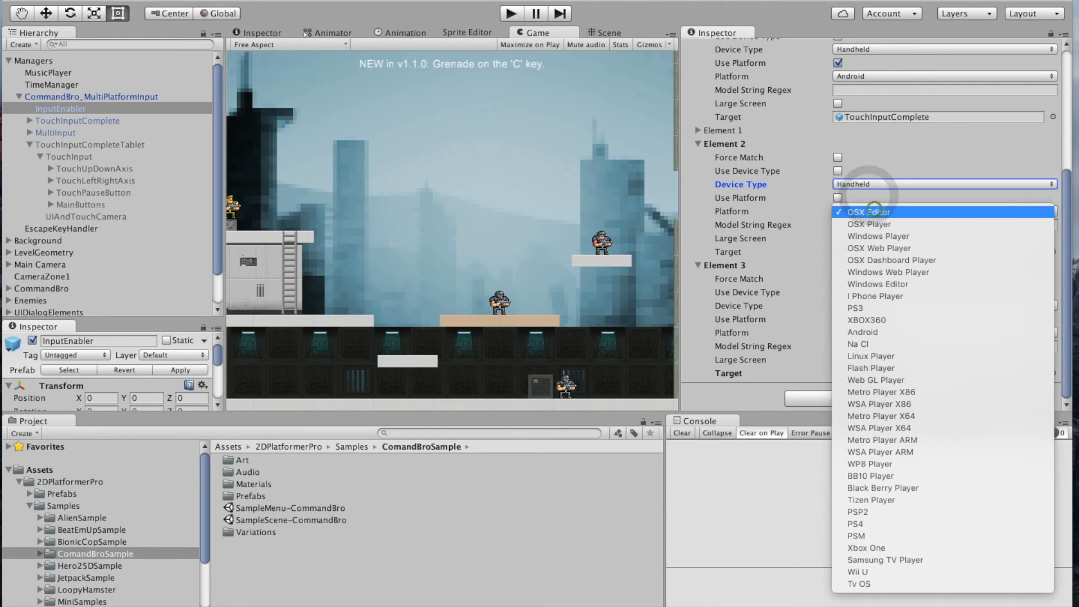
click(837, 198)
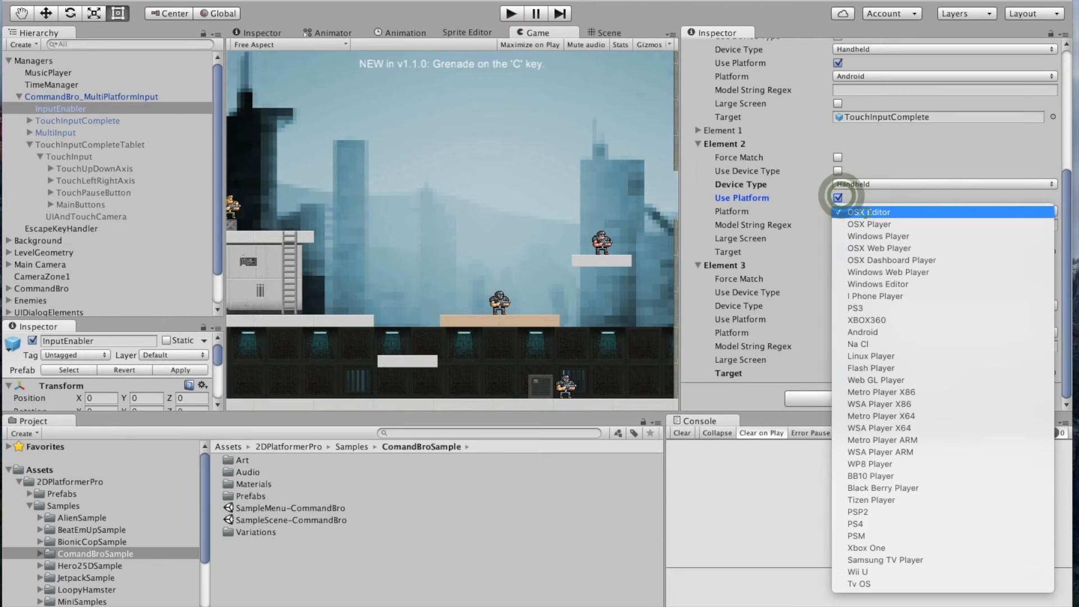
click(868, 212)
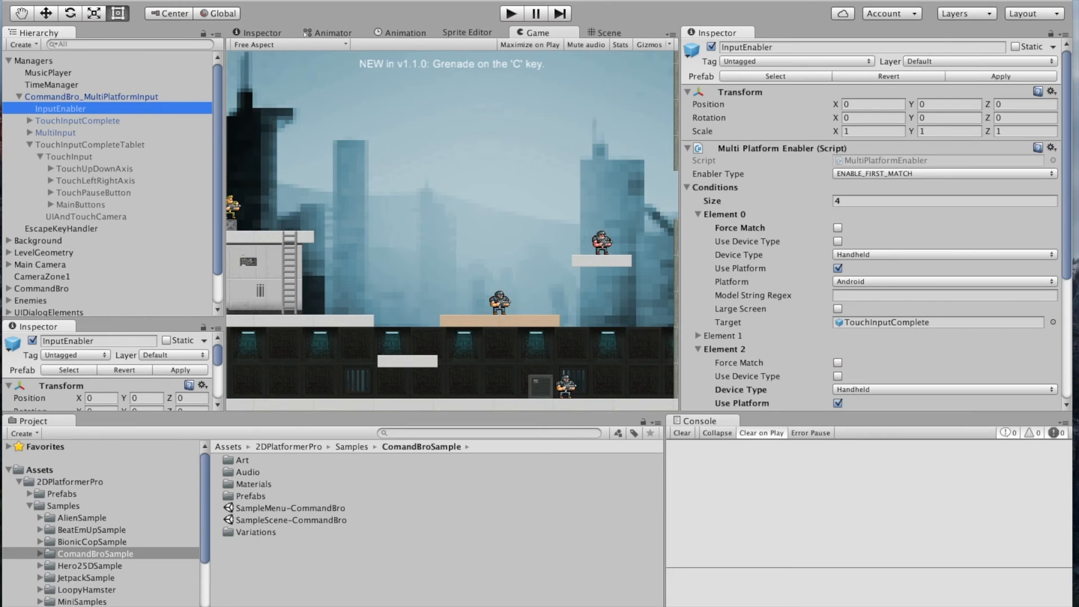
scroll(down, 3)
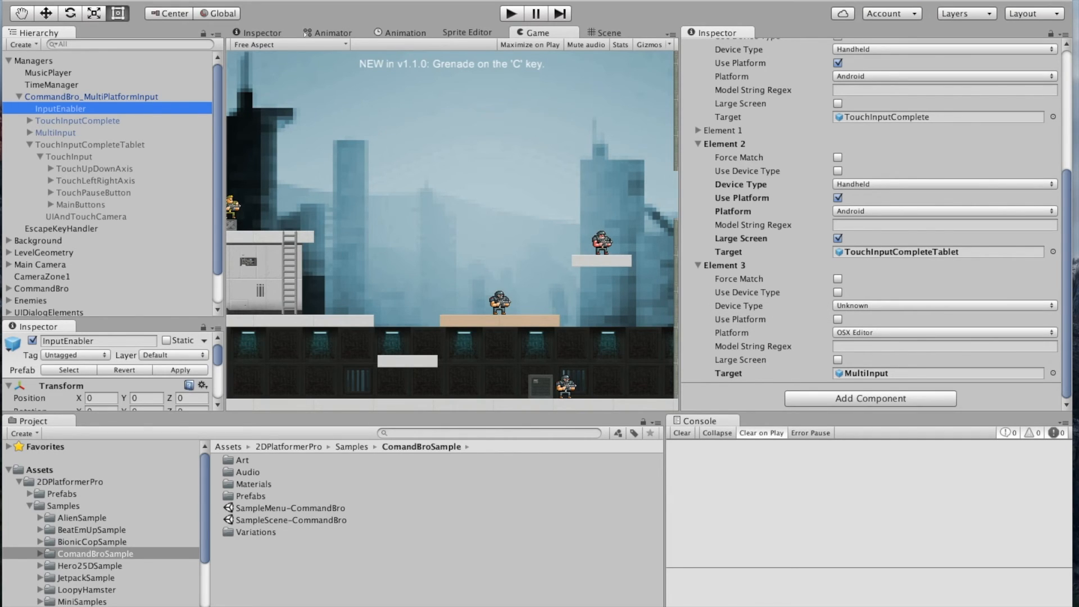
click(837, 157)
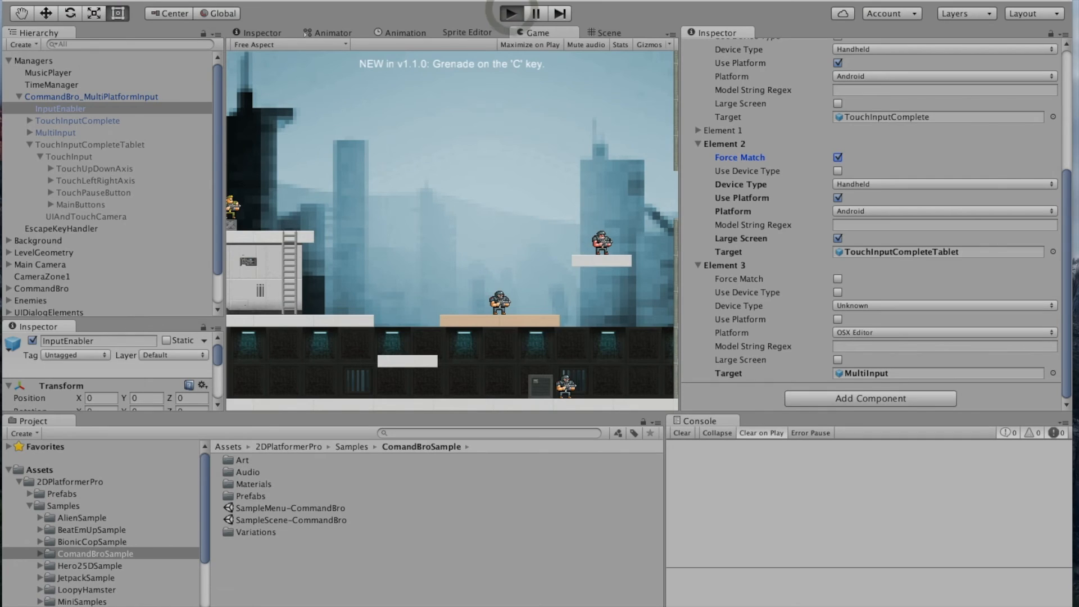
Step: Play-test with the tablet condition forced, then inspect the TouchInputCompleteTablet object on the UI layer
click(513, 12)
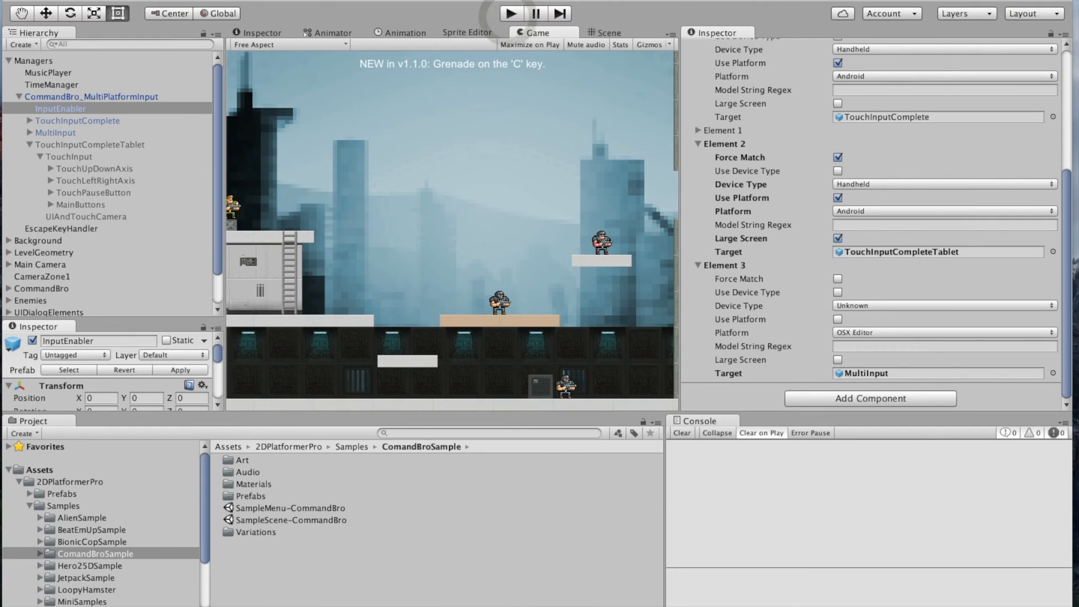
click(93, 144)
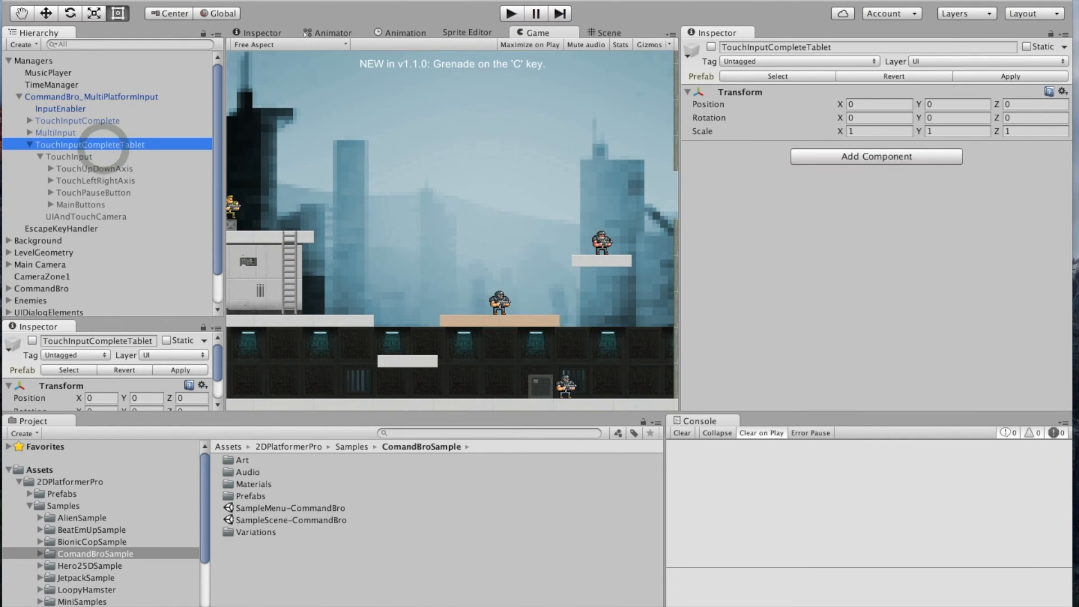
Step: Set TouchInput's scale to 0.5 on all axes
click(70, 156)
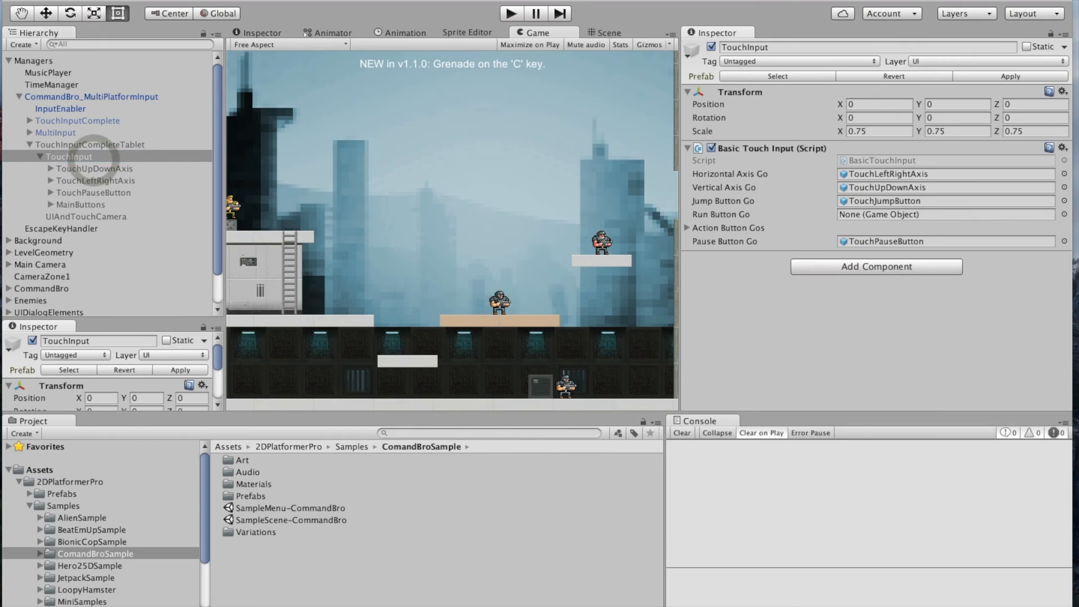
click(880, 131)
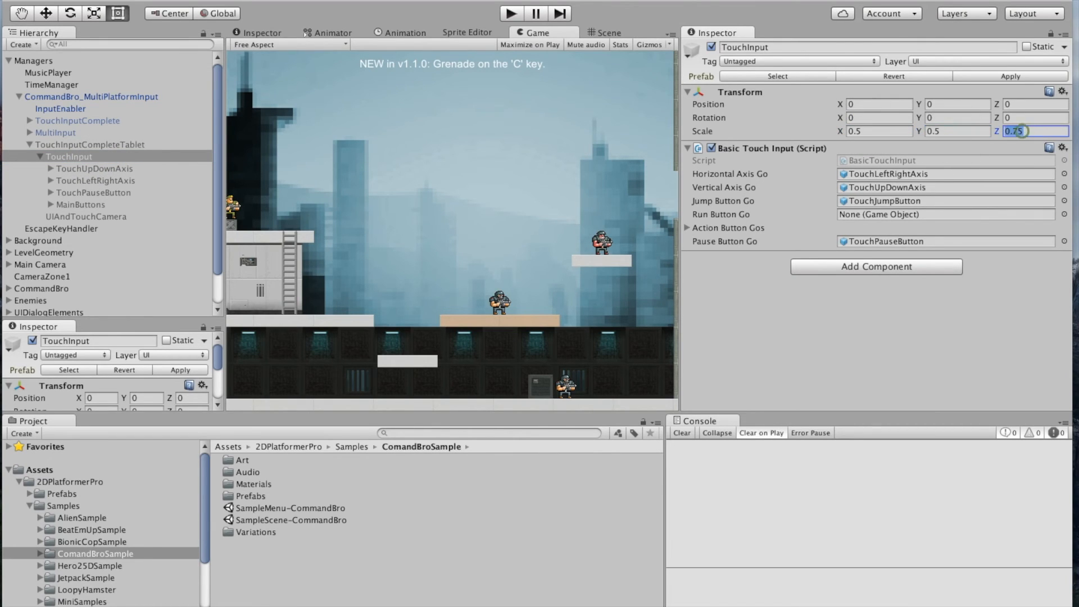
text(.5)
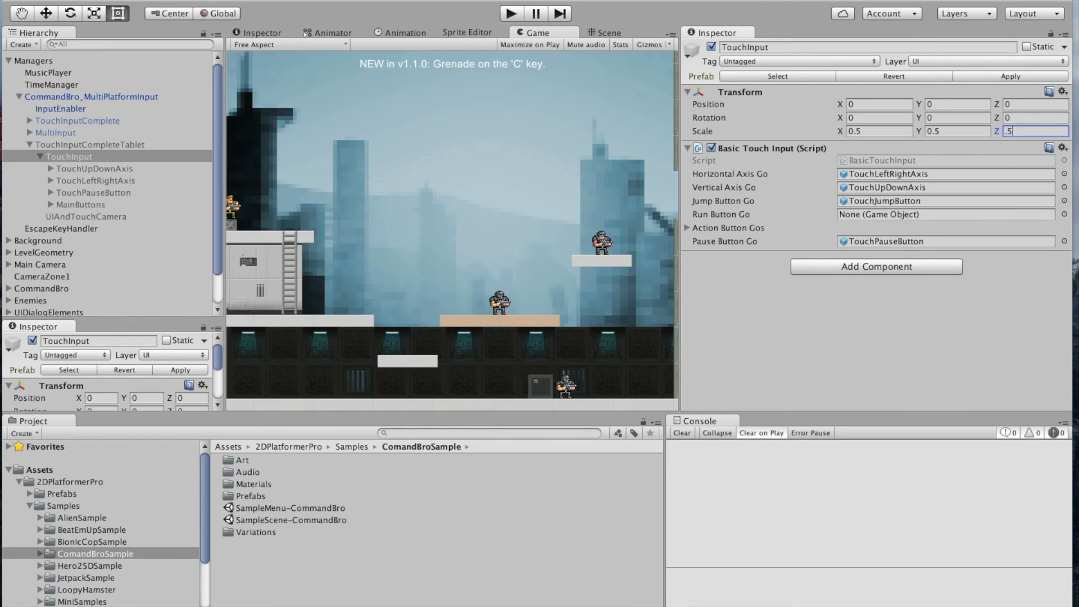
Step: Set TouchUpDownAxis's Align To Left and Align To Bottom offsets to 2, then return to InputEnabler
click(82, 169)
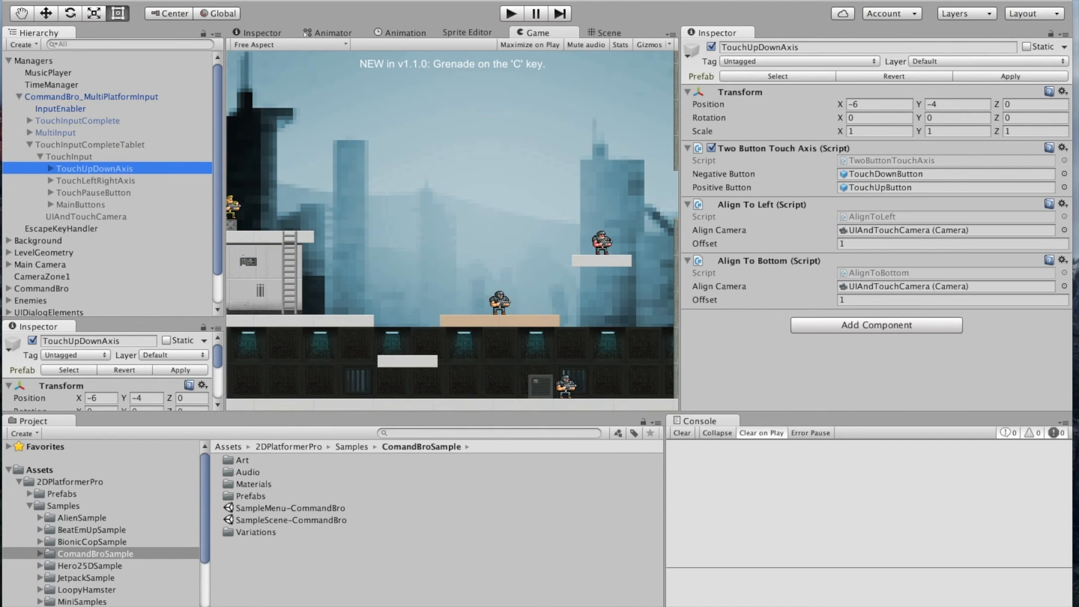
click(951, 243)
text(2)
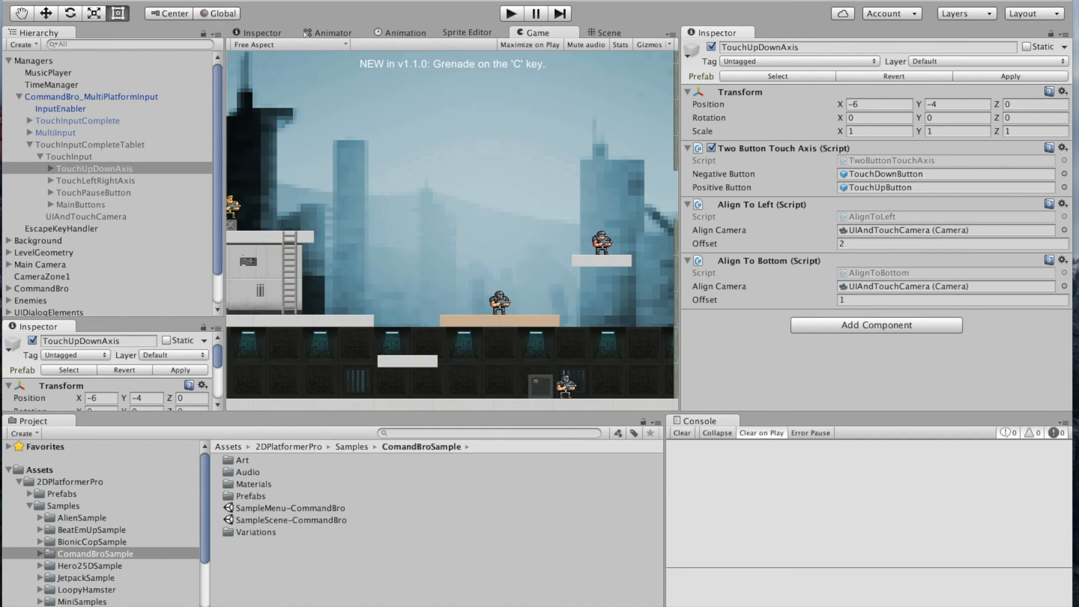
click(951, 299)
text(2)
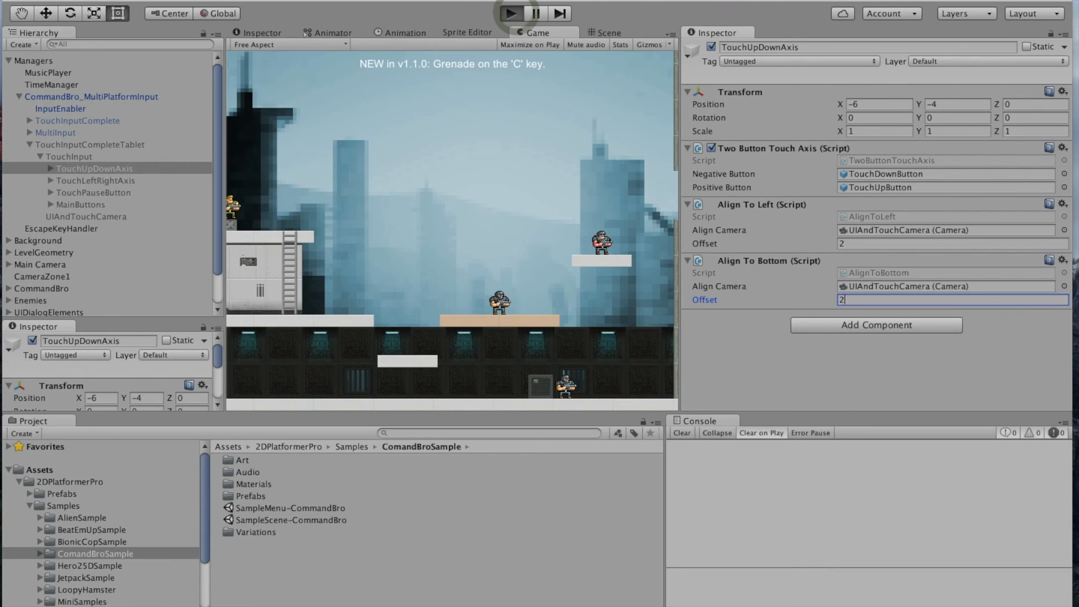
click(510, 12)
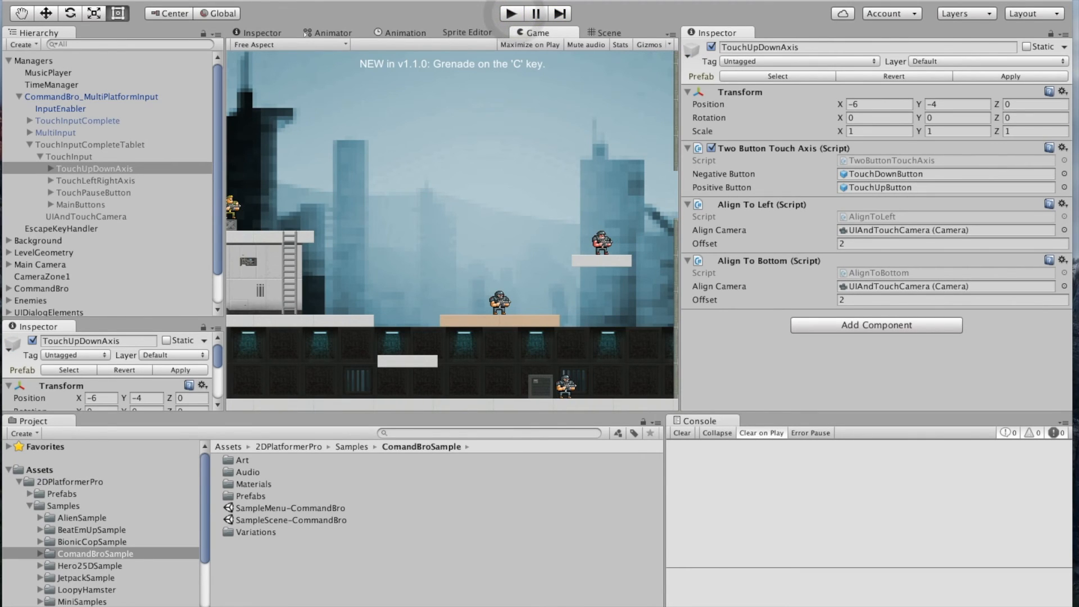
click(60, 109)
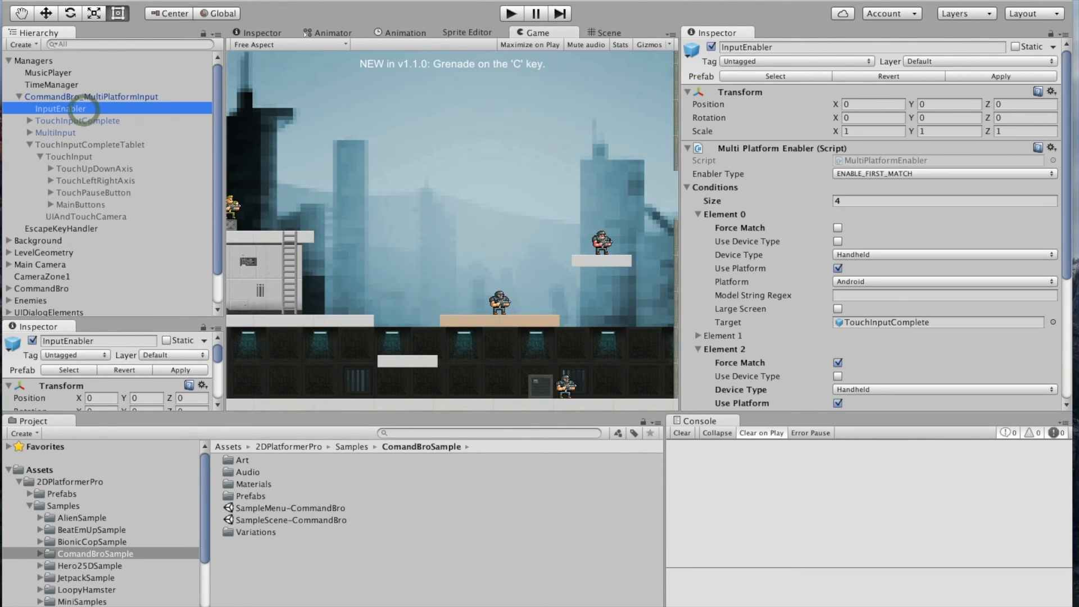
Step: Add a second Multi Platform Enabler component to InputEnabler
click(688, 148)
text(M)
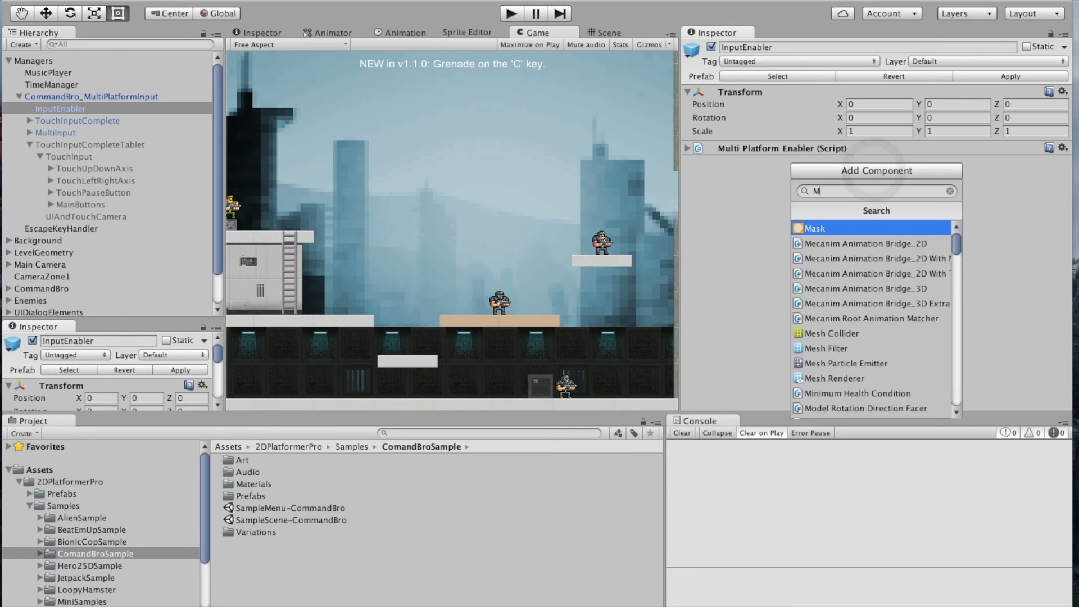
text(ultiP)
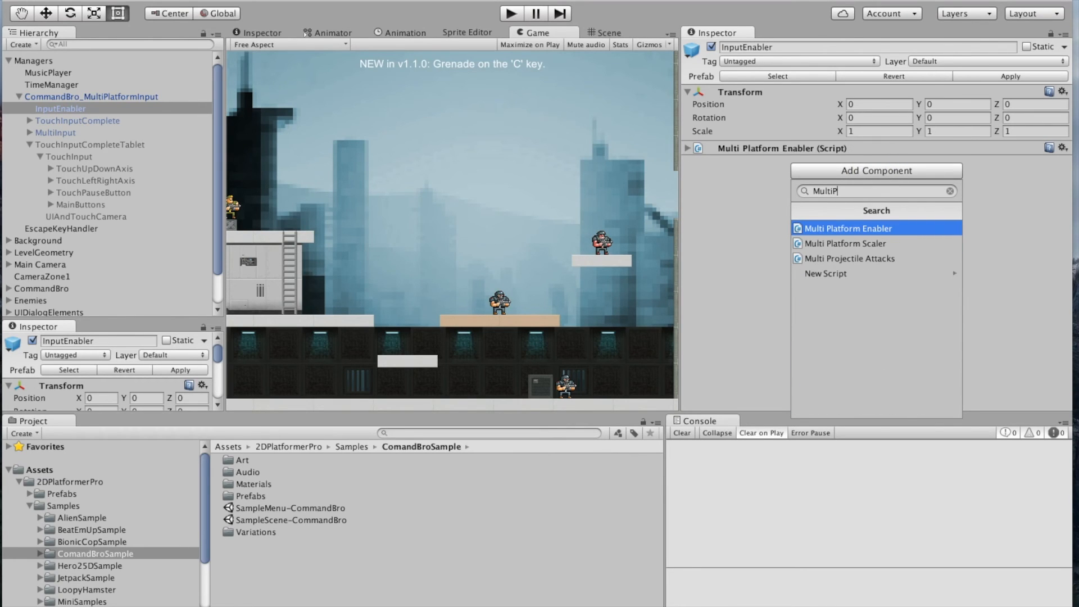
click(848, 228)
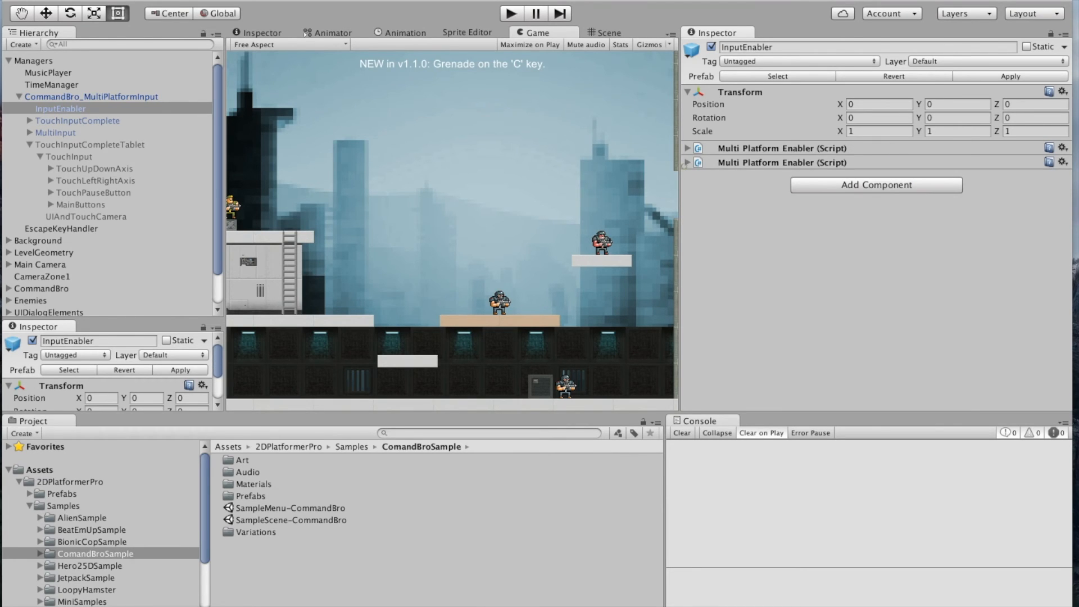
Step: Set the new enabler's type to DISABLE_FIRST_MATCH and start a new scene
click(687, 162)
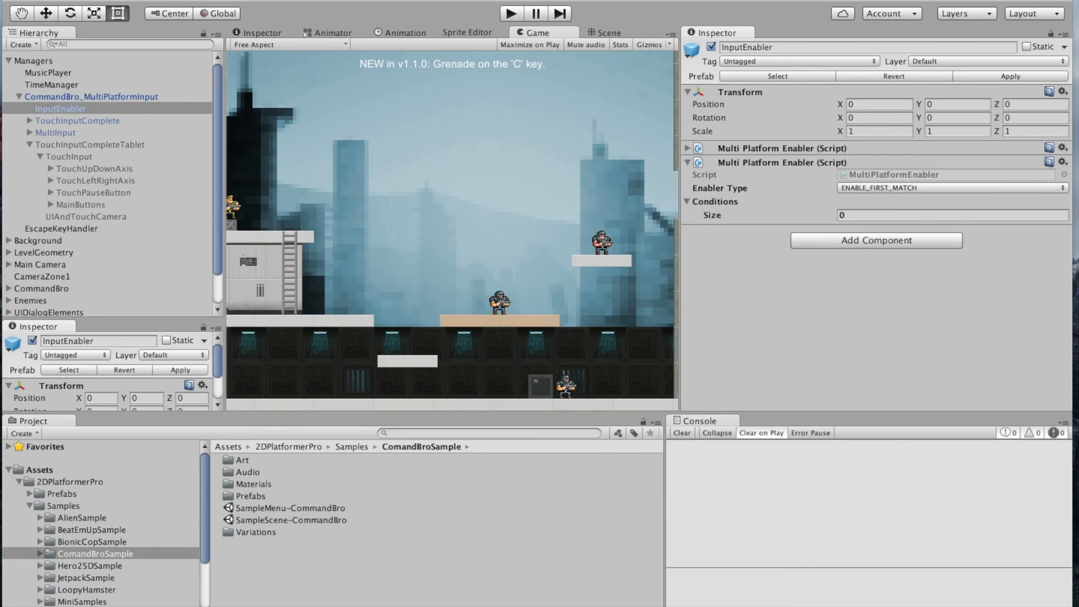
click(949, 194)
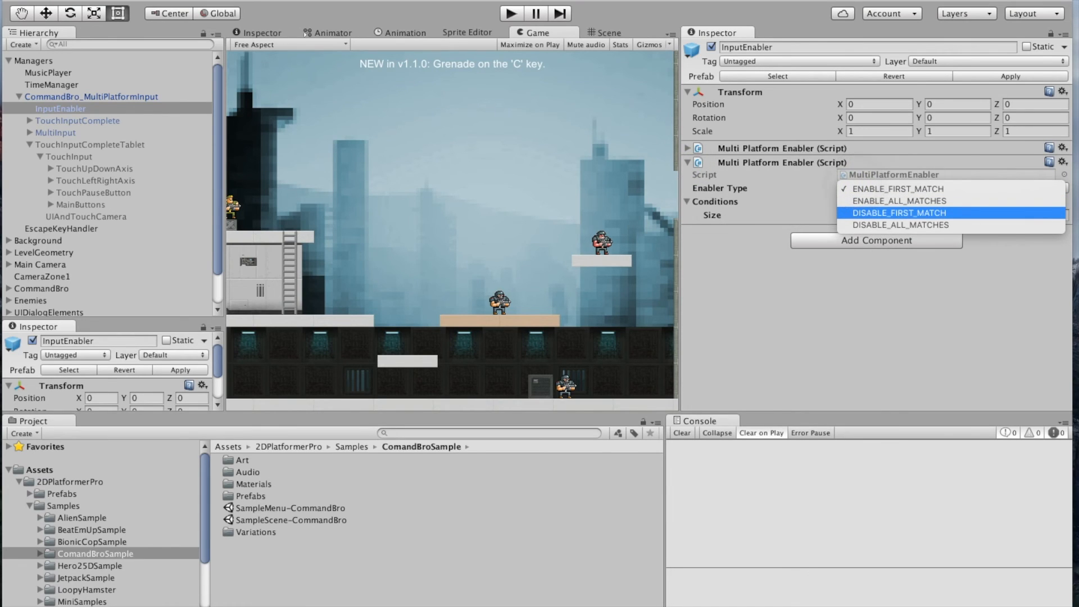
click(898, 212)
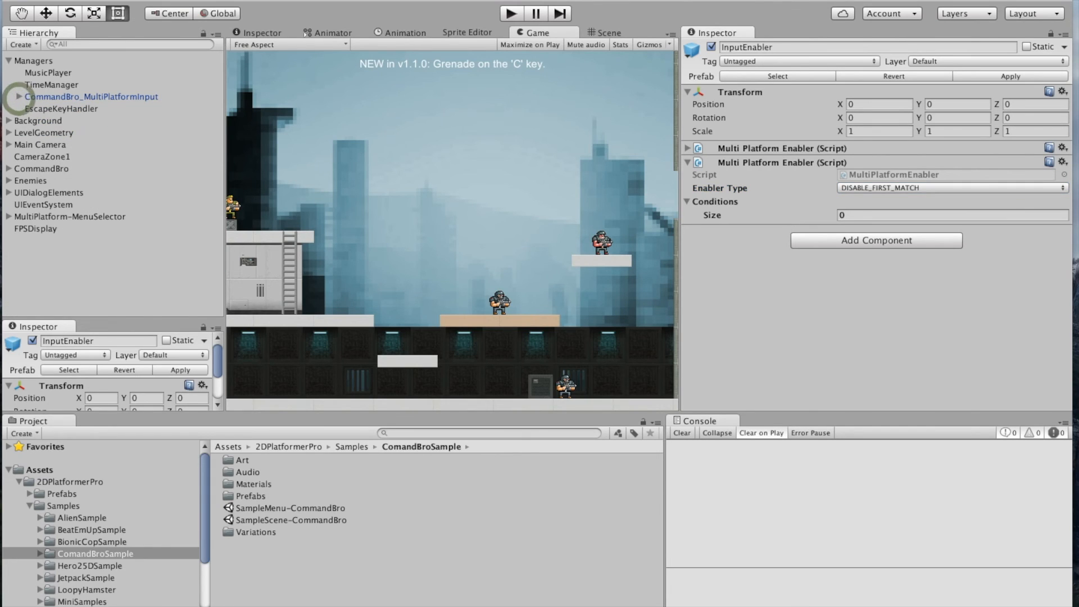
click(92, 97)
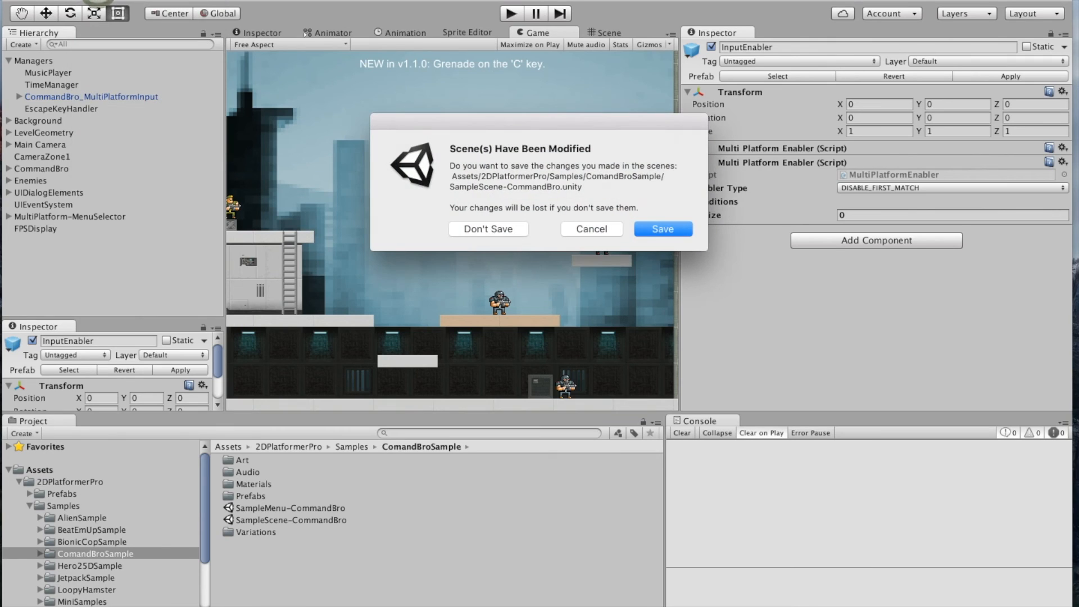
Step: Discard the sample scene and bring the GeometryQuickTest and BasicCharacter templates into the new scene
click(488, 229)
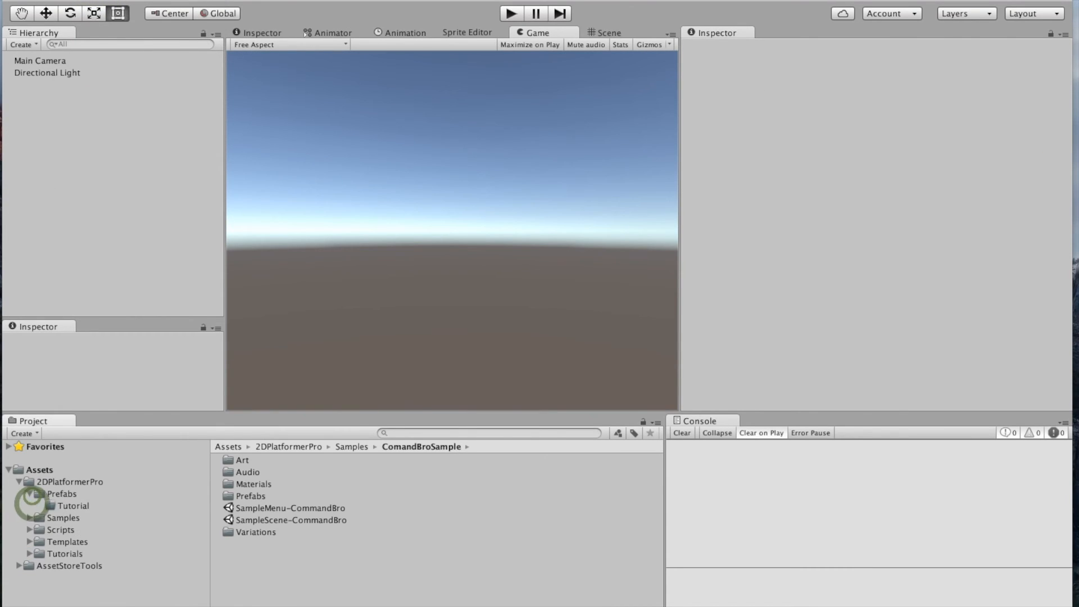
click(62, 495)
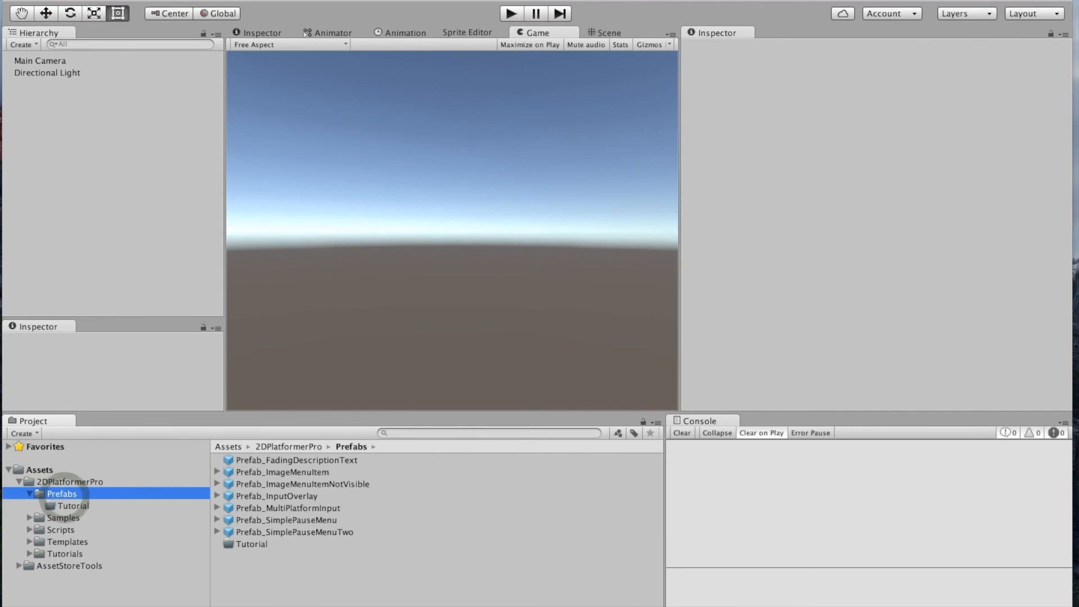
click(64, 542)
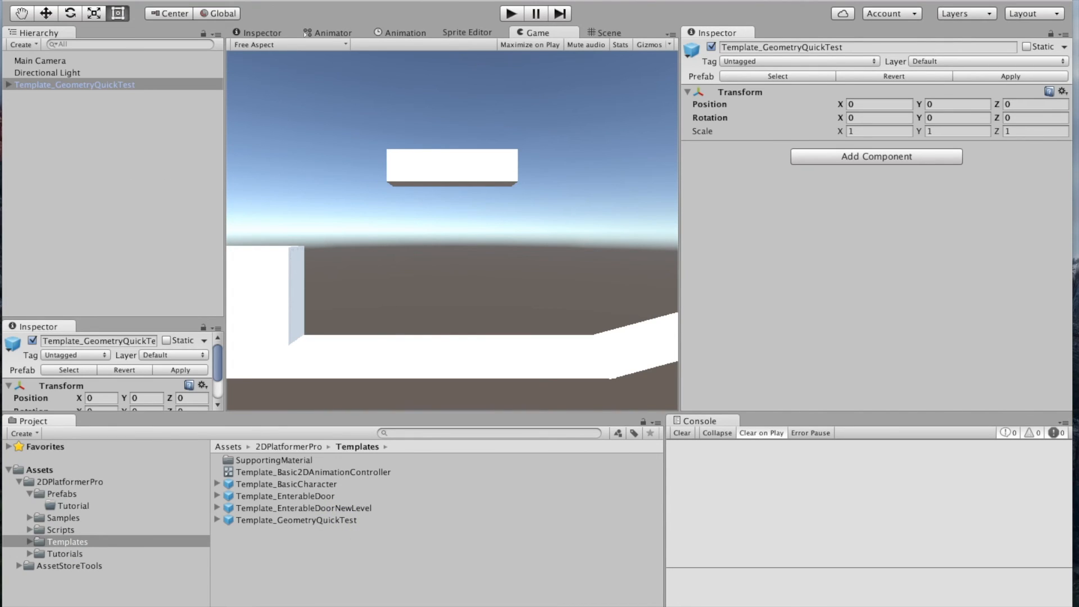
Step: Set the Main Camera's projection to Orthographic
click(39, 61)
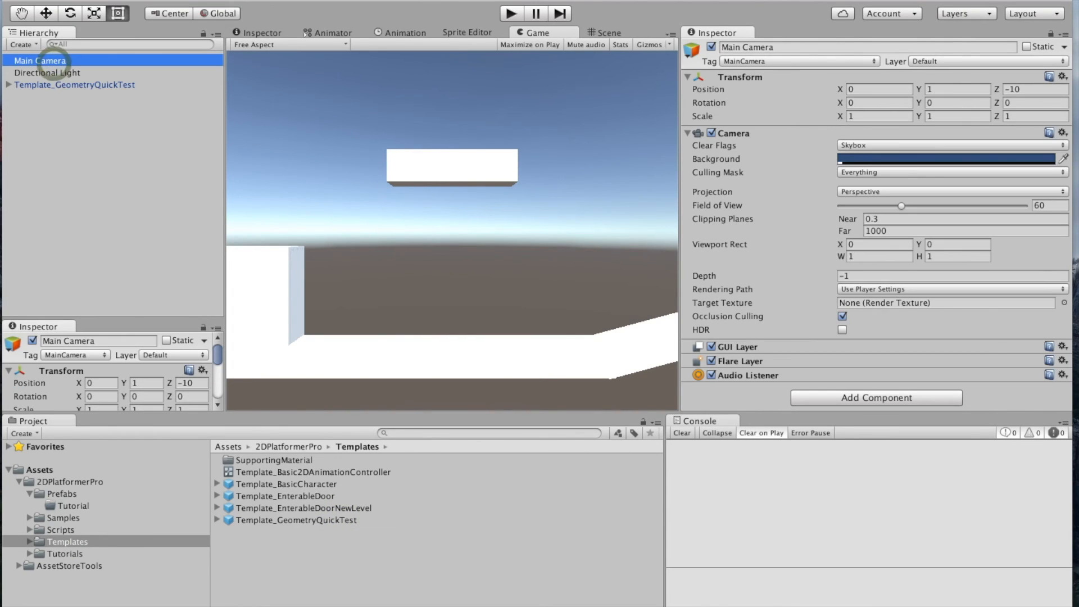
click(952, 191)
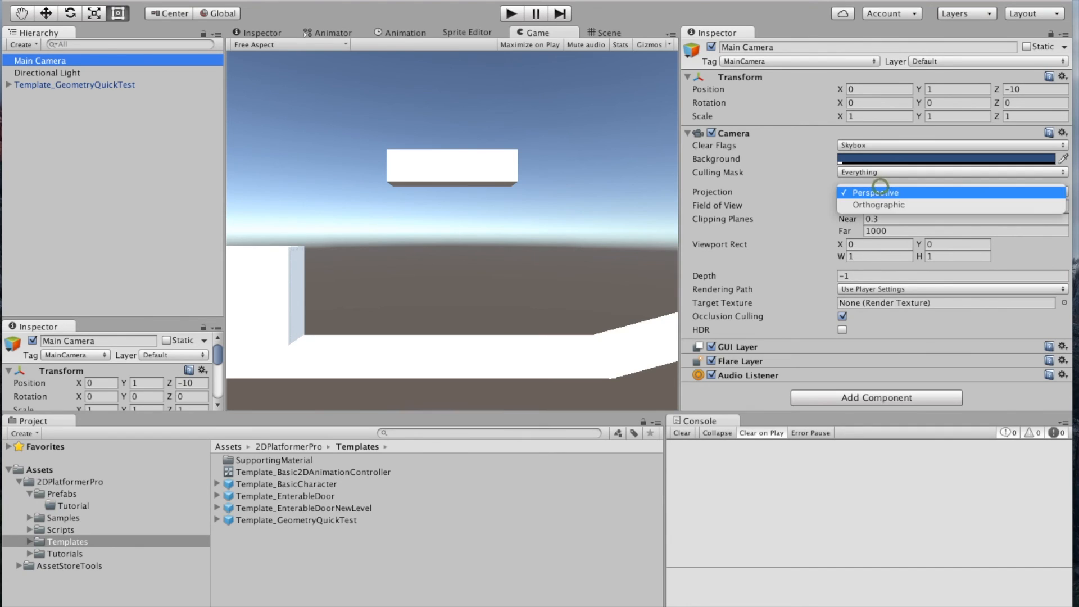
click(879, 205)
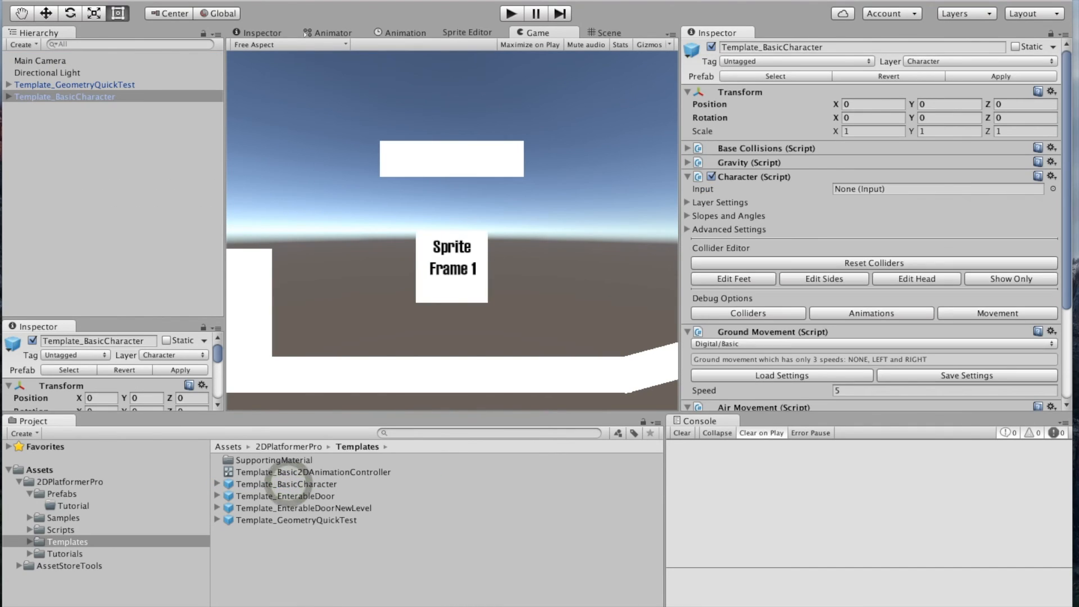
Step: Remove the character's CharacterInput child and add Prefab_MultiPlatformInput to the scene, then play
click(52, 120)
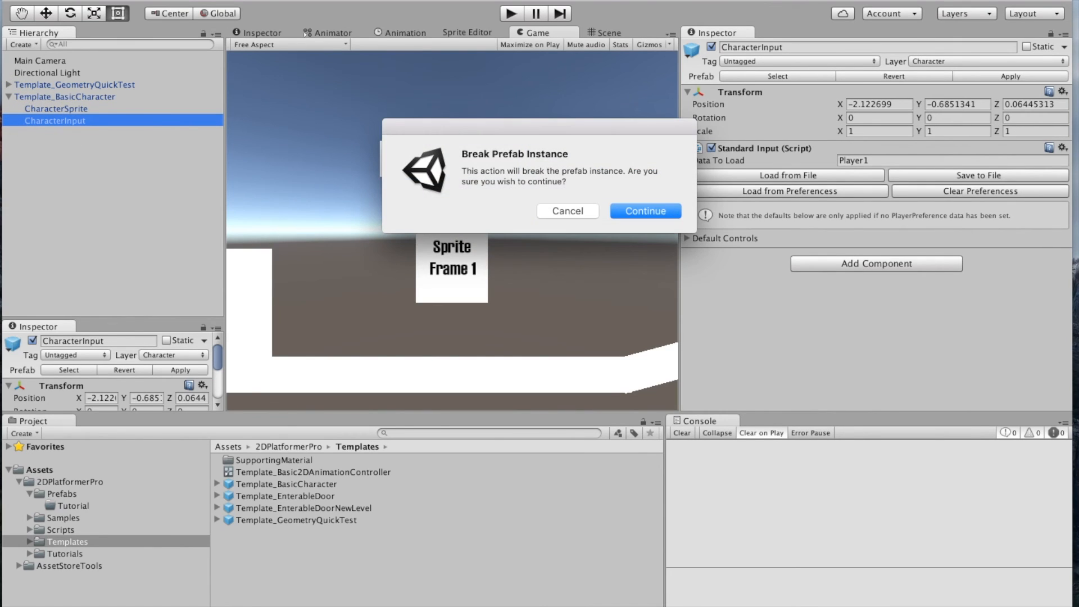
click(645, 211)
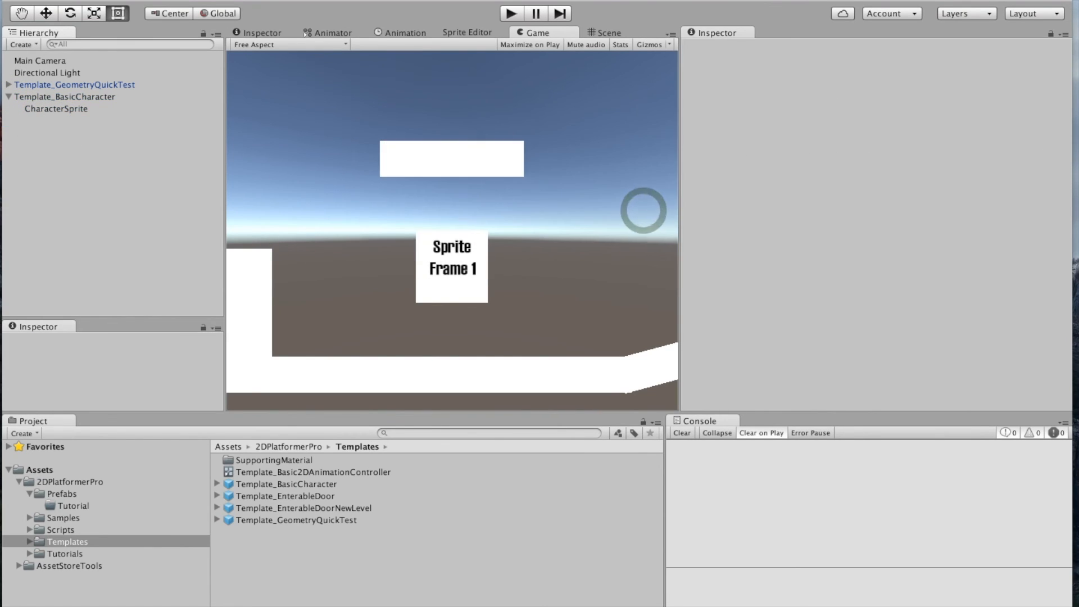
click(62, 494)
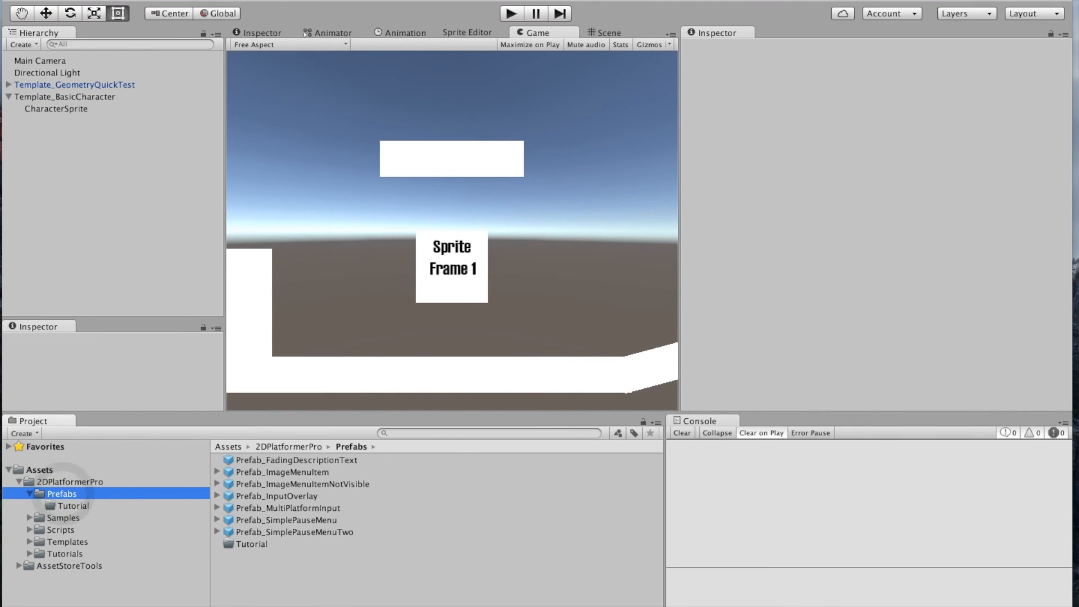
click(283, 507)
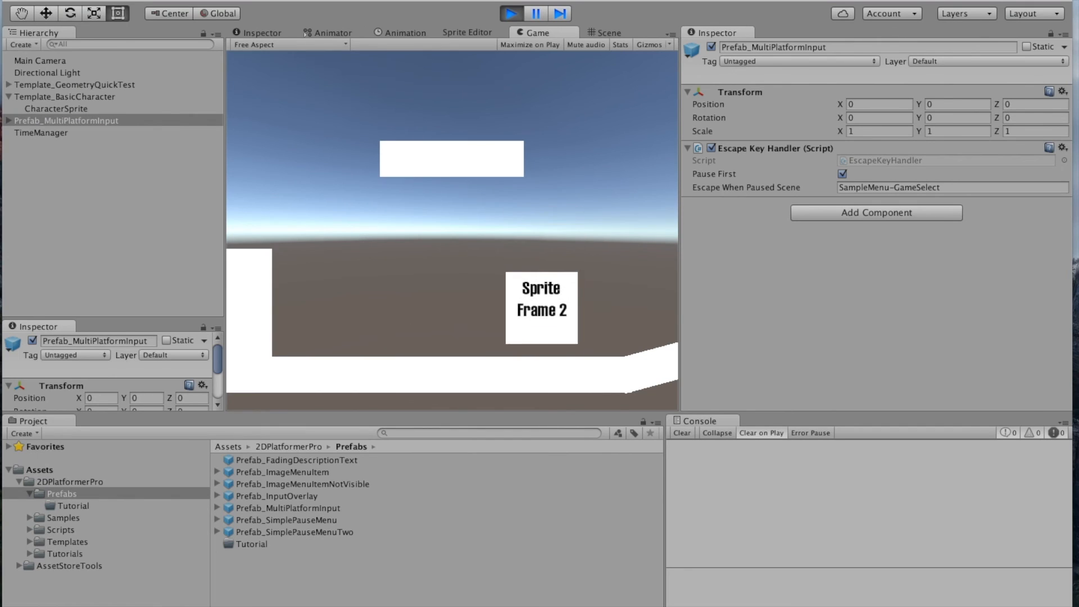
Step: Tick Force Match on InputEnabler's Element 0 and test the touch controls in play mode
click(512, 12)
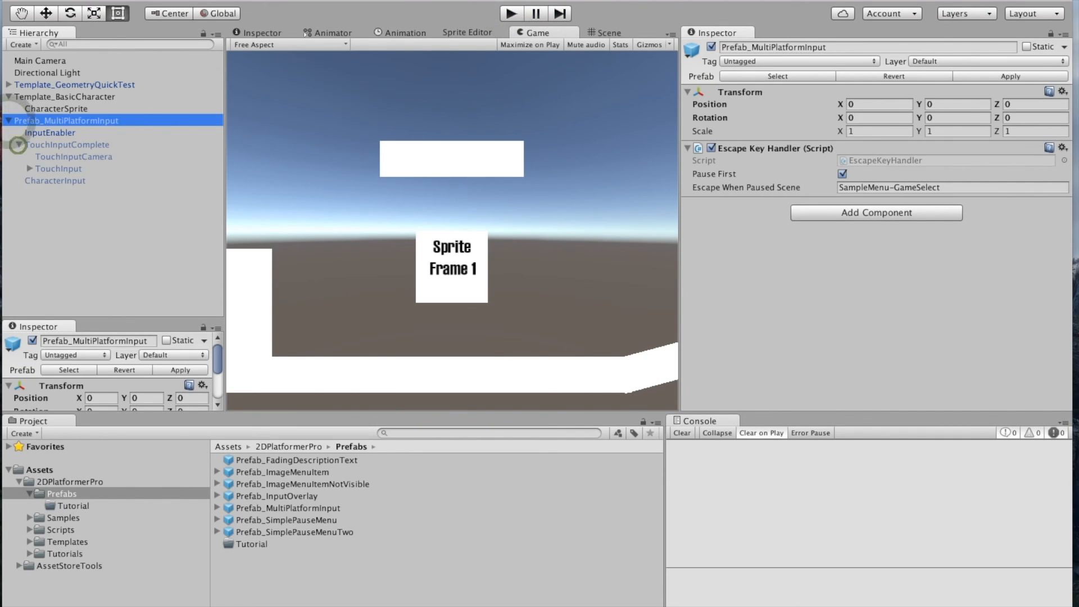
click(41, 132)
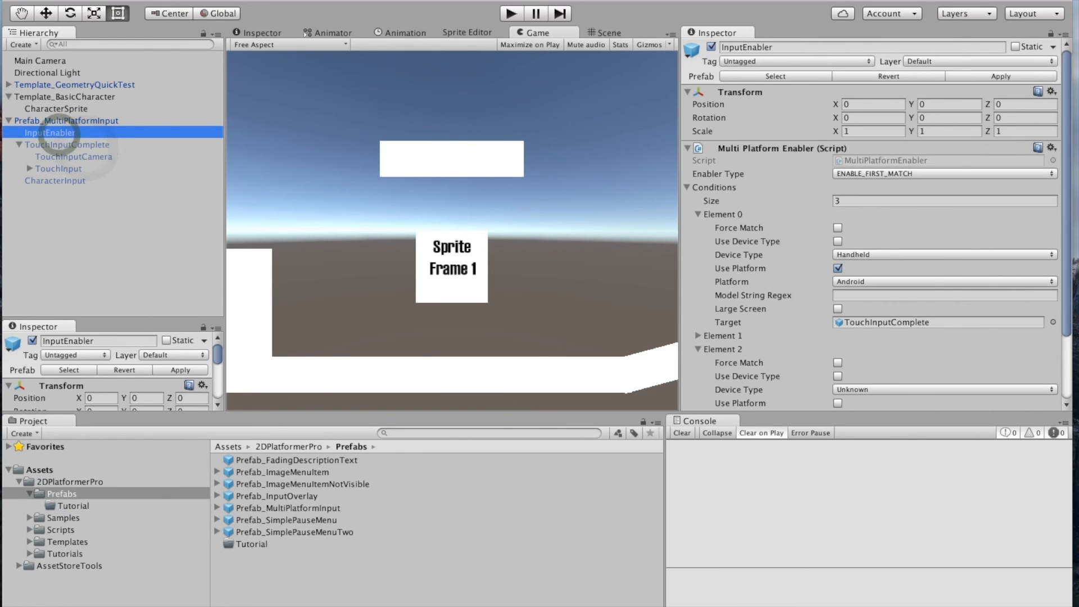
click(838, 227)
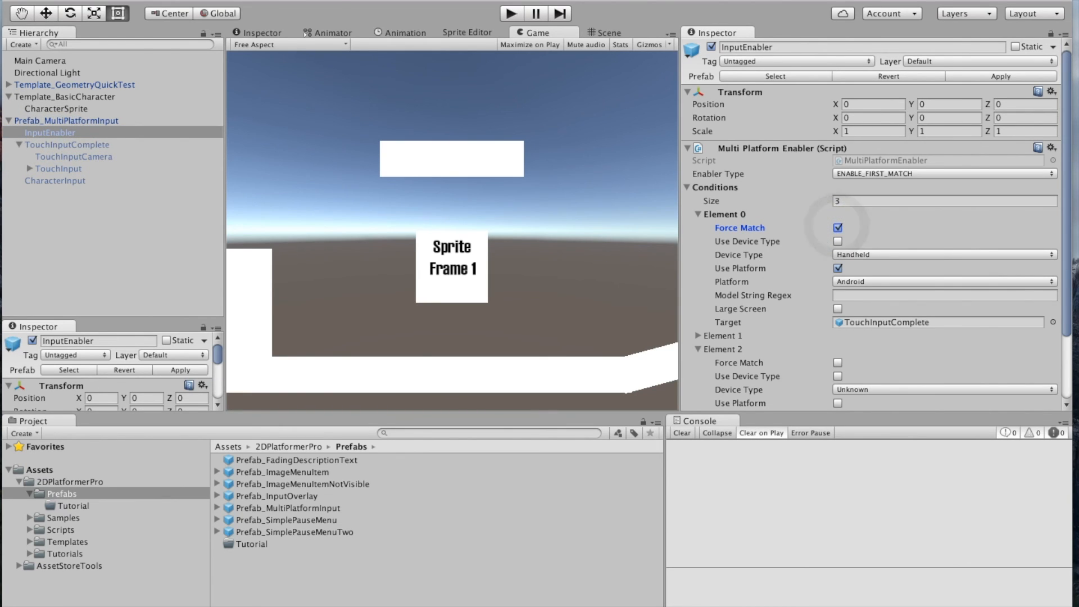
click(511, 14)
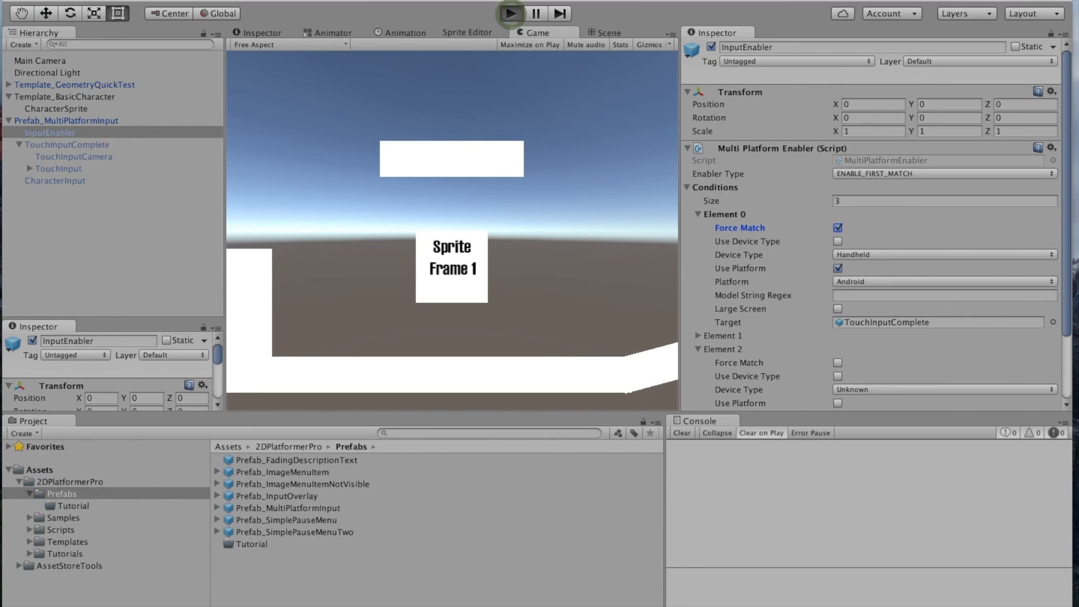
click(509, 16)
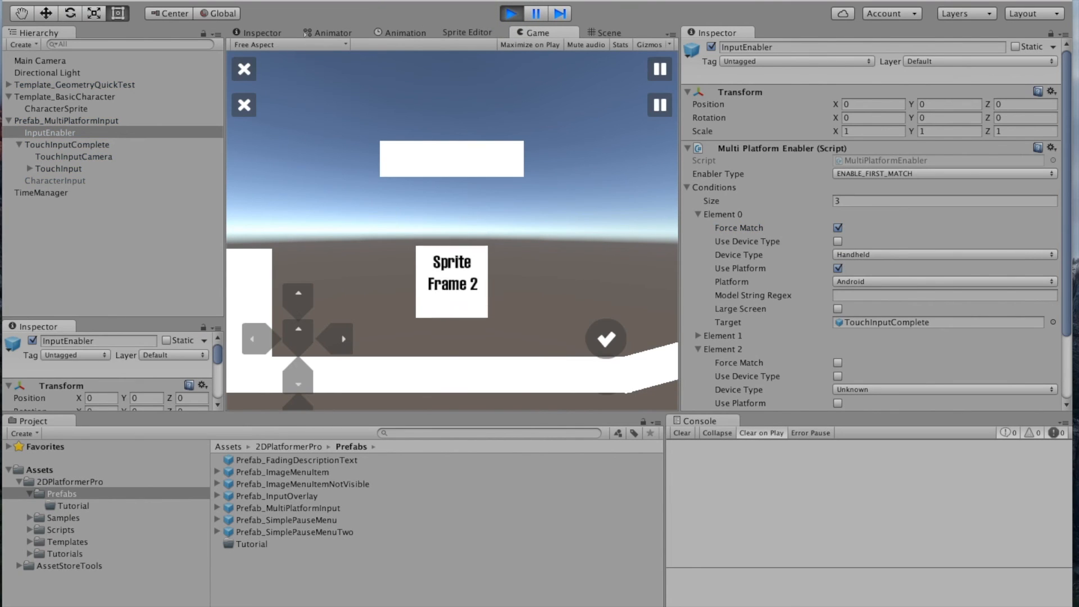
click(511, 12)
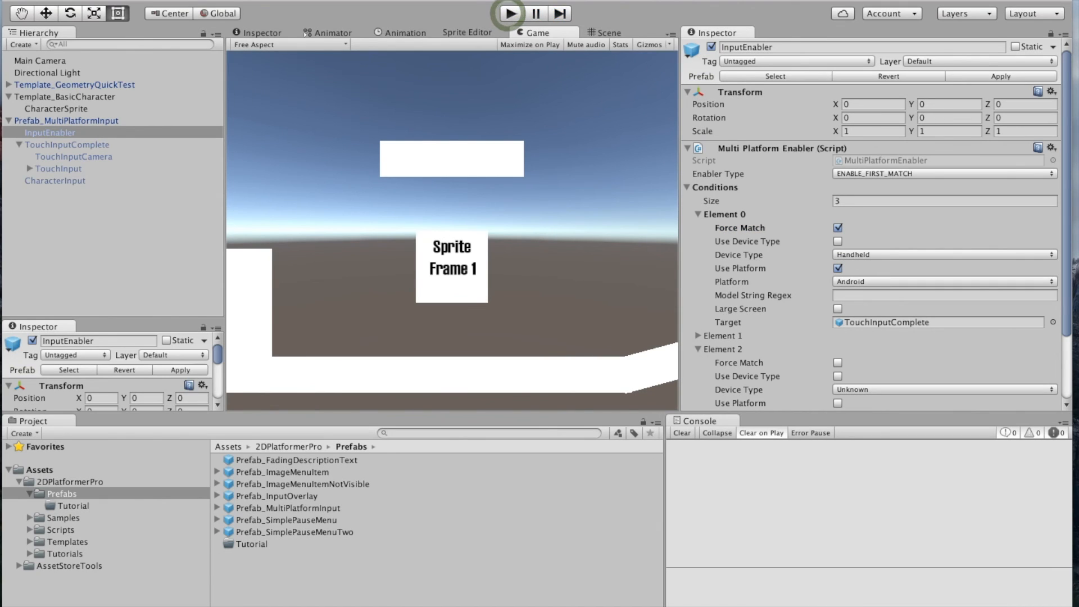
Step: Untick the UI layer in Main Camera's Culling Mask and test again for single controls
click(34, 58)
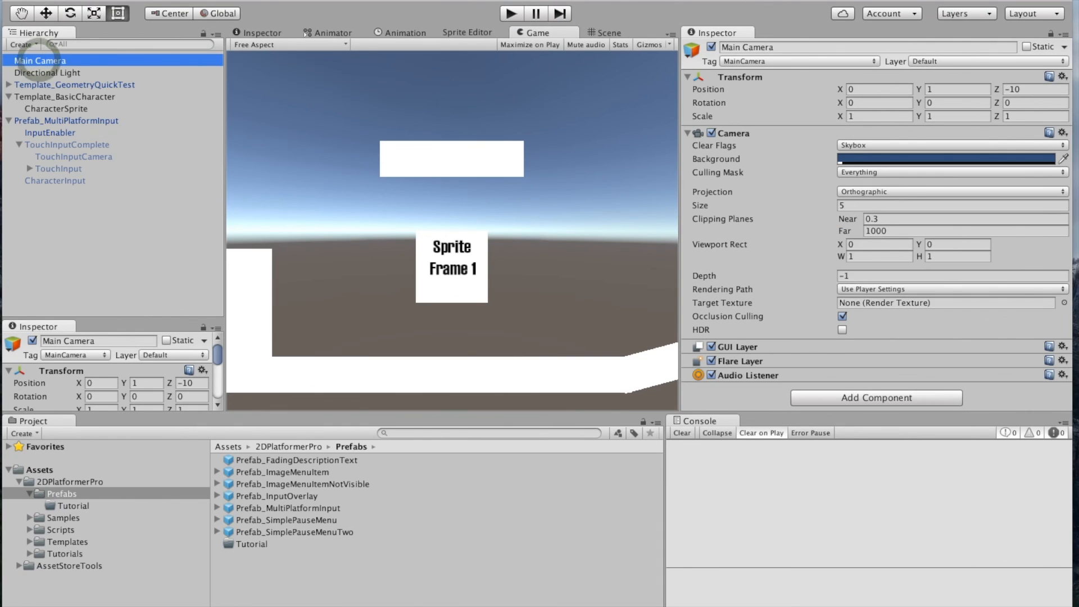
click(953, 172)
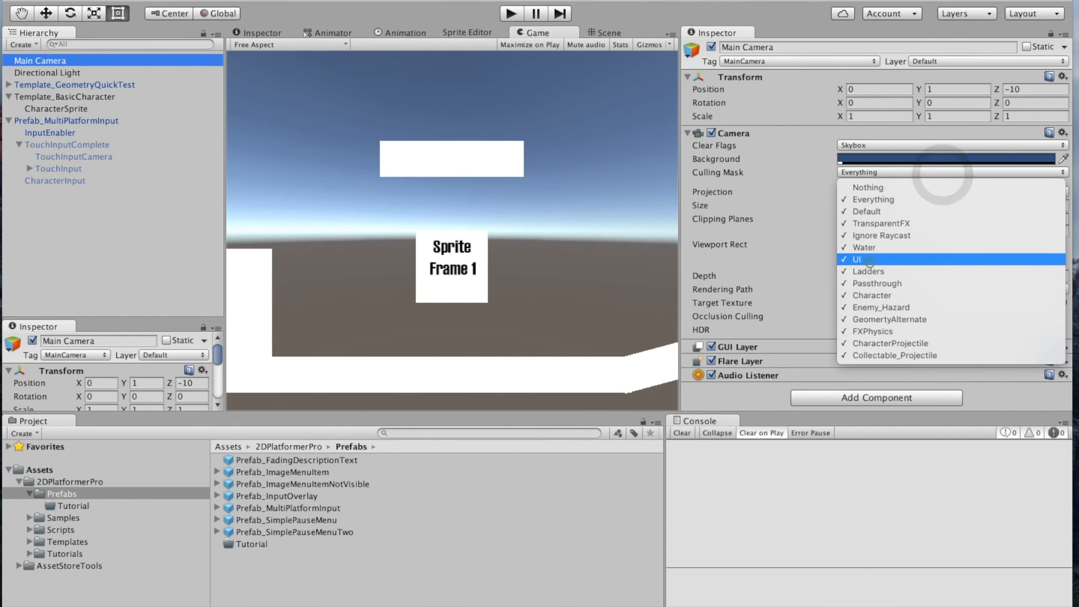
click(857, 259)
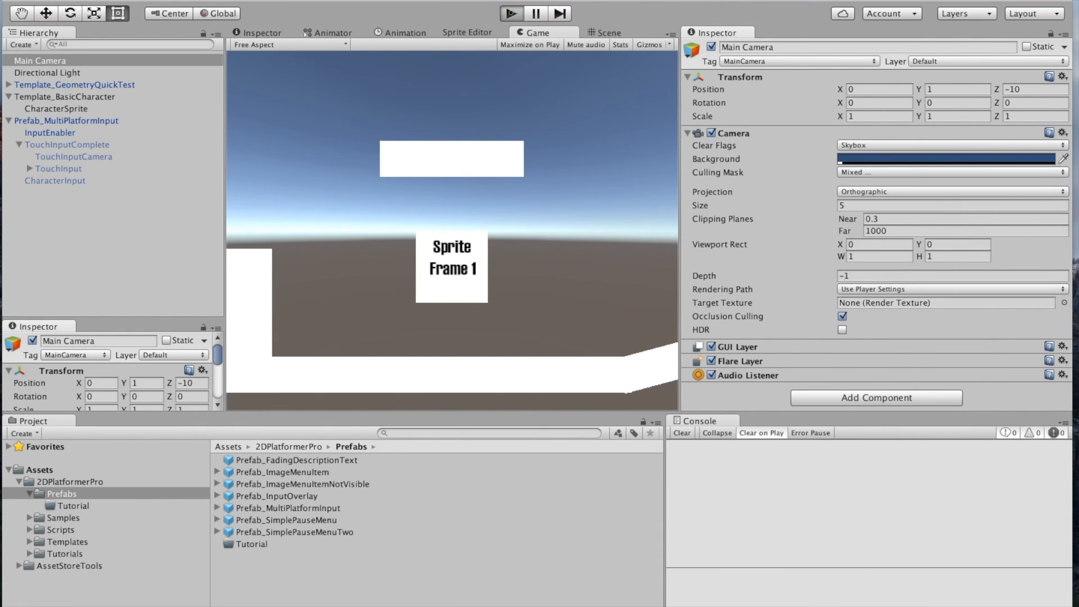
click(511, 11)
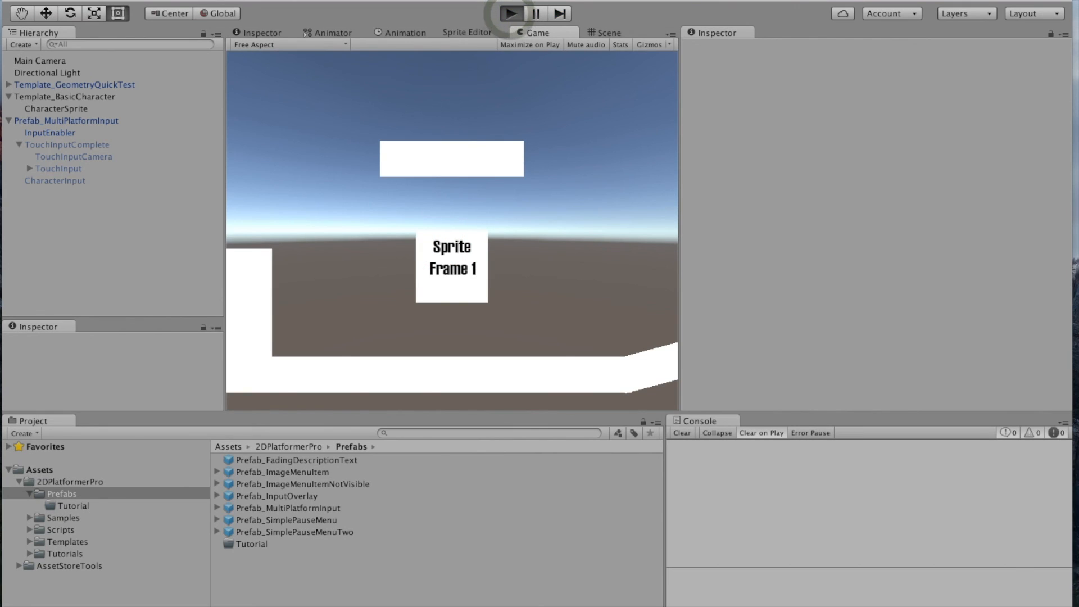
click(510, 12)
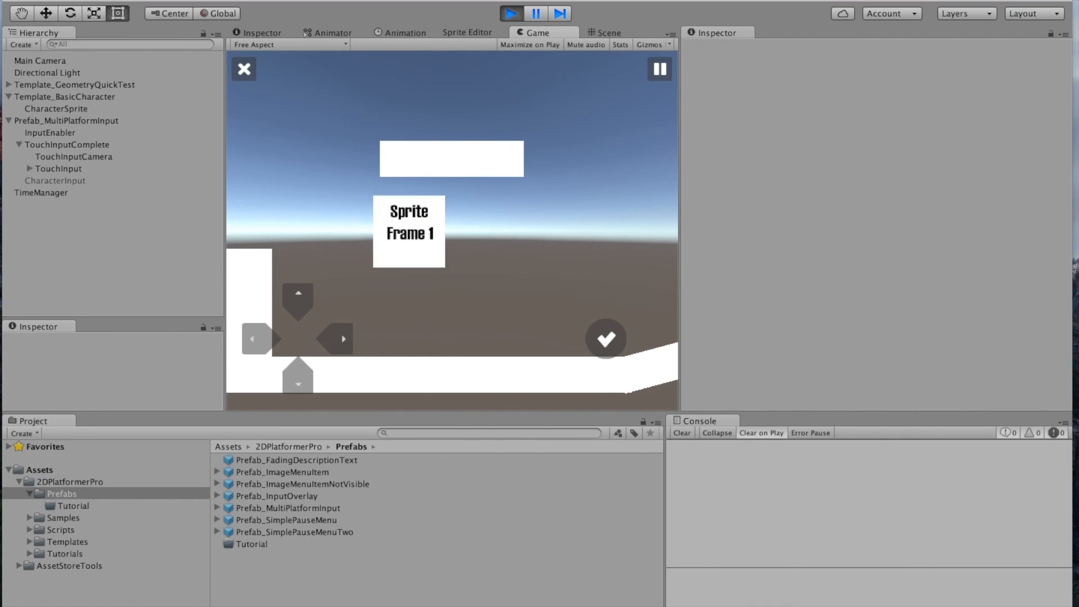
click(512, 13)
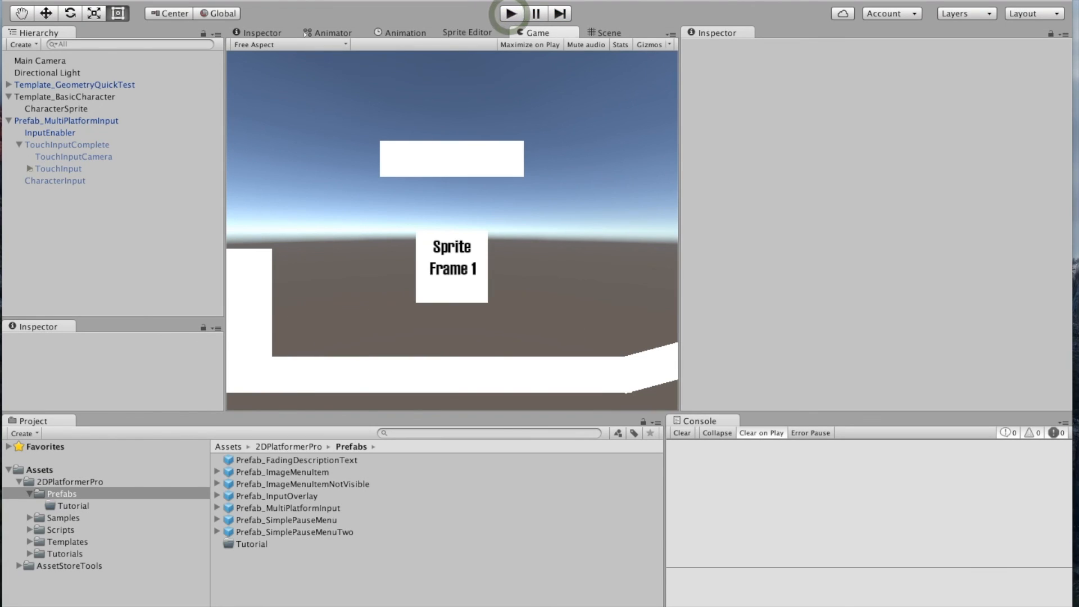
Step: Enable the TouchActionButton object and test it in play mode
click(82, 228)
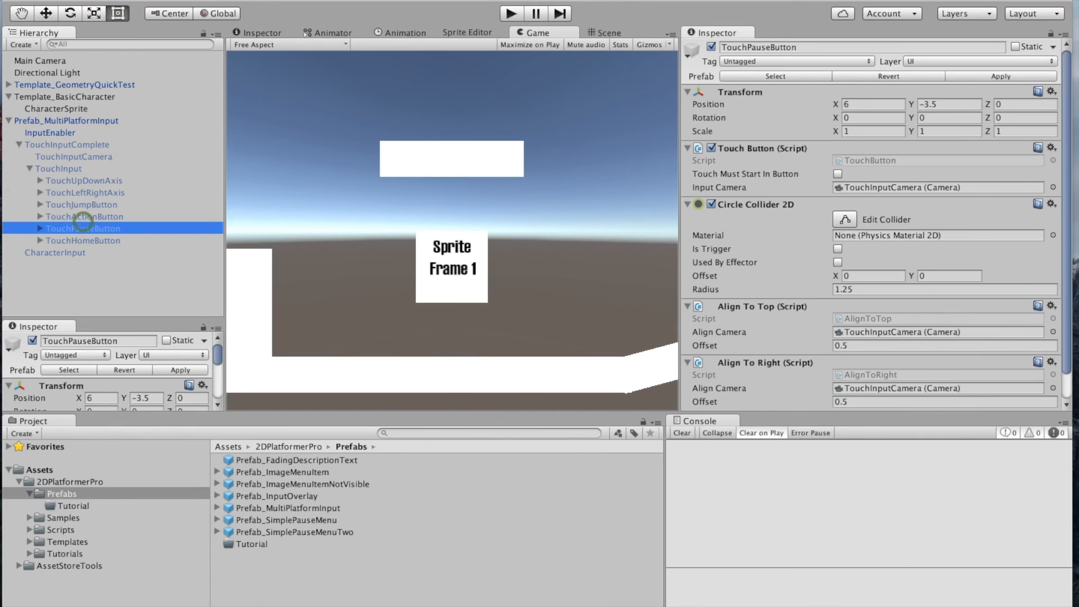
click(82, 217)
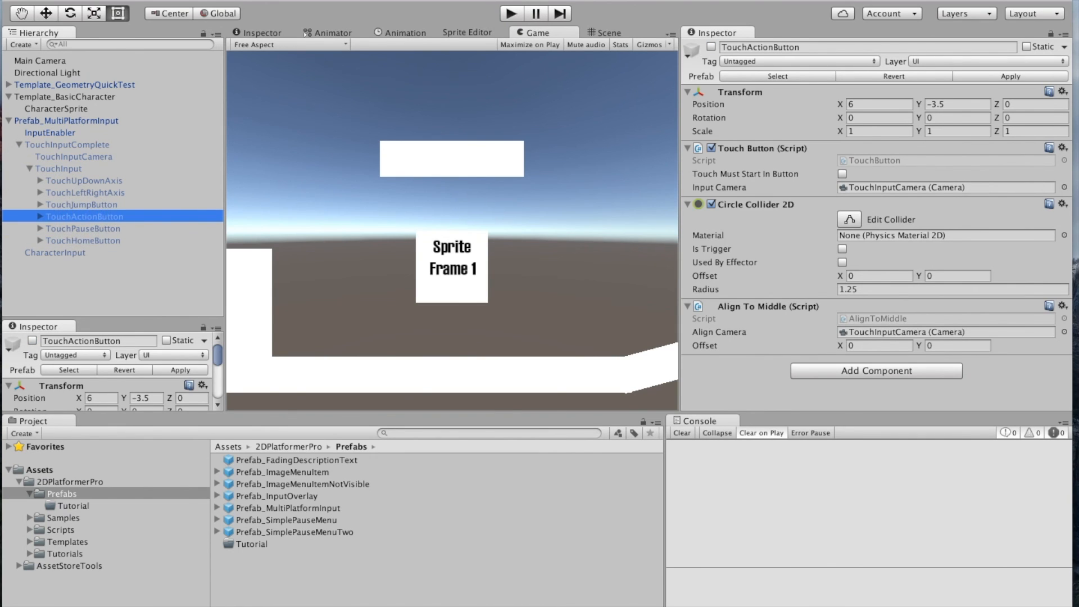
click(708, 47)
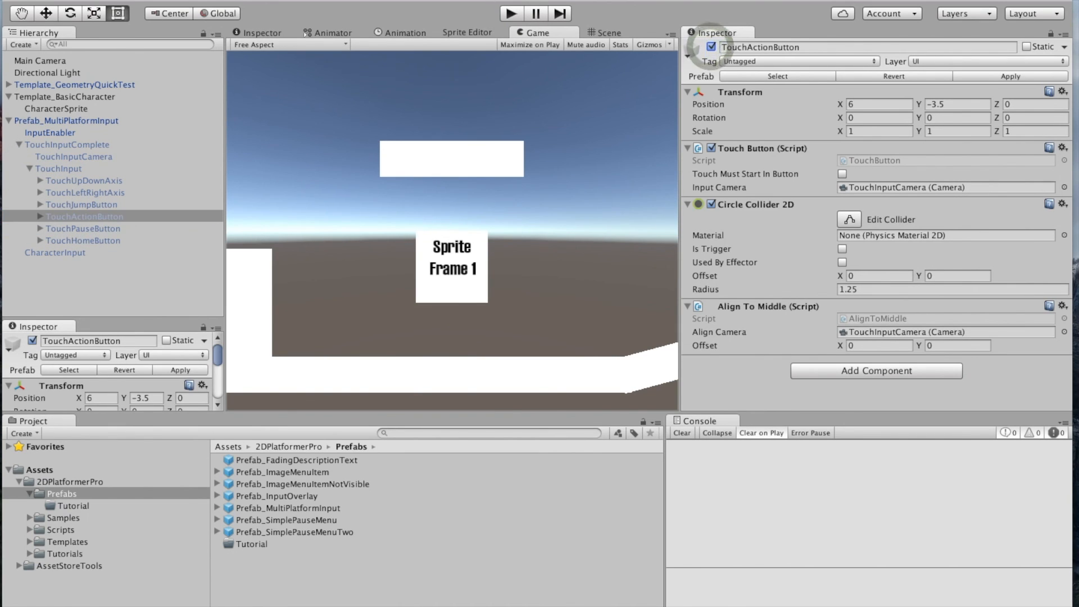
click(510, 12)
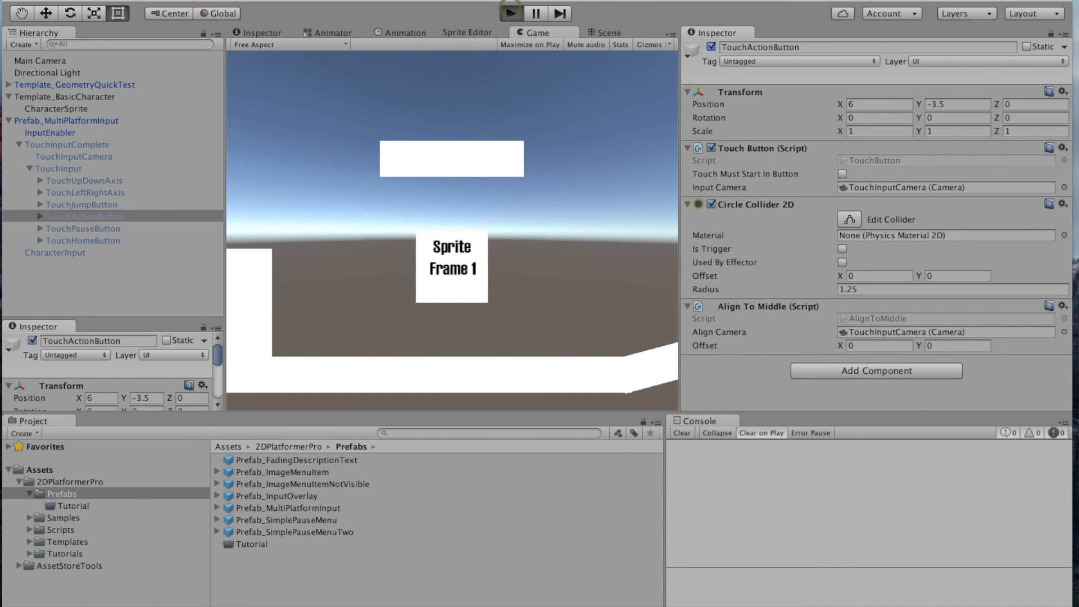
click(511, 15)
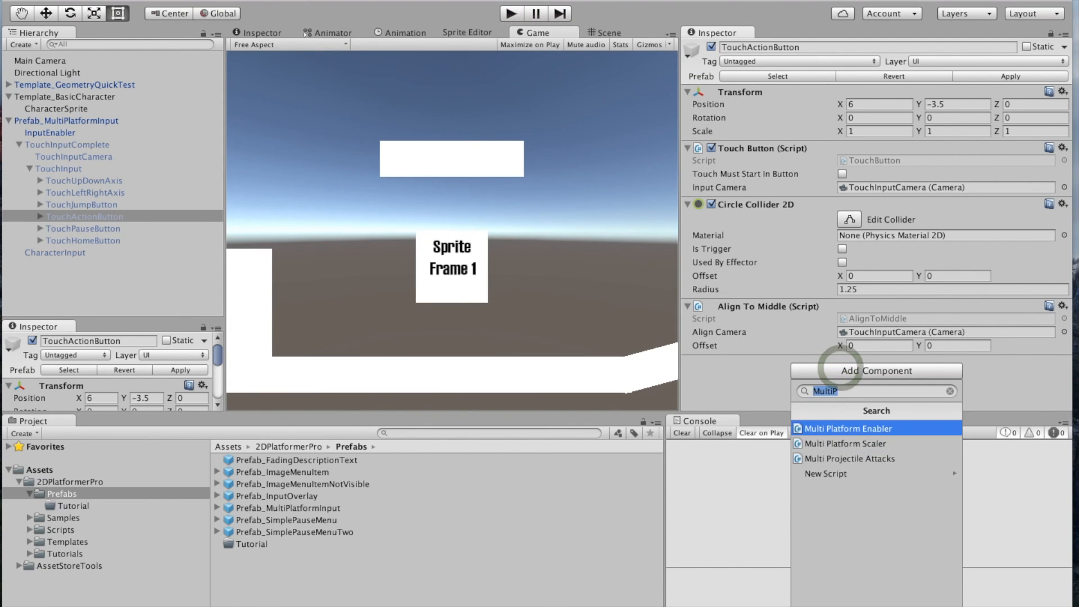
Step: Replace the button's Align To Middle with Align To Right at offset 3
text(Align)
text(3)
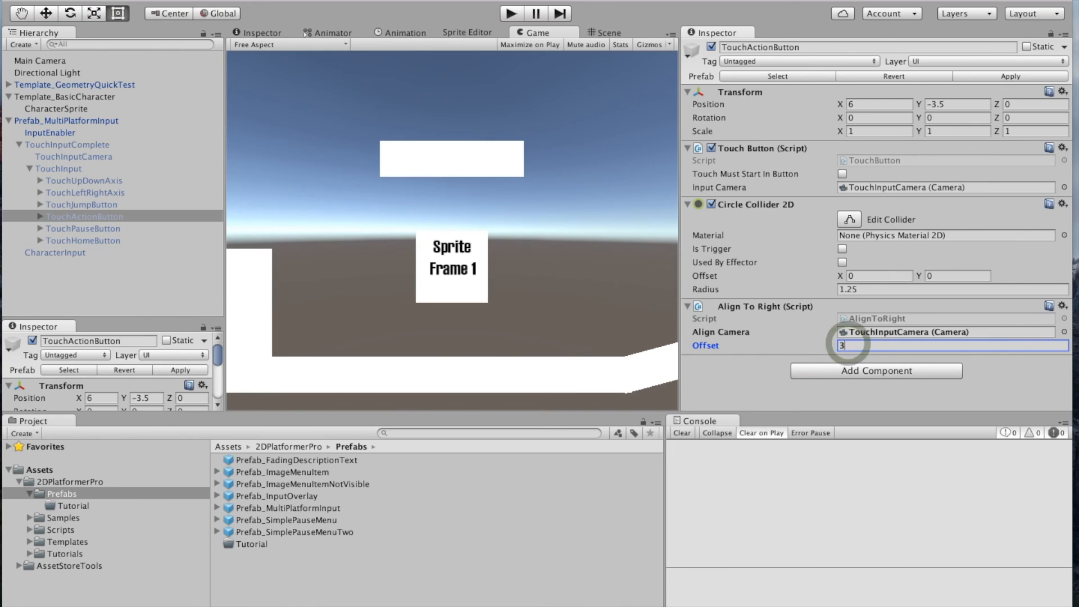
click(511, 13)
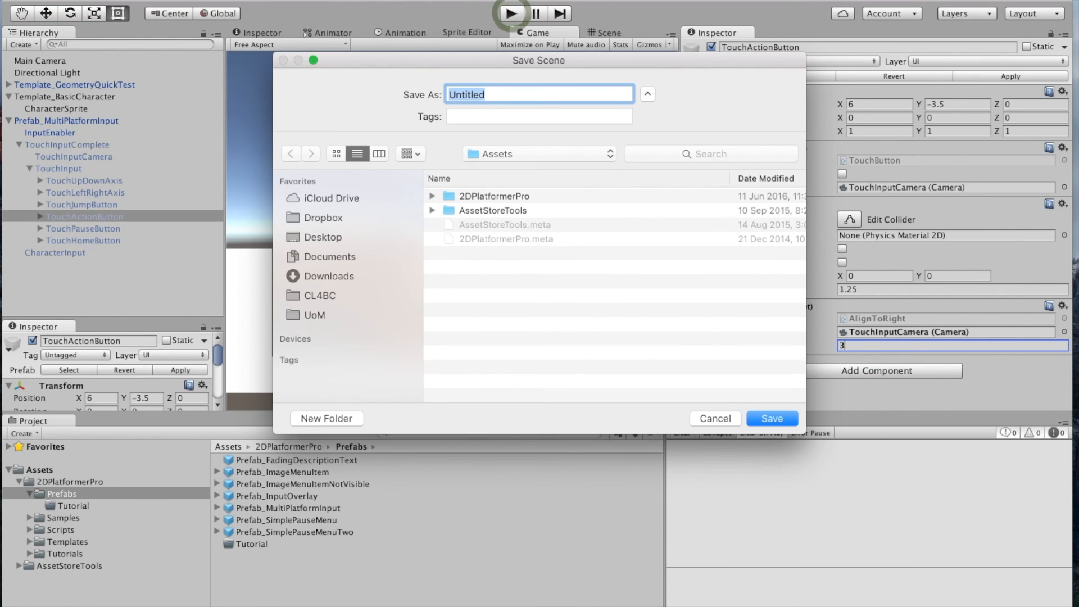
click(715, 418)
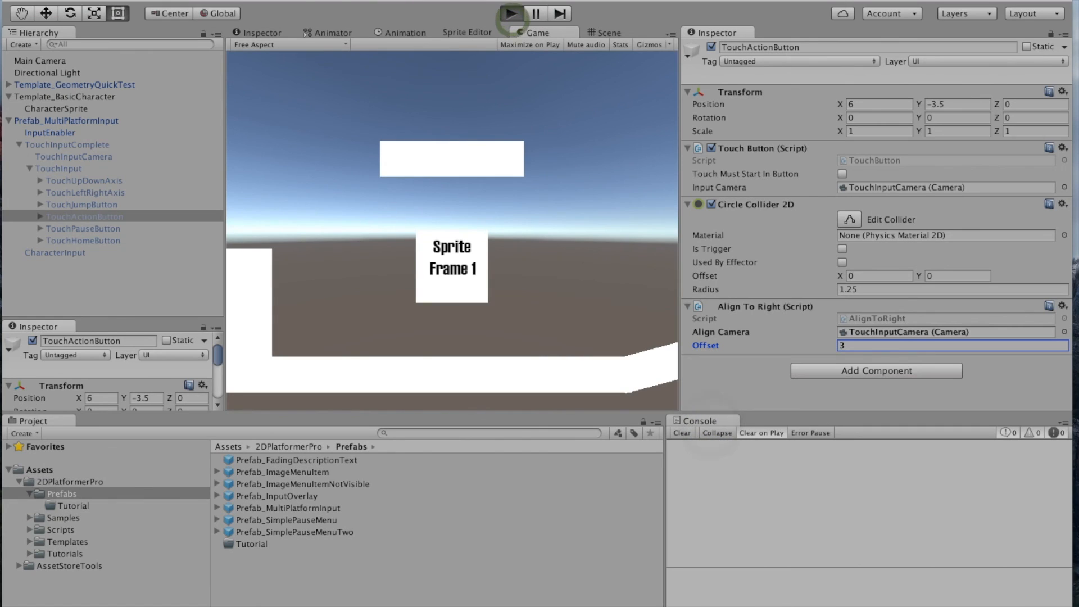
Step: Test right alignment, then add Align To Bottom with offset 5 against TouchInputCamera
click(511, 14)
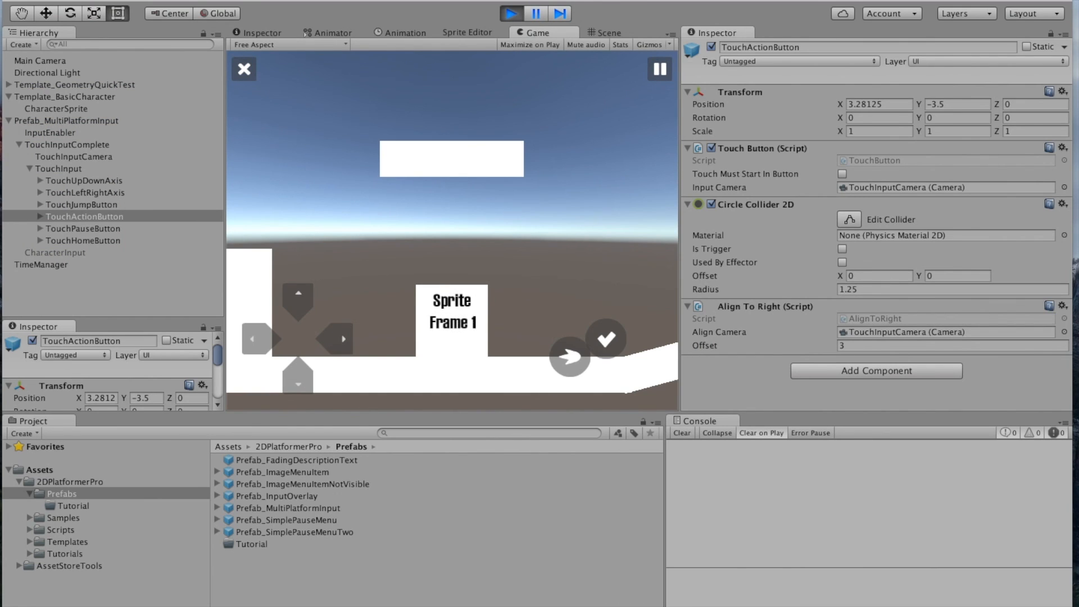
click(513, 14)
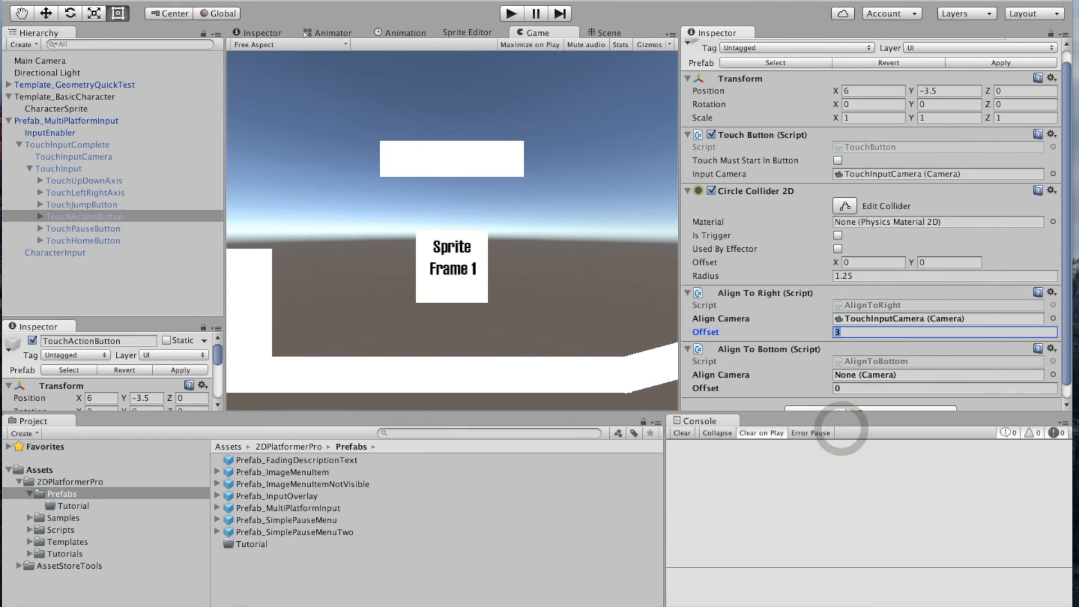
click(944, 388)
text(5)
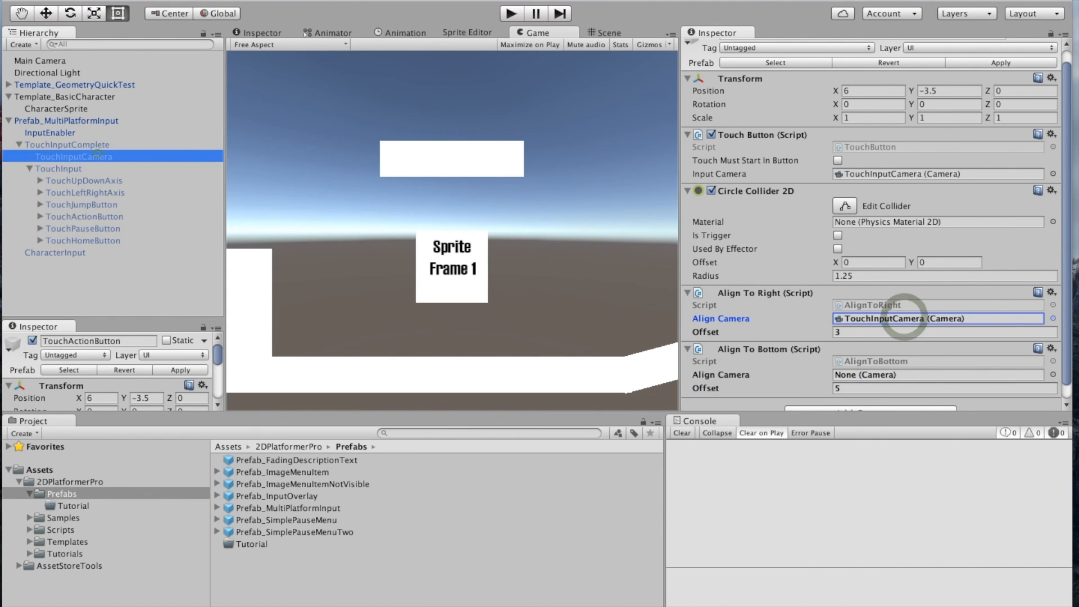
click(85, 217)
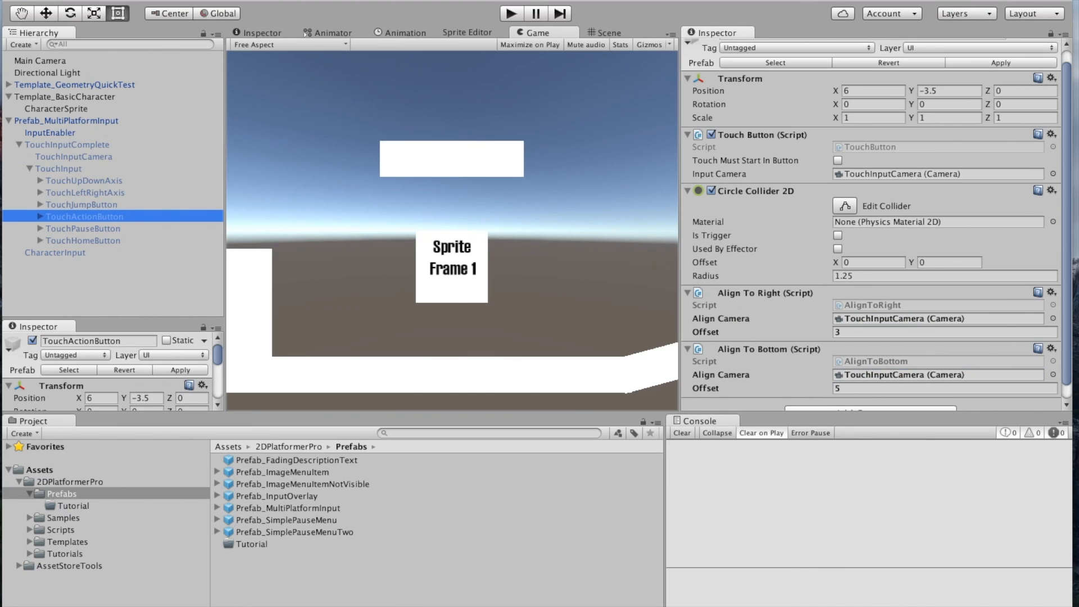
Step: Run the scene to test the alignment, again at a narrower width
click(513, 14)
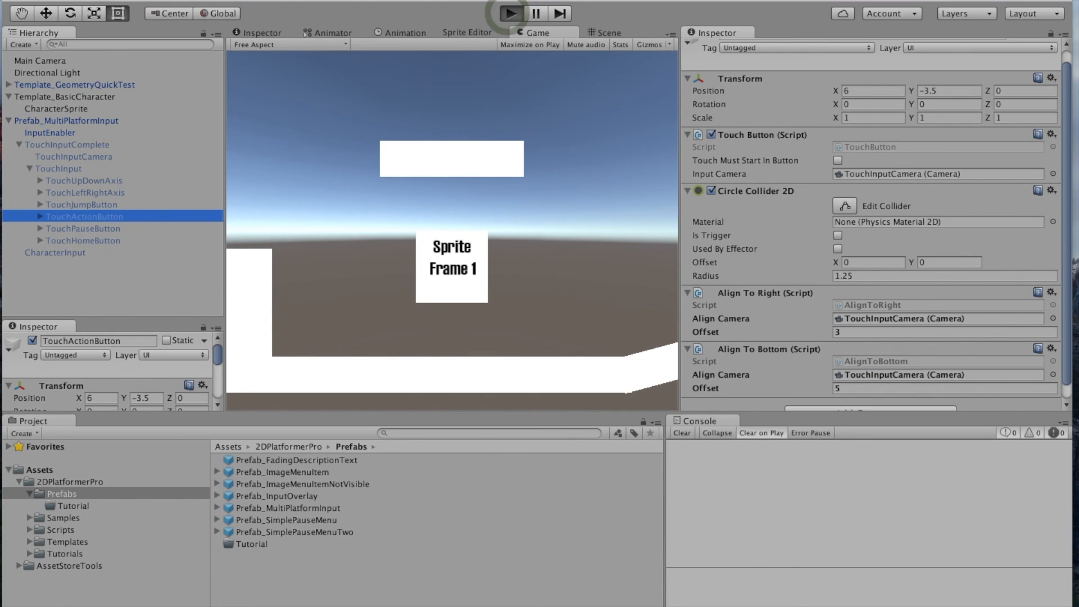
click(513, 15)
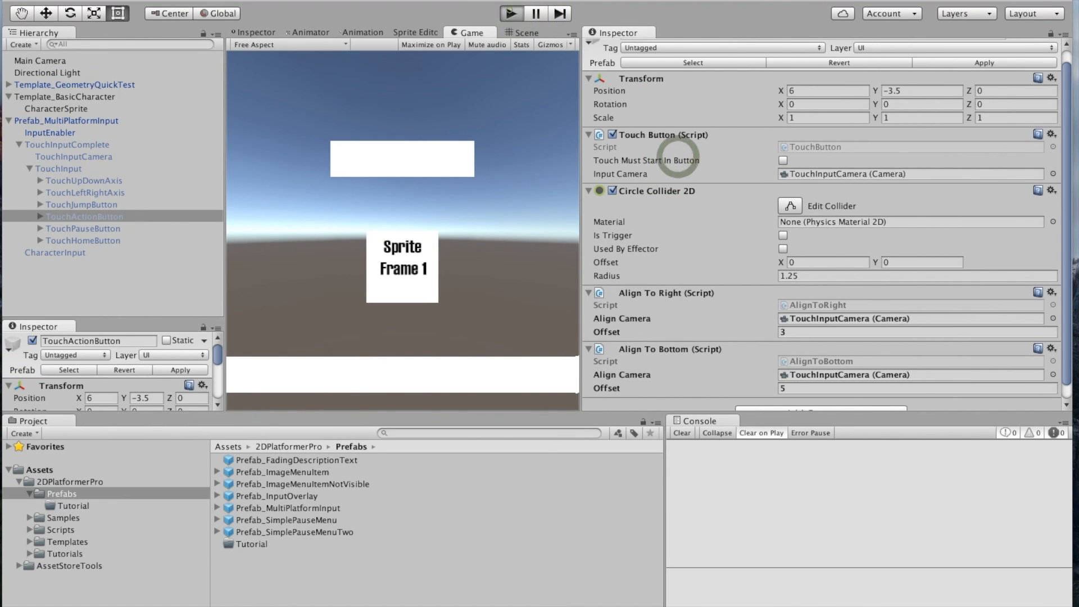
click(519, 13)
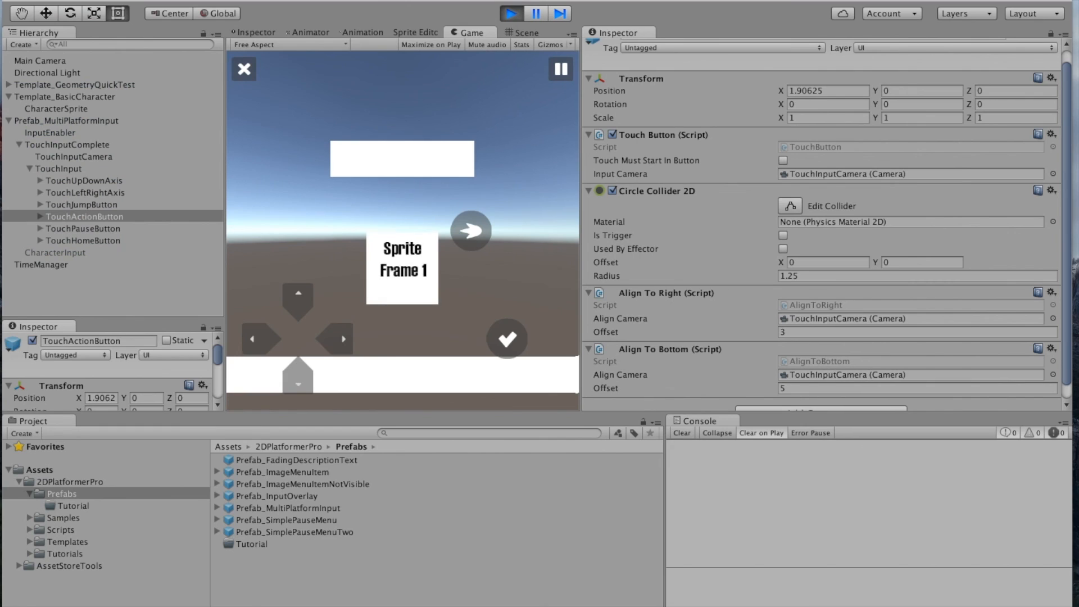